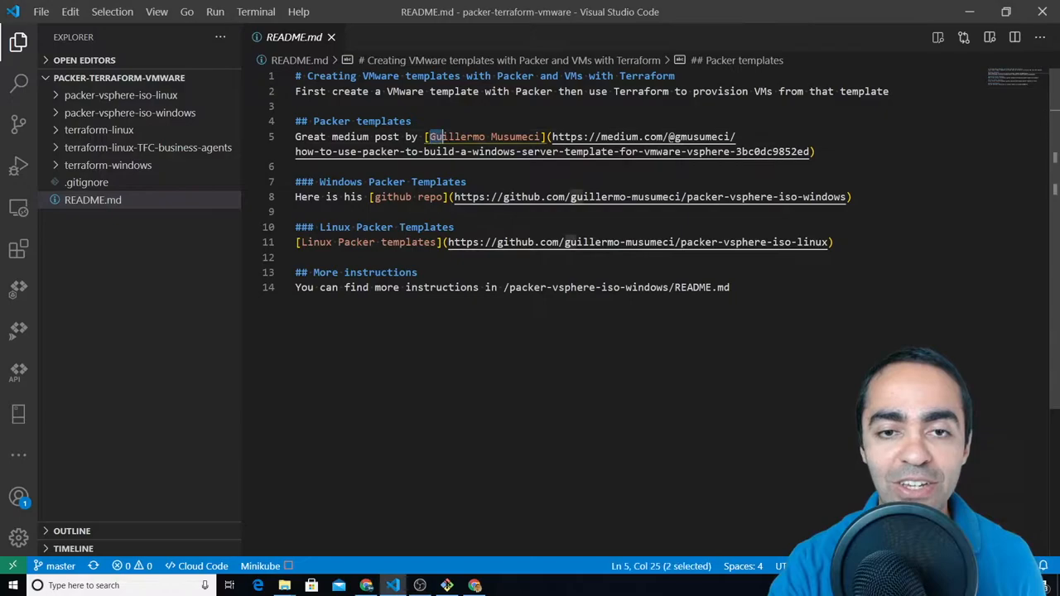
Highlight the blog author's name, expand packer-vsphere-iso-linux, and open its README.md
drag(426, 137, 542, 137)
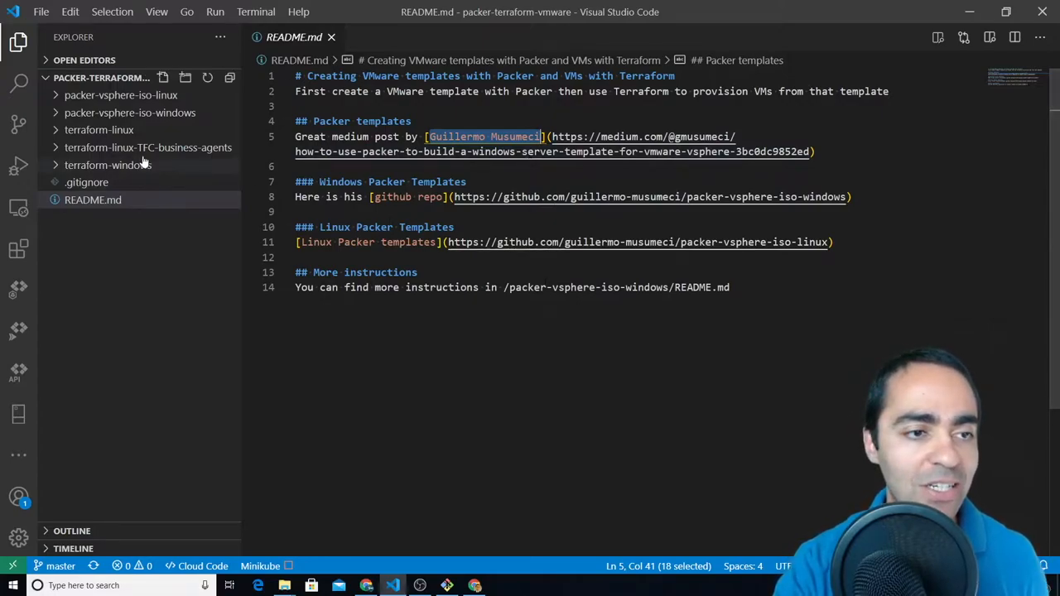
mouse_move(121, 94)
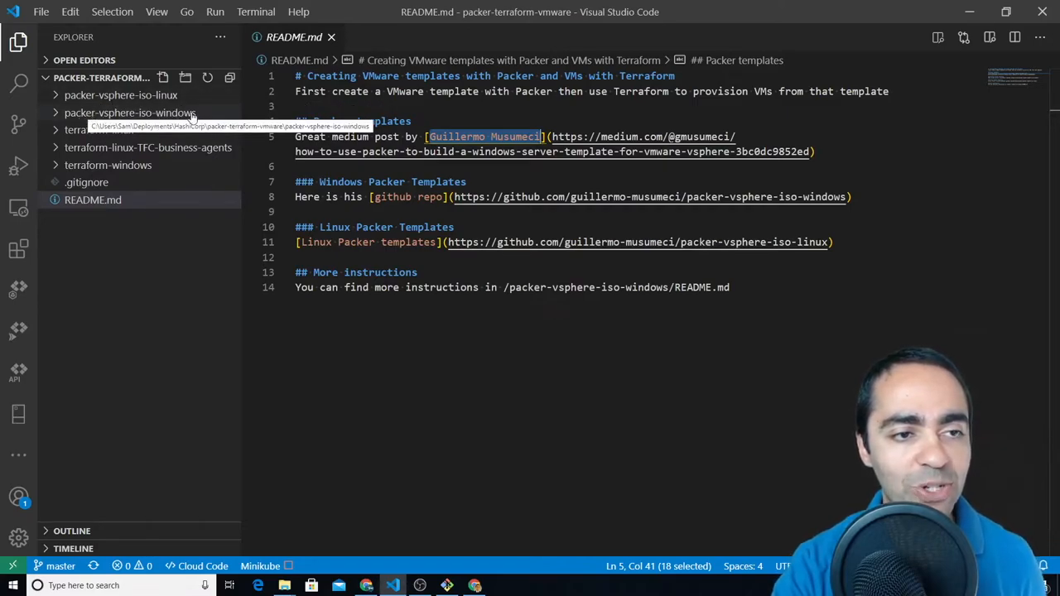
click(121, 95)
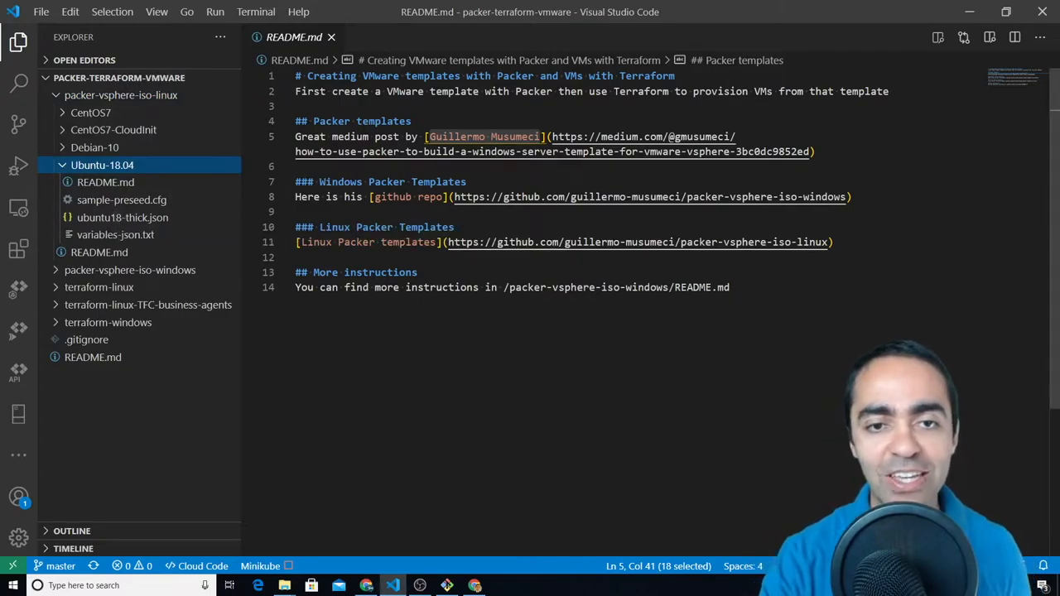
mouse_move(114, 217)
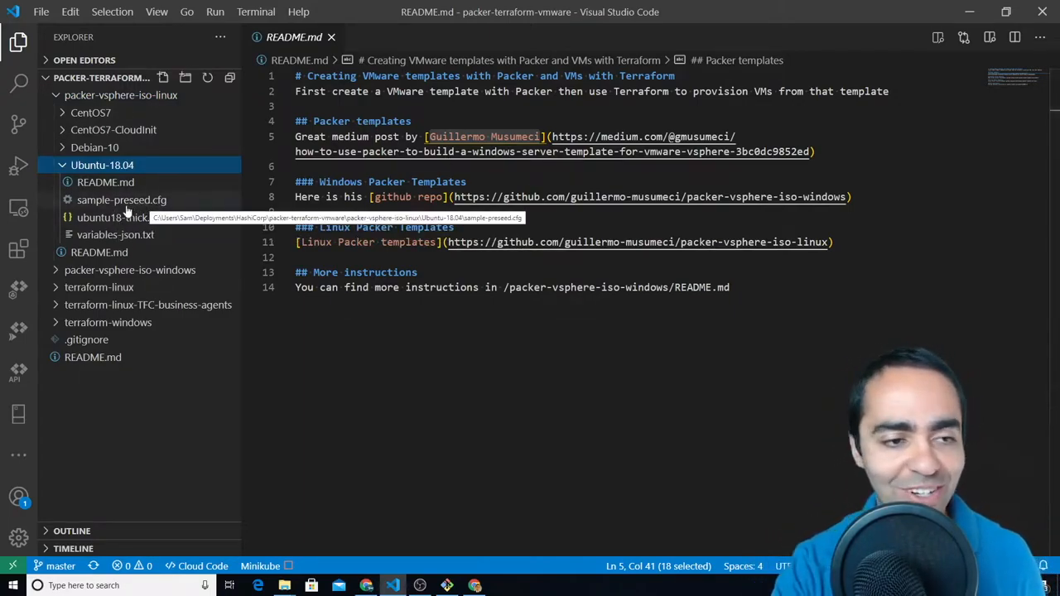
mouse_move(123, 217)
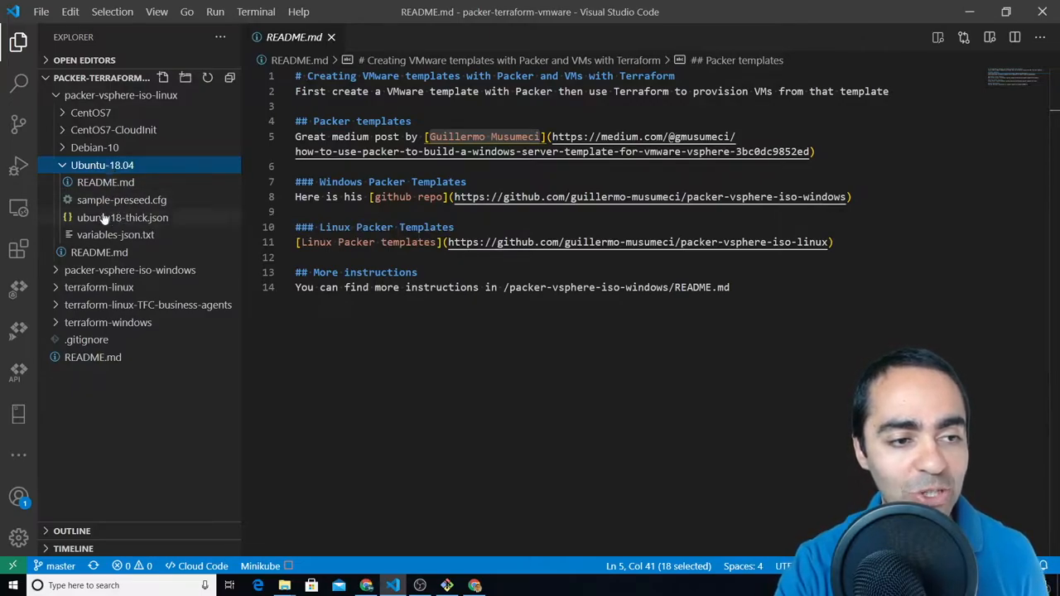
click(123, 217)
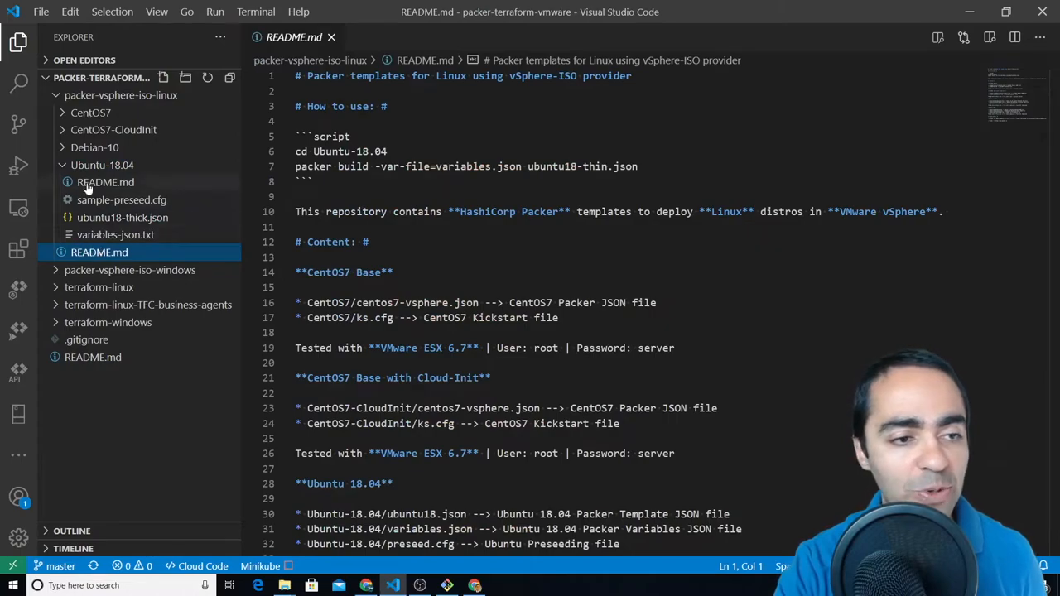
Open the Ubuntu-18.04 README, highlight -var-file and ubuntu18.json, then open variables-json.txt
click(105, 182)
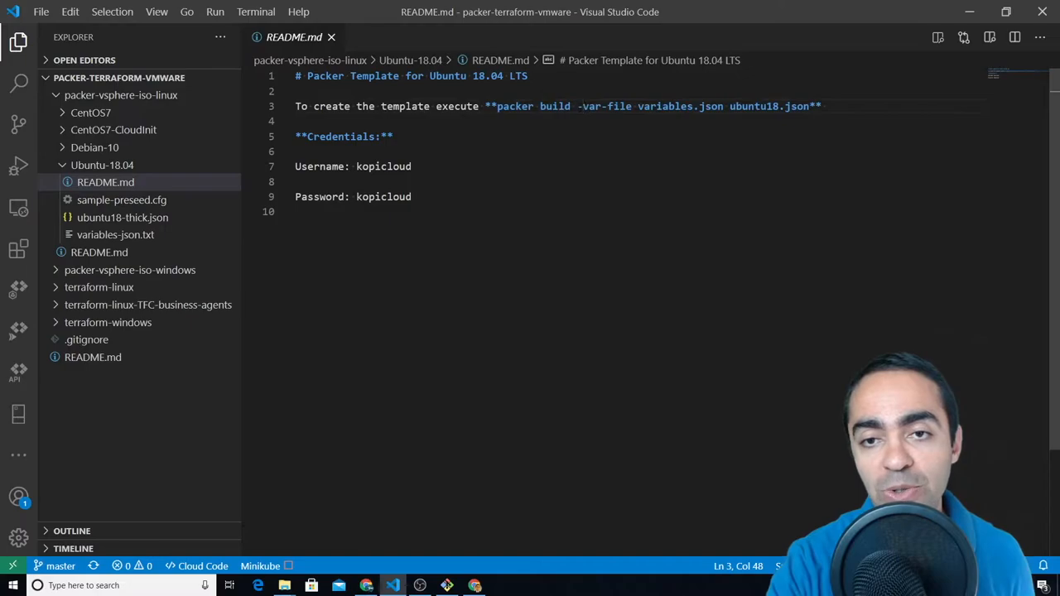
double_click(604, 106)
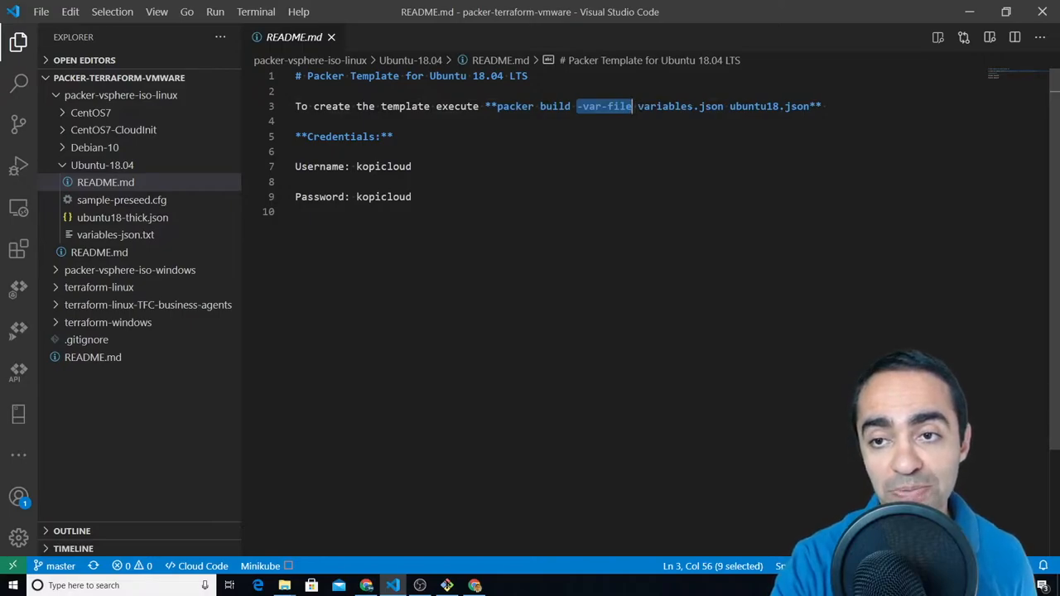
double_click(767, 106)
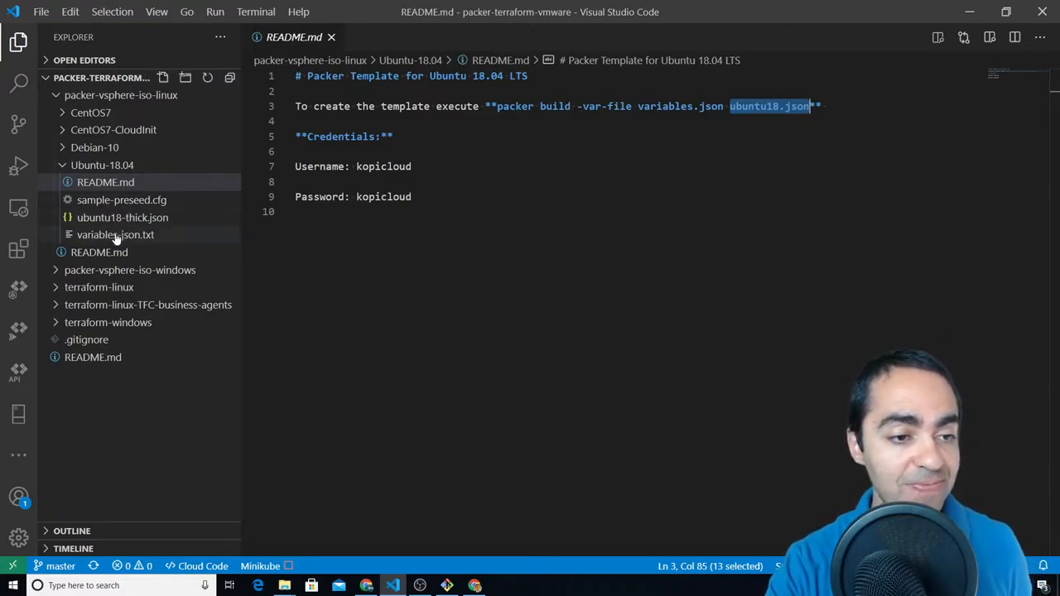
click(115, 234)
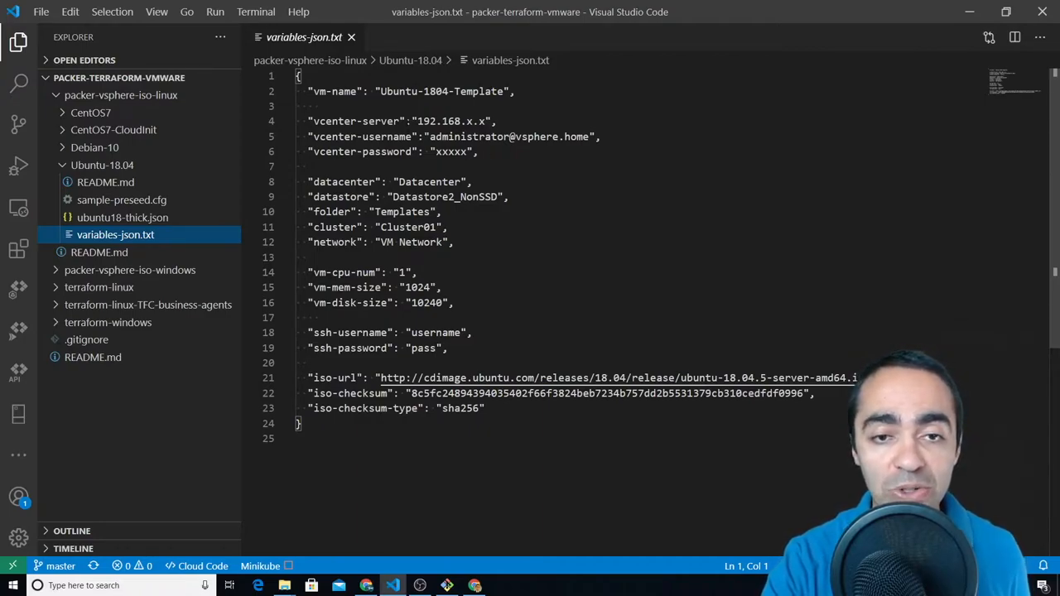
Highlight the vm-cpu/mem/disk values and ISO URL, then open ubuntu18-thick.json
double_click(449, 121)
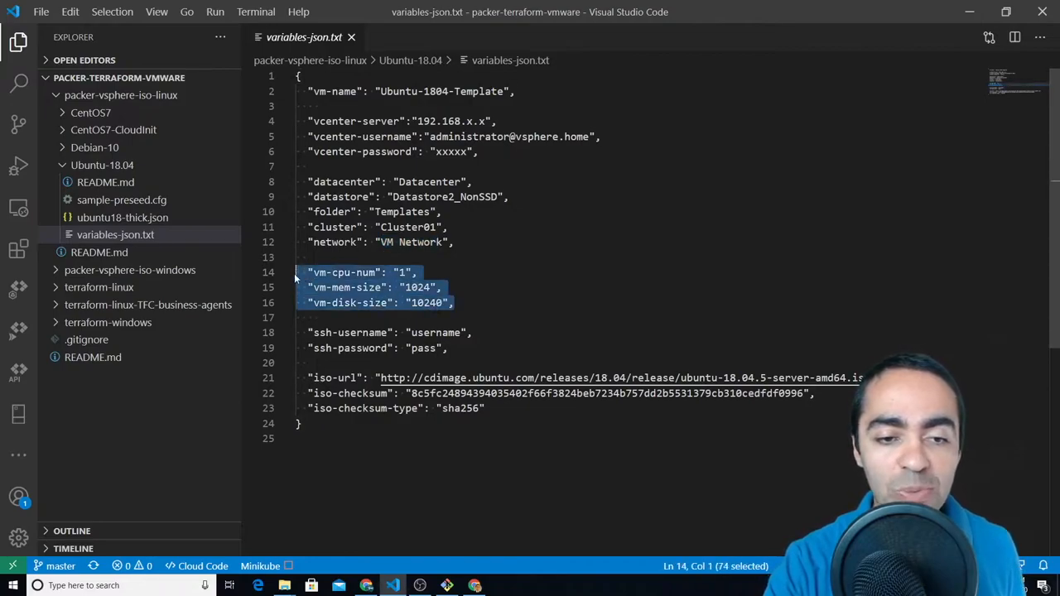
scroll(down, 3)
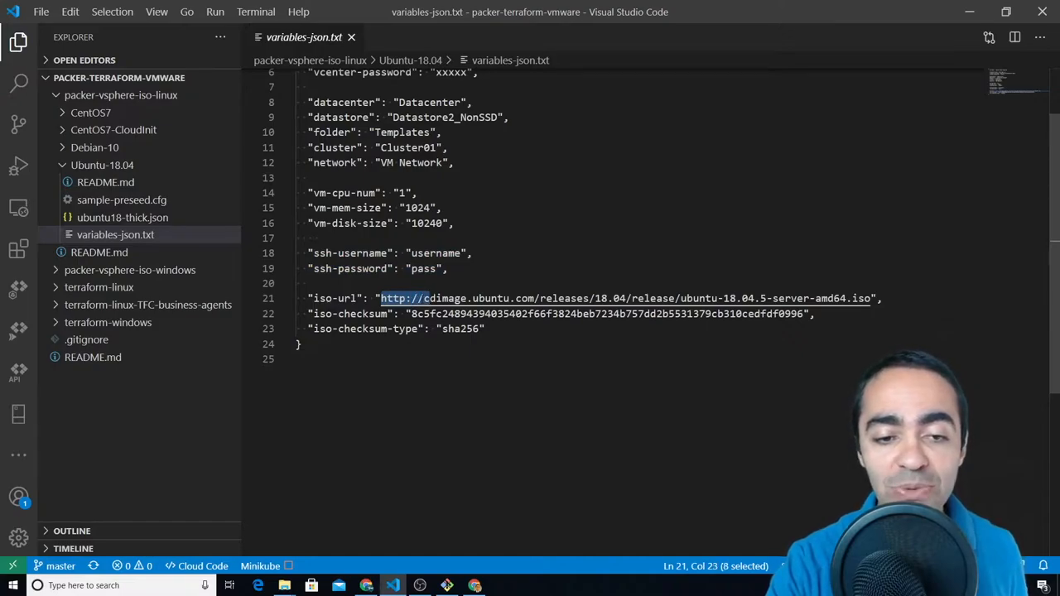
drag(431, 298, 505, 298)
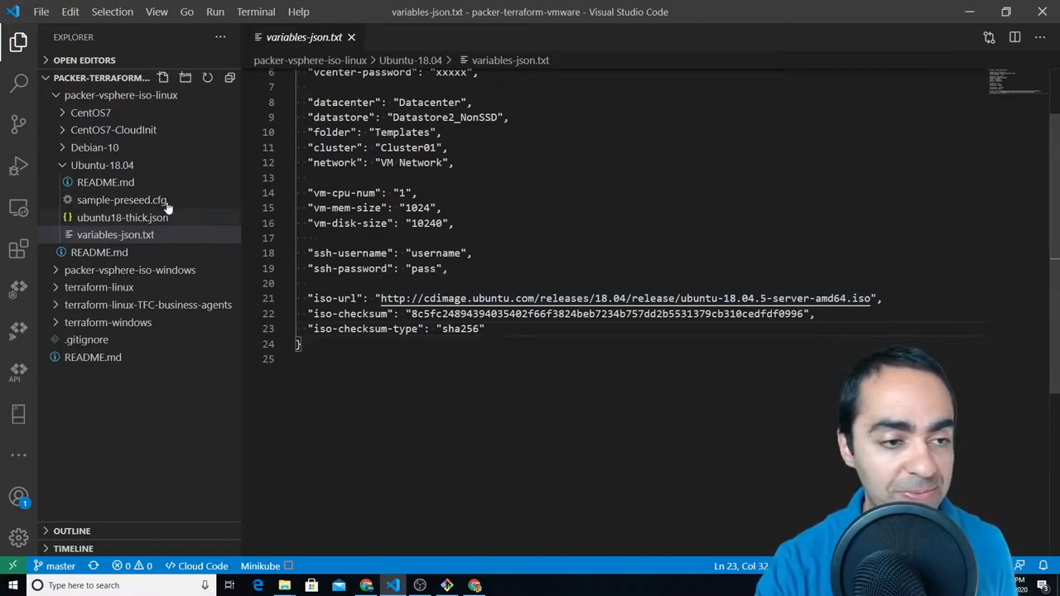
click(122, 217)
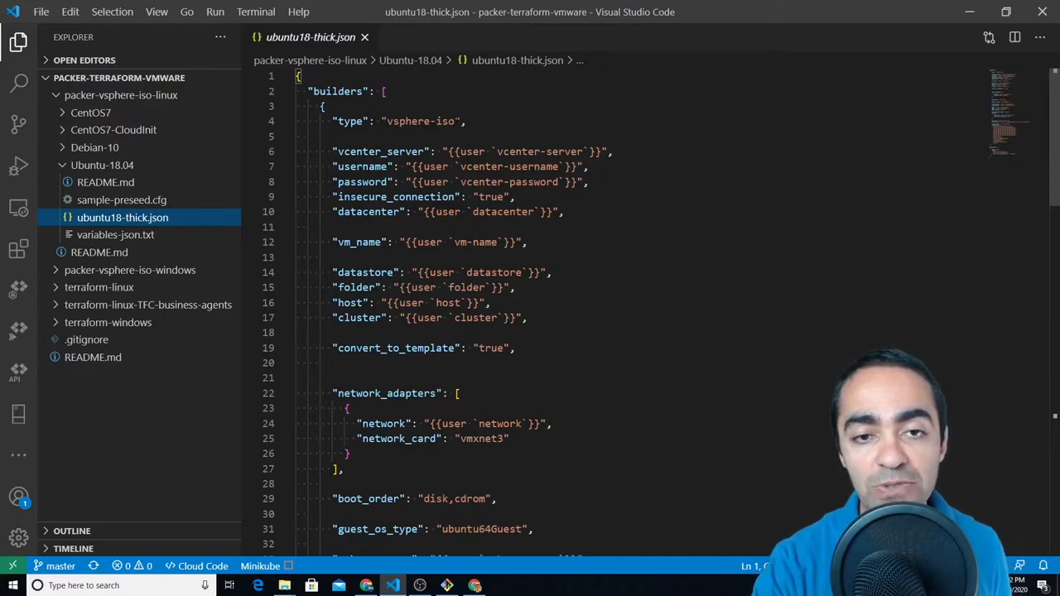
double_click(420, 120)
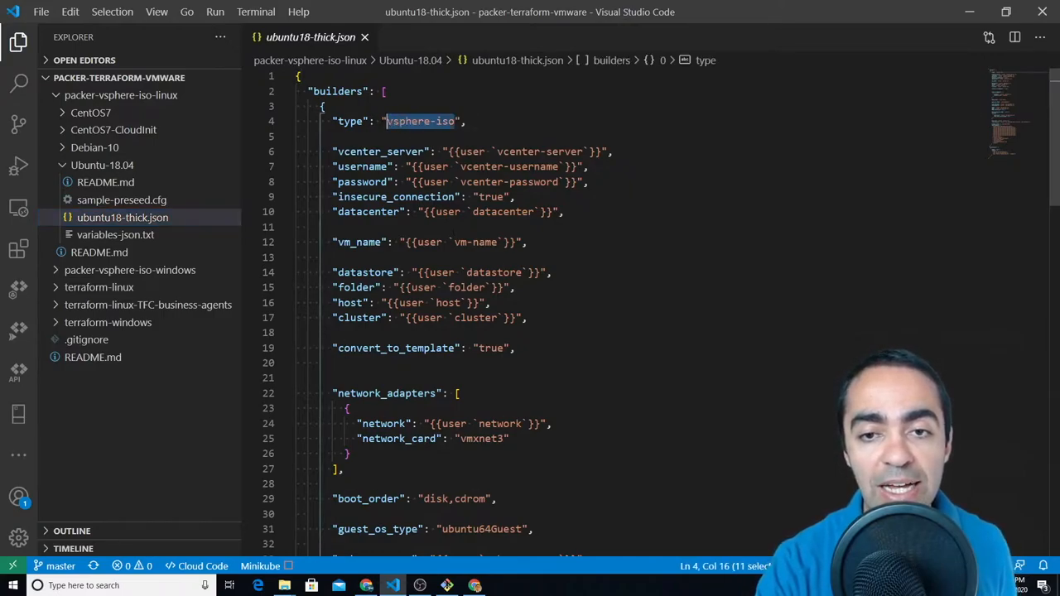
scroll(down, 3)
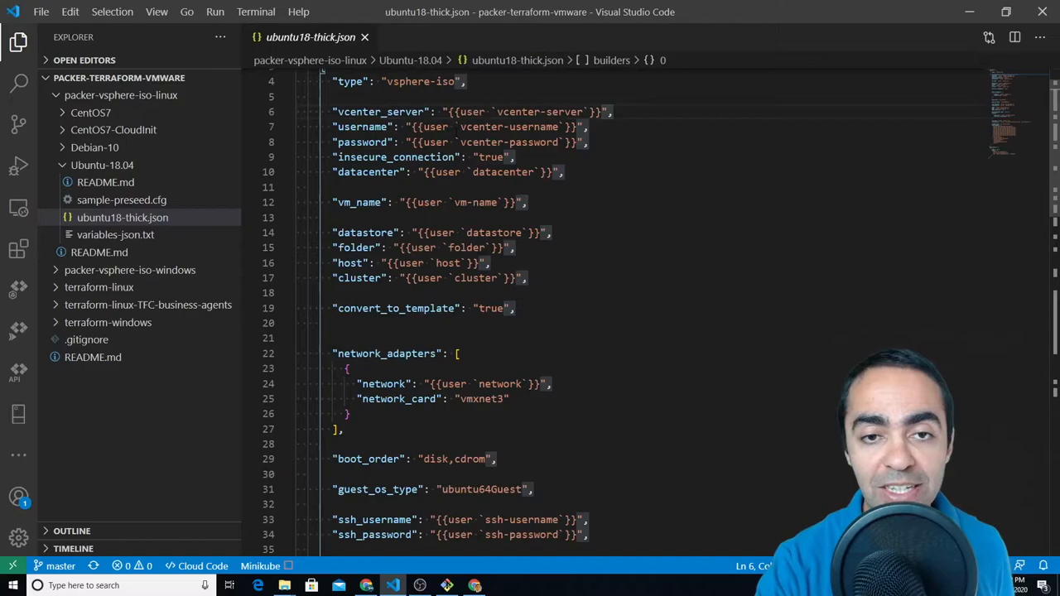
click(448, 112)
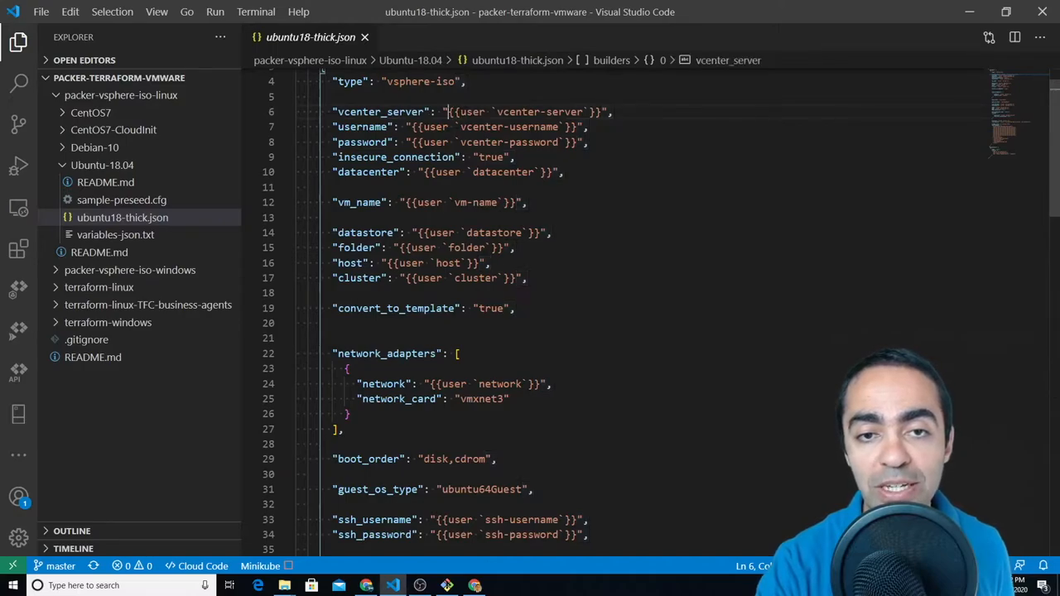
drag(448, 112, 600, 112)
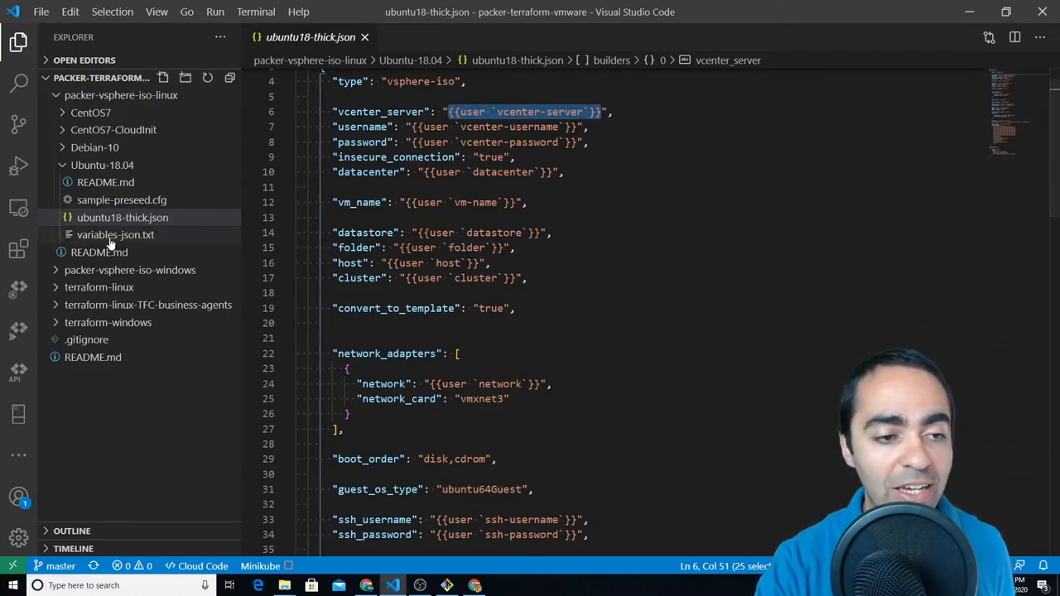
mouse_move(116, 234)
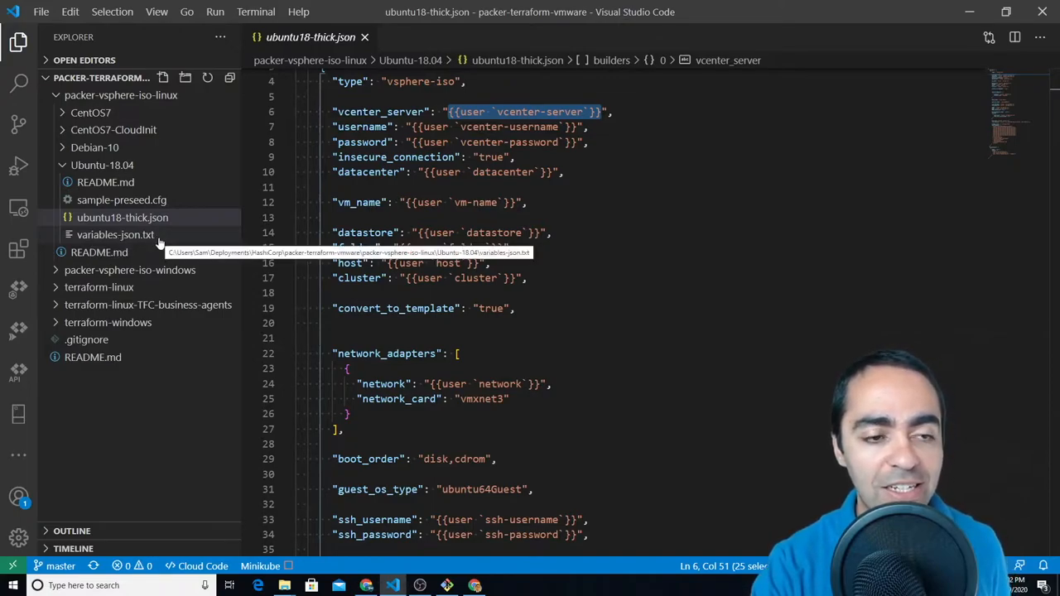
mouse_move(145, 239)
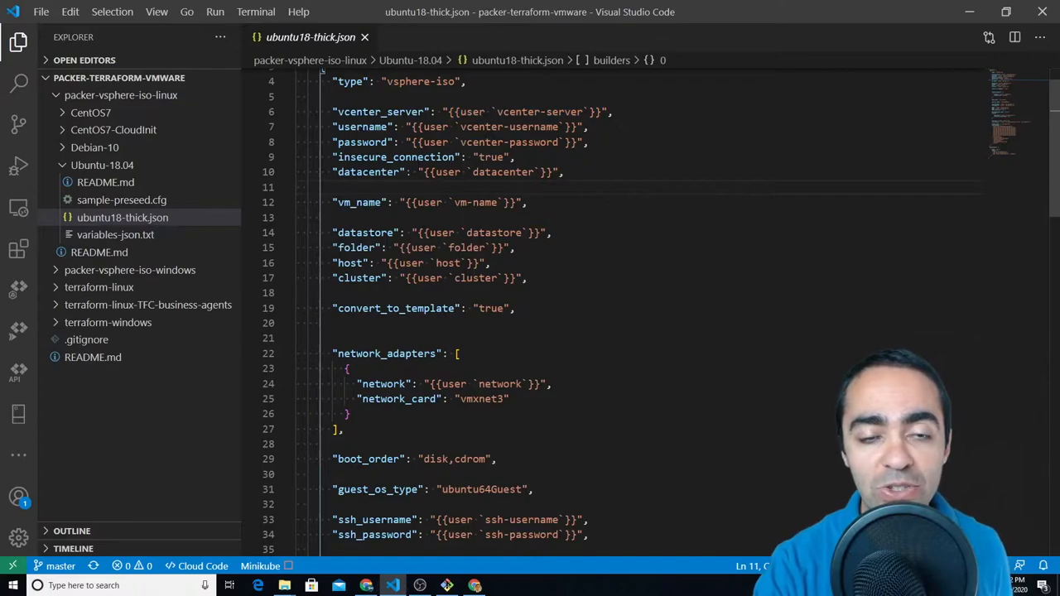
scroll(up, 3)
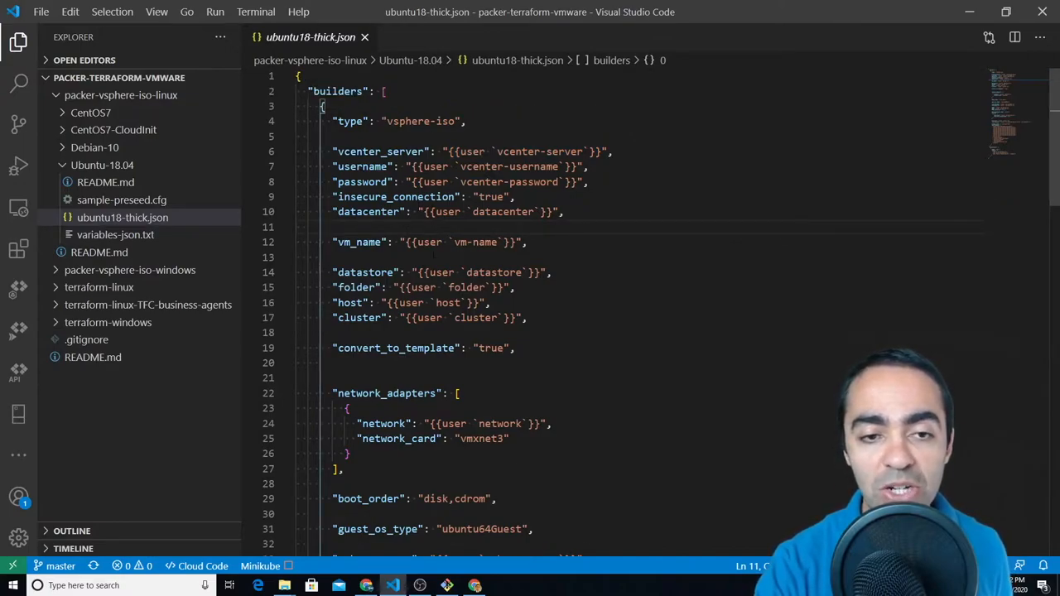
scroll(down, 3)
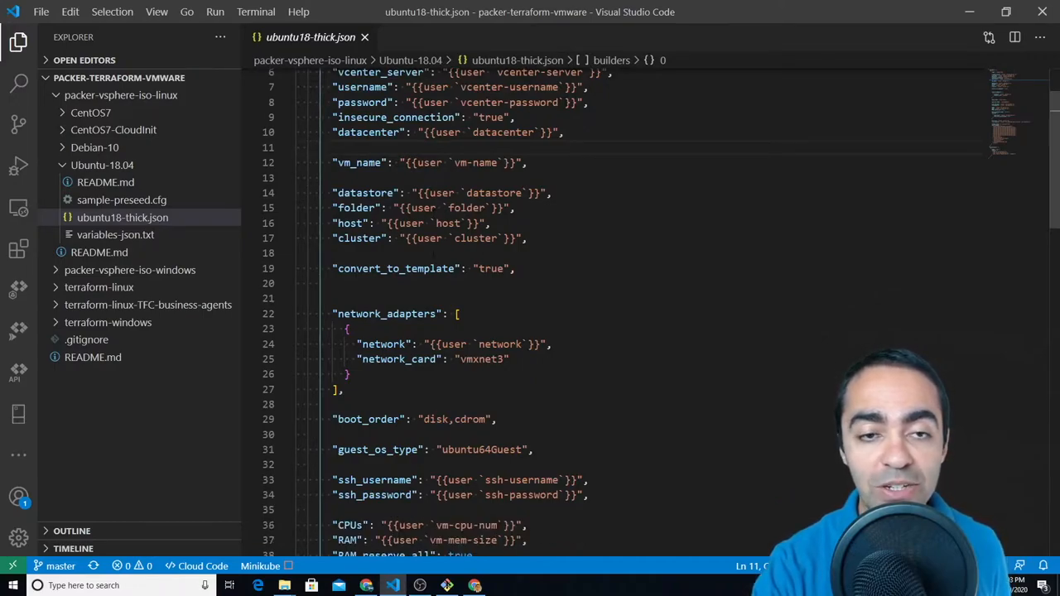
double_click(390, 117)
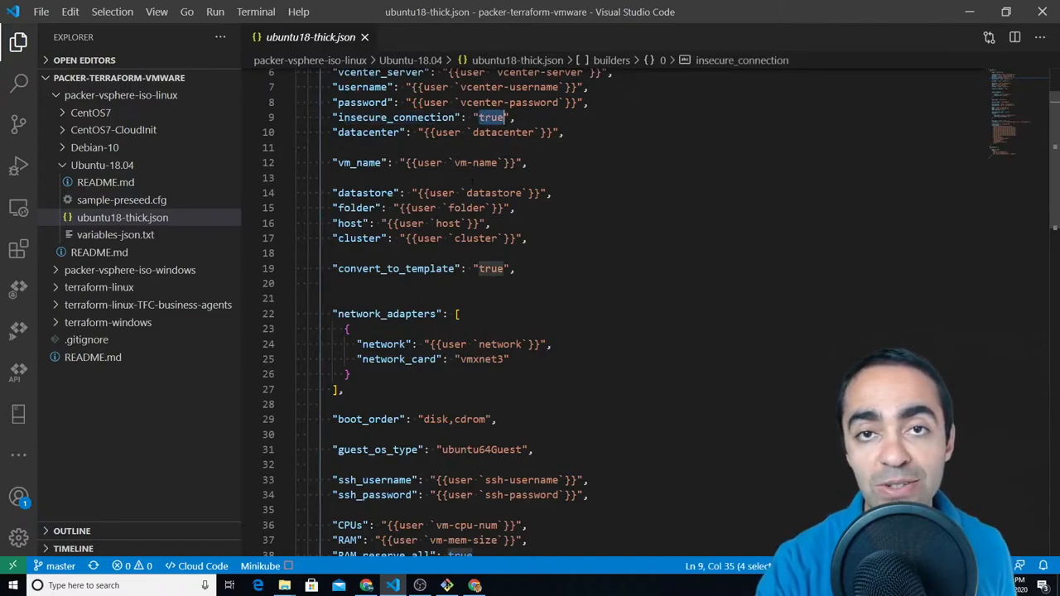
scroll(down, 3)
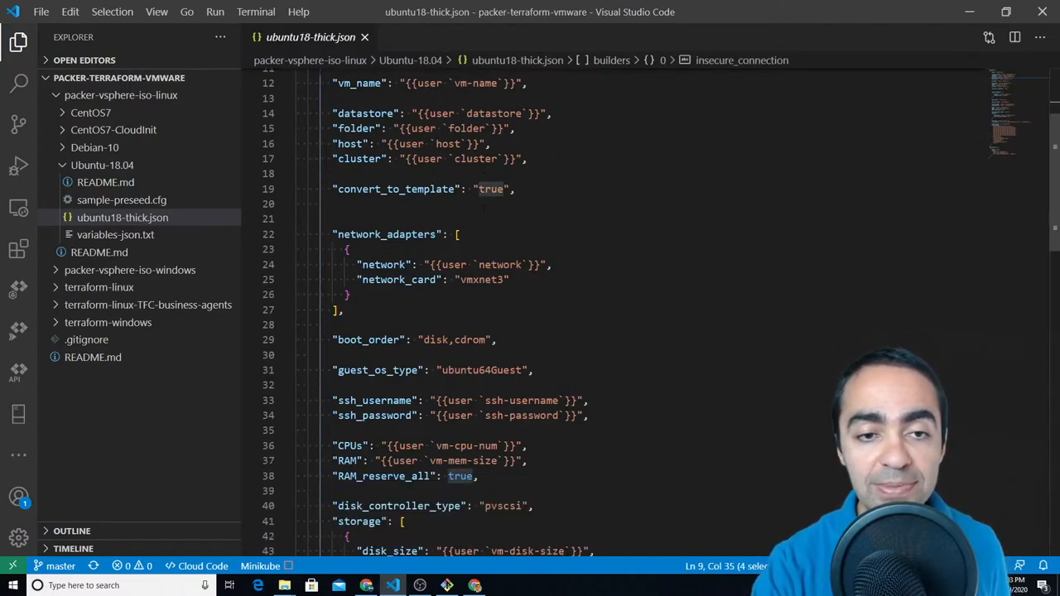
scroll(down, 3)
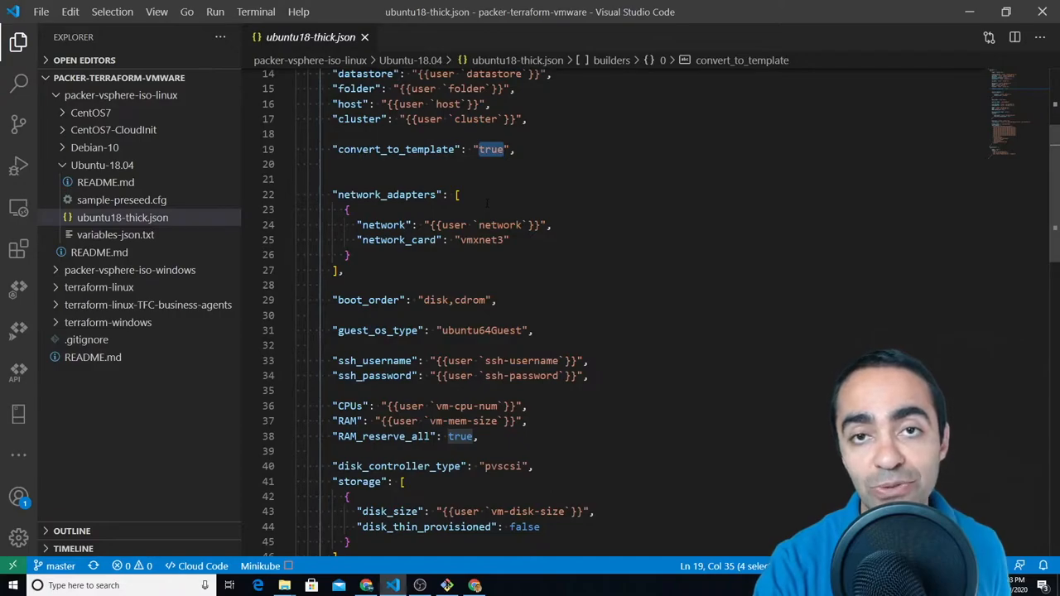
scroll(down, 3)
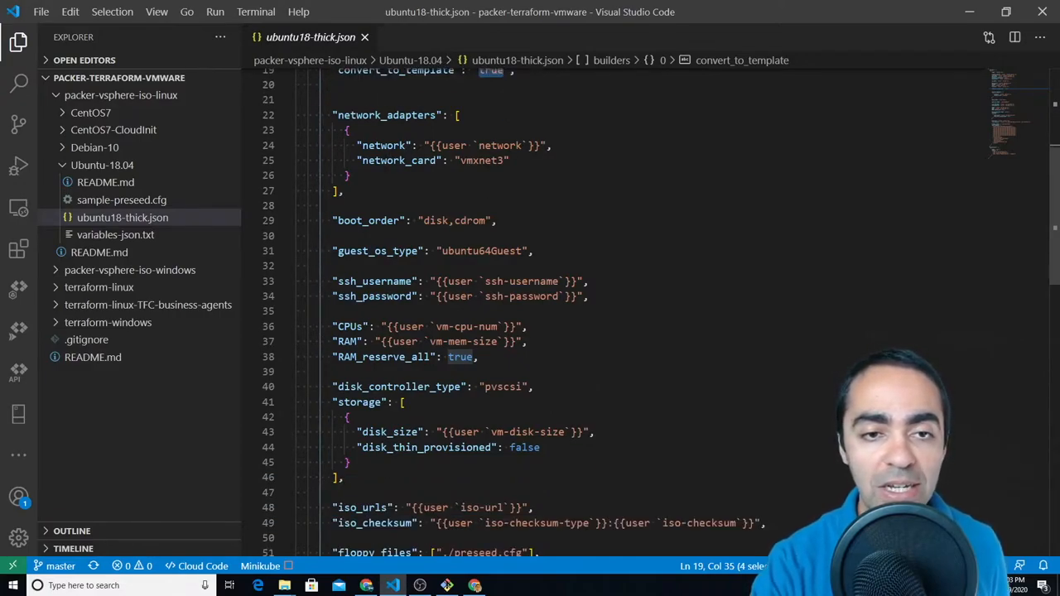
scroll(down, 3)
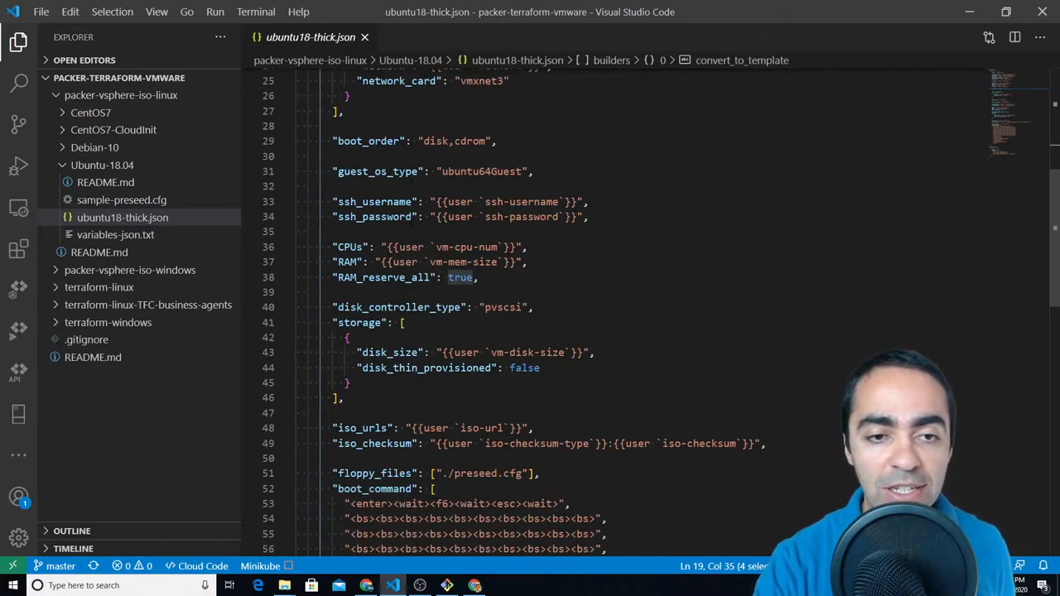
scroll(down, 3)
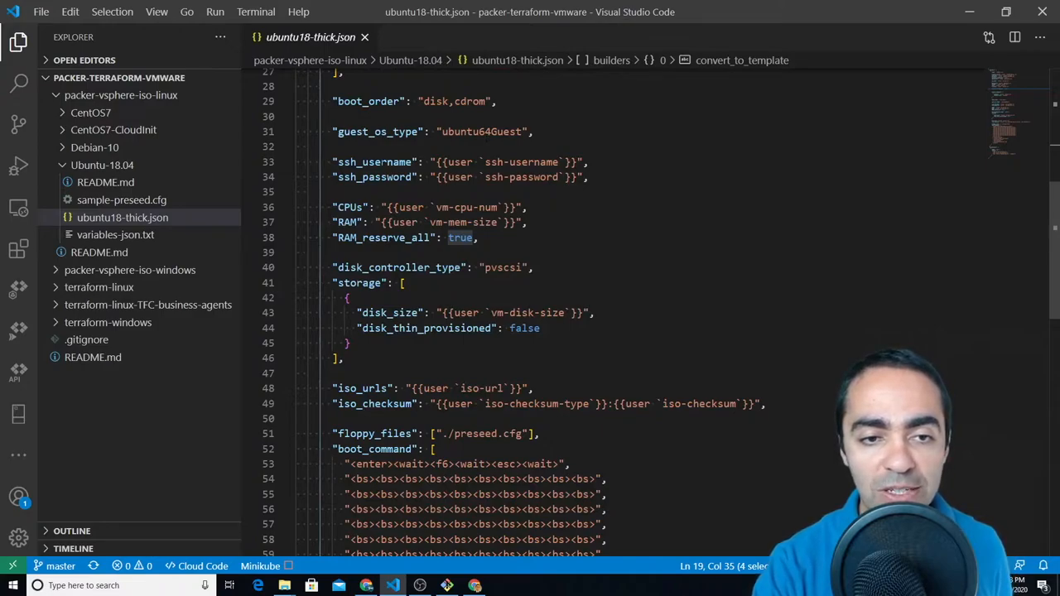
scroll(down, 3)
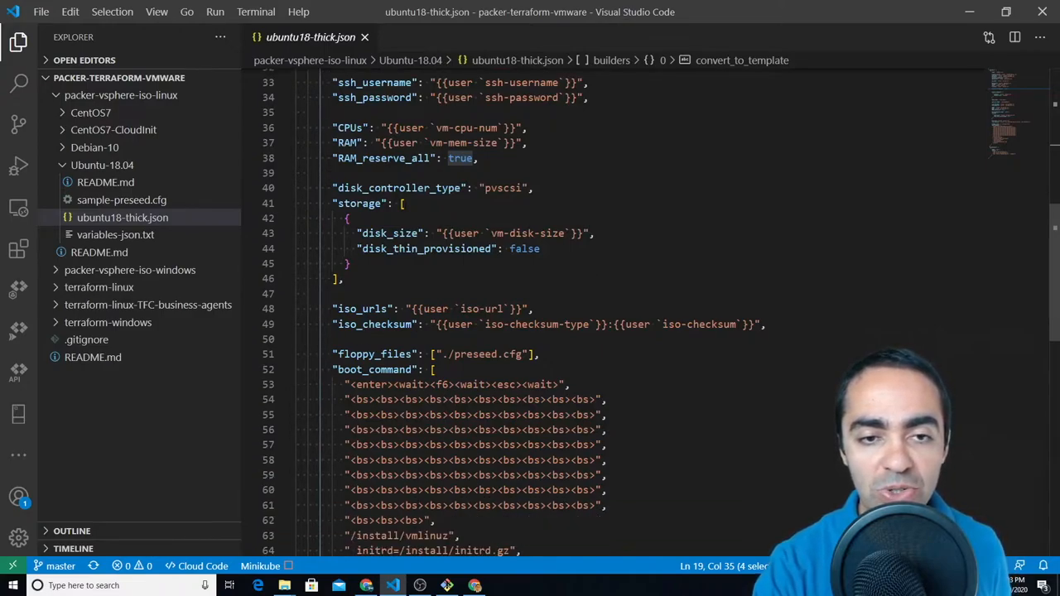
scroll(down, 3)
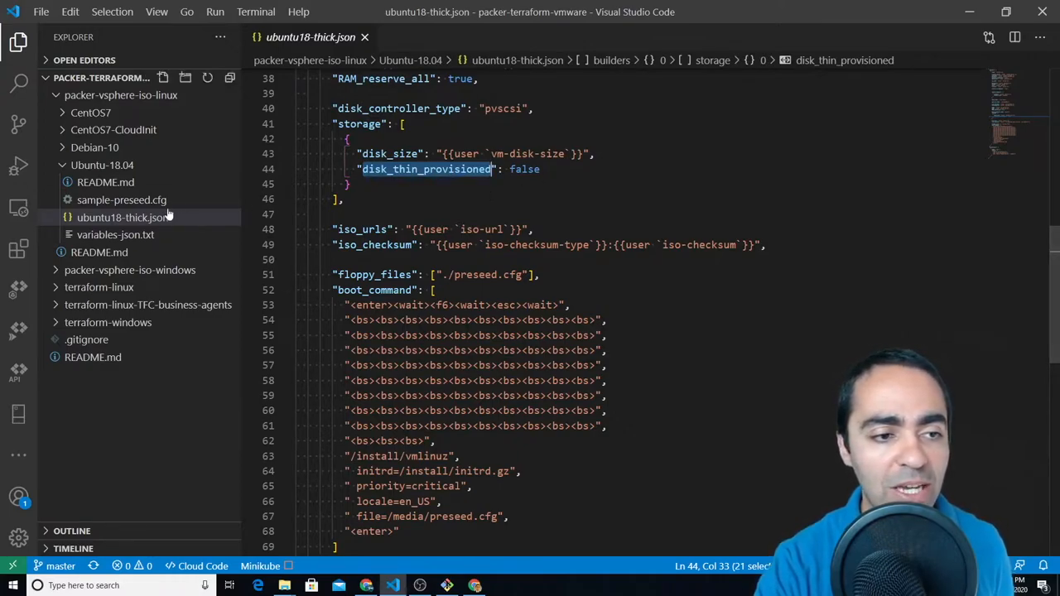
mouse_move(123, 217)
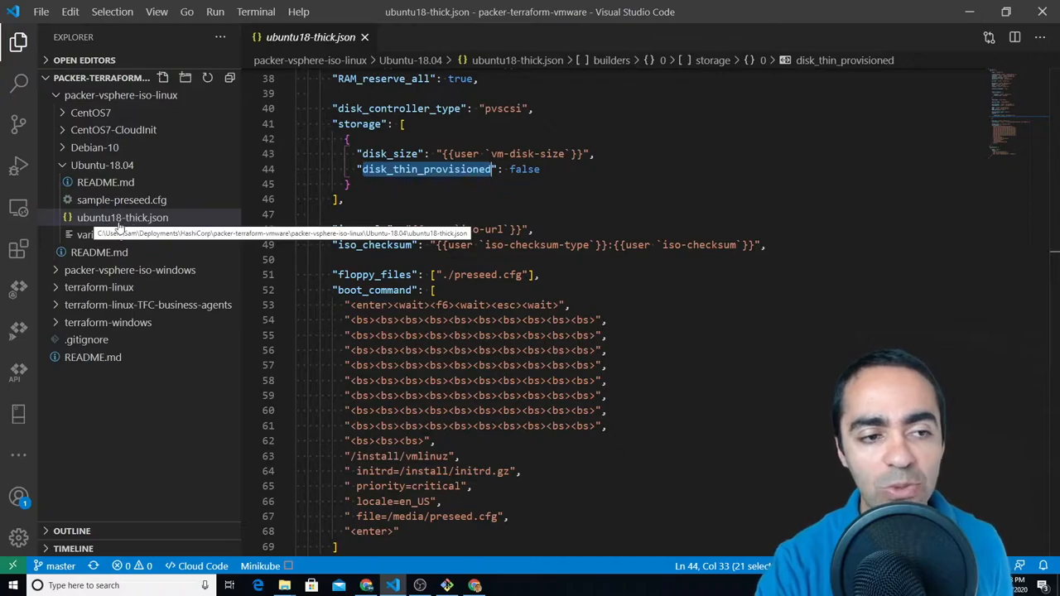
mouse_move(108, 228)
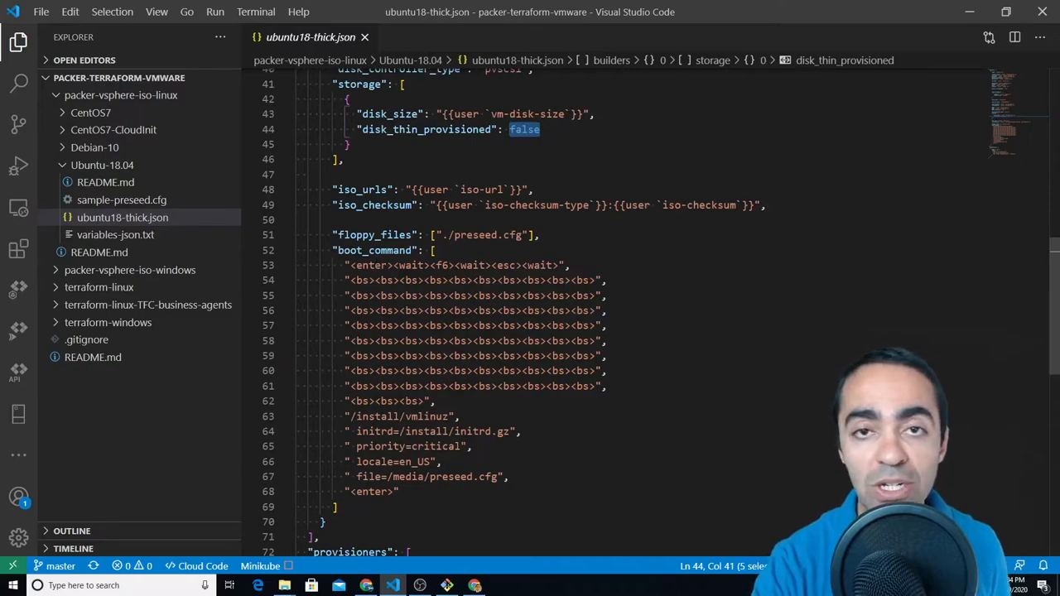
scroll(down, 3)
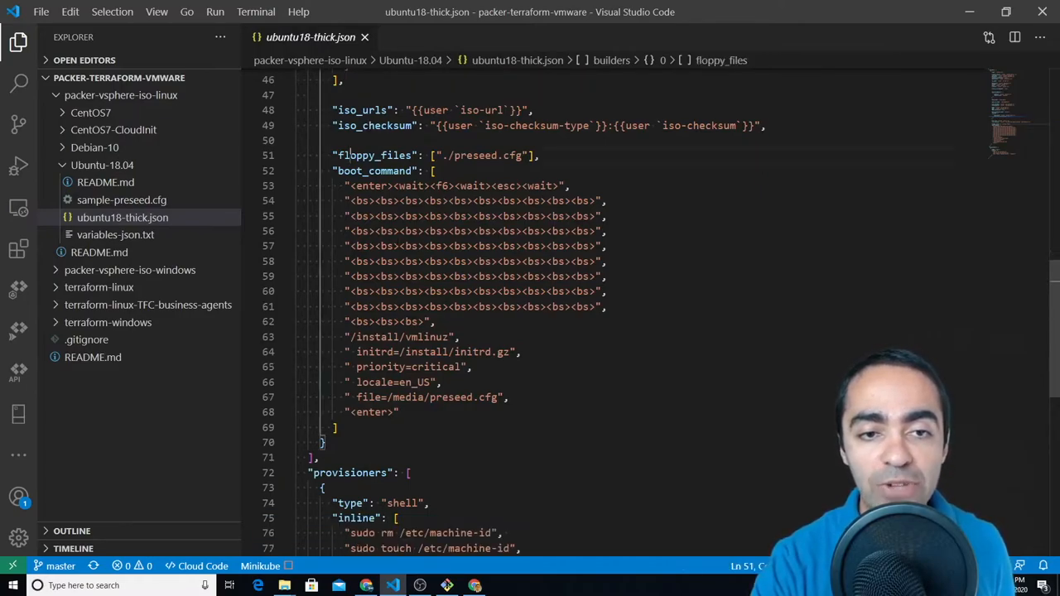
Highlight preseed.cfg in floppy_files and boot_command, then open sample-preseed.cfg
double_click(374, 155)
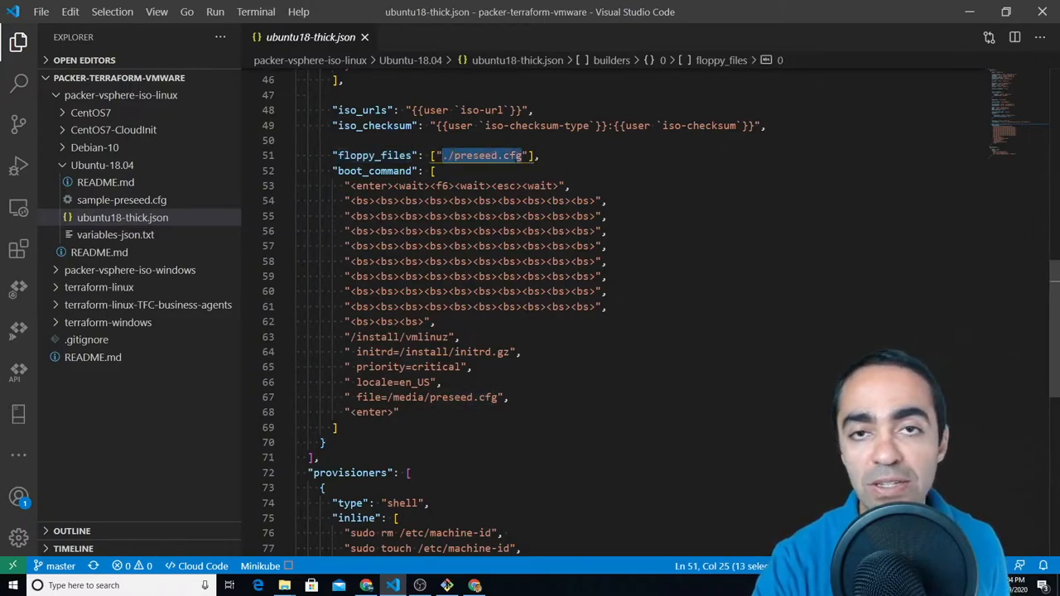
click(493, 186)
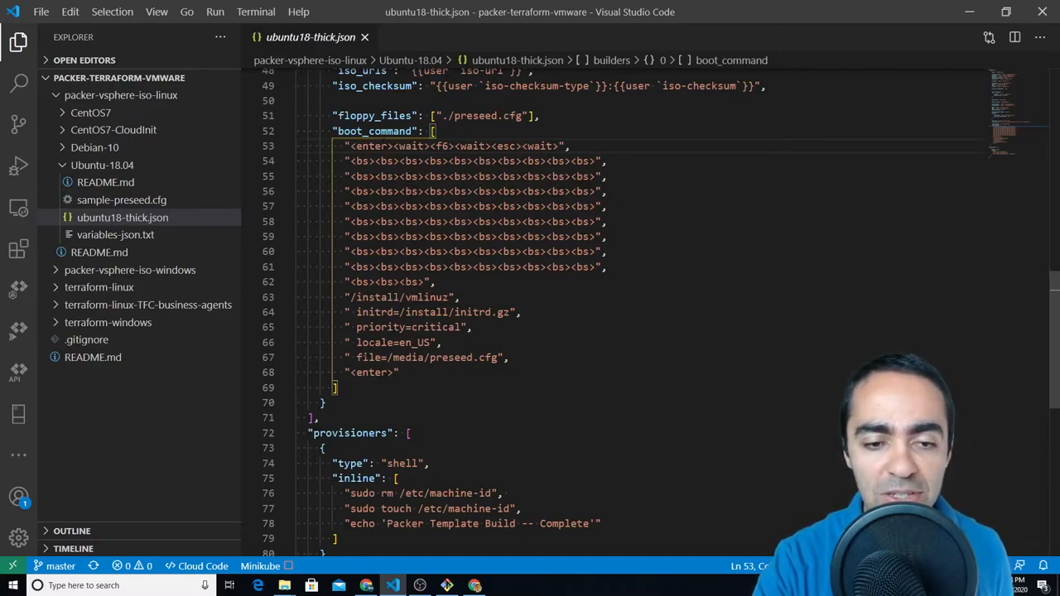
double_click(426, 357)
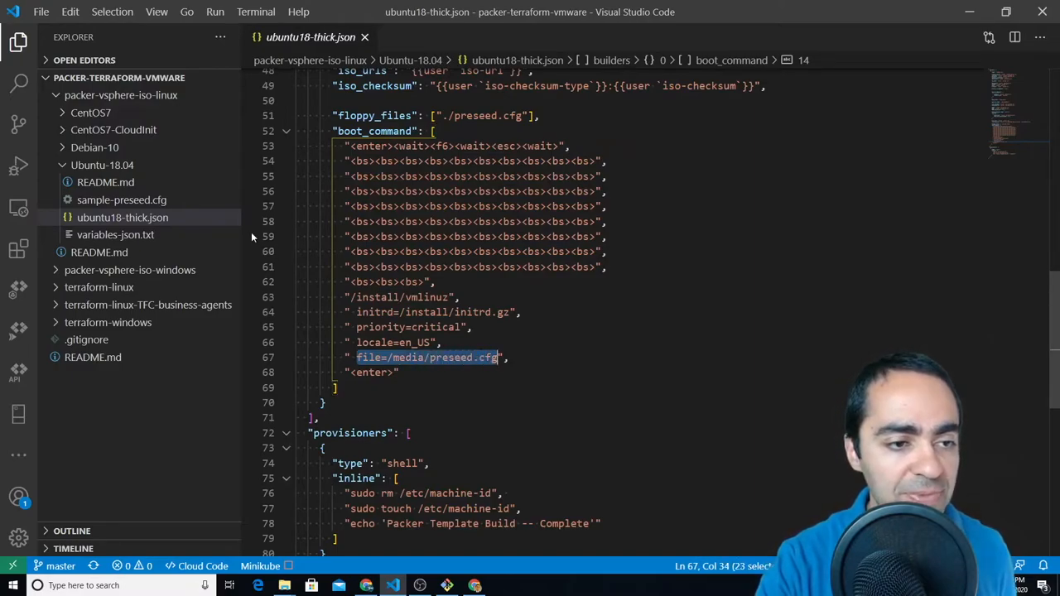
mouse_move(122, 200)
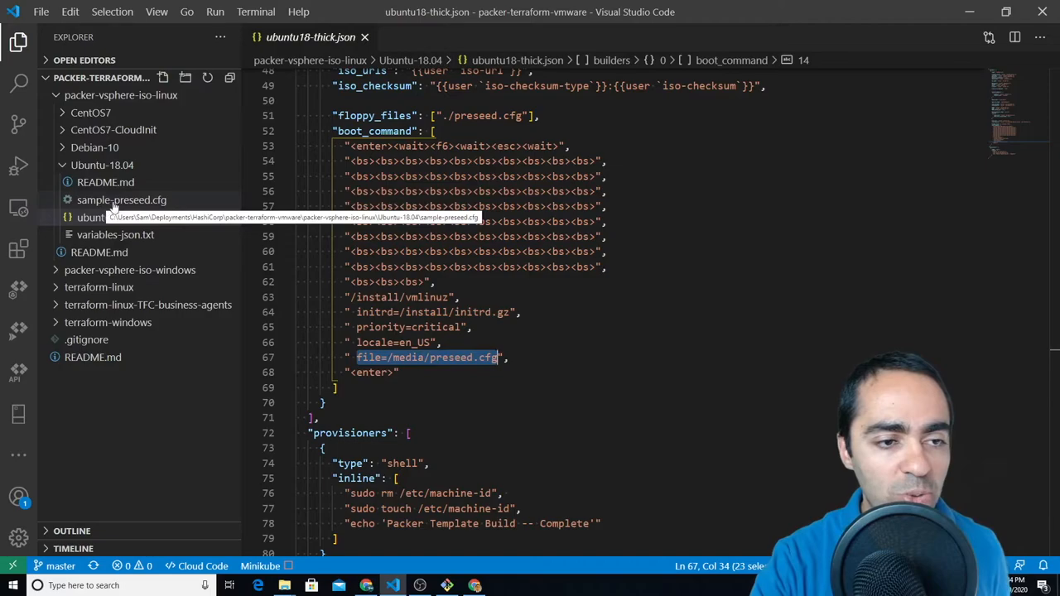
click(121, 200)
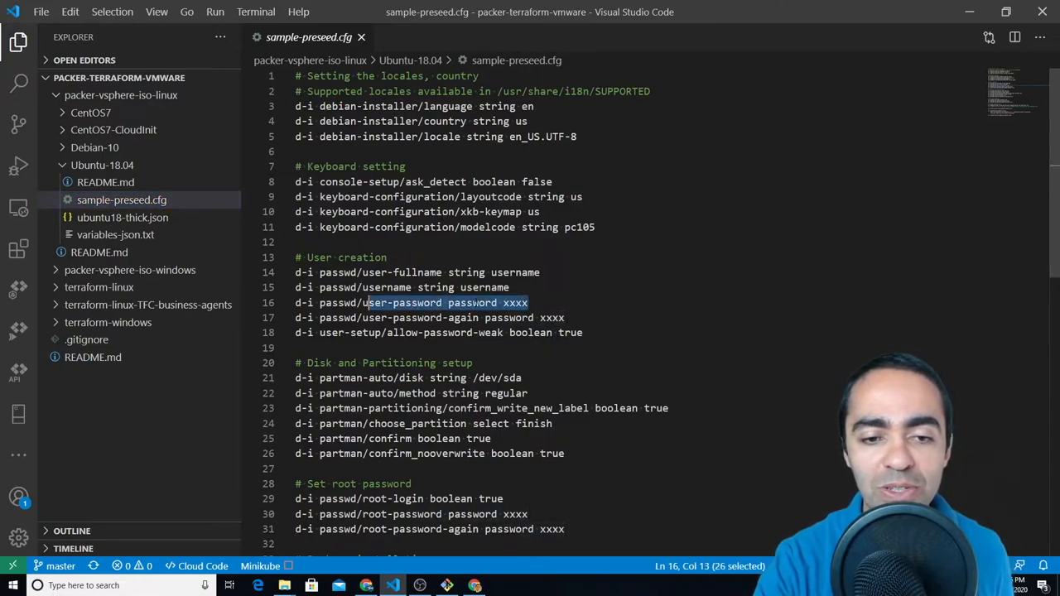
click(552, 181)
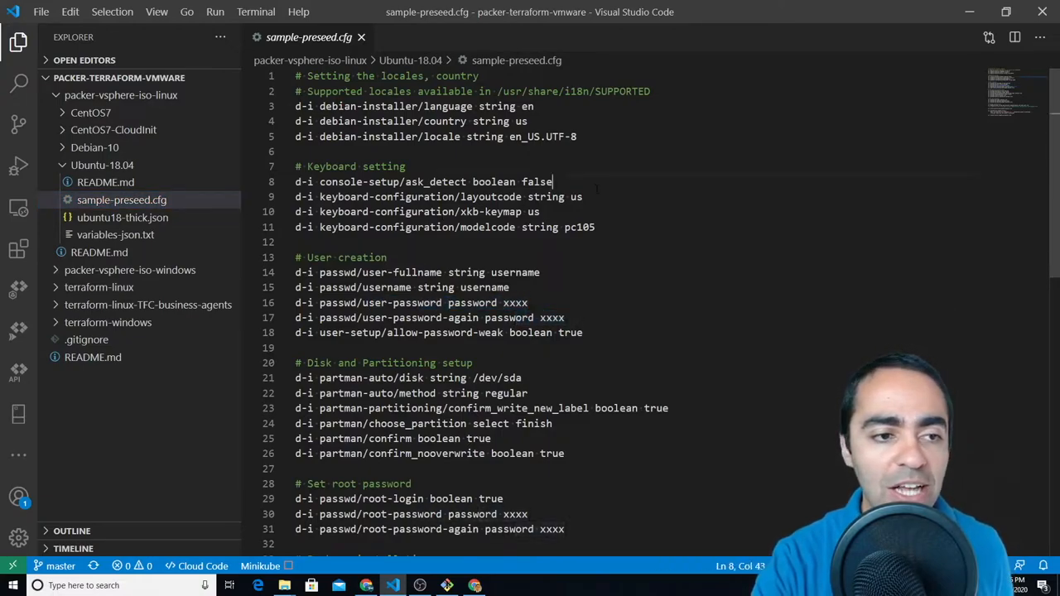
mouse_move(122, 200)
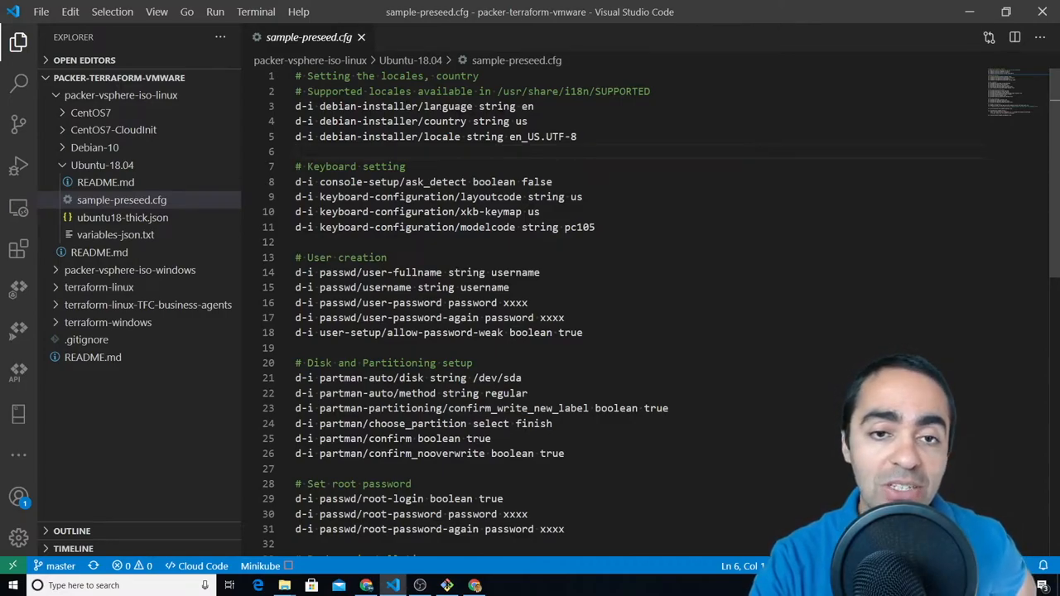
double_click(445, 121)
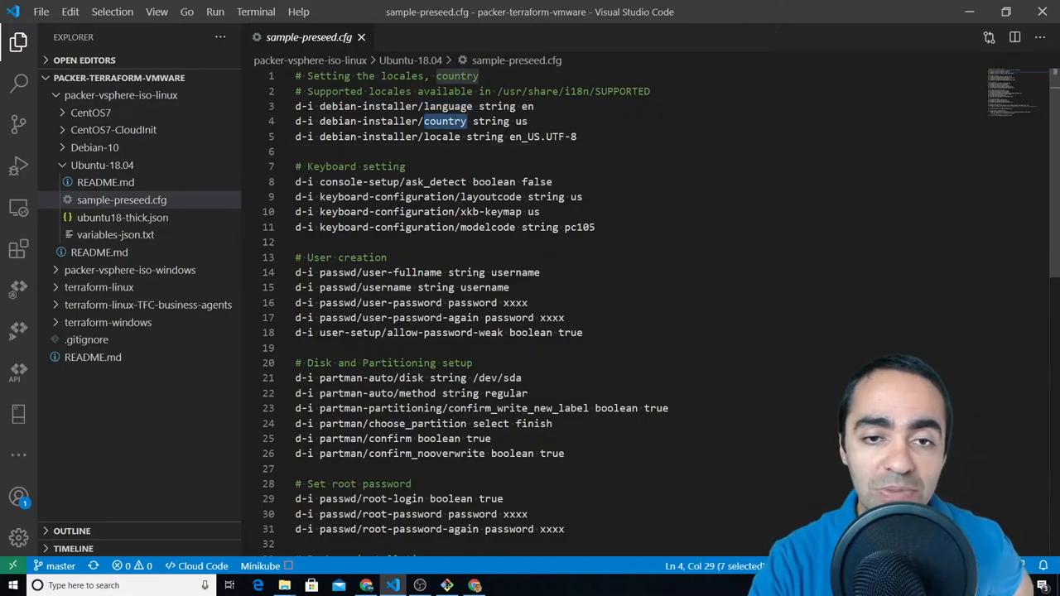
scroll(down, 3)
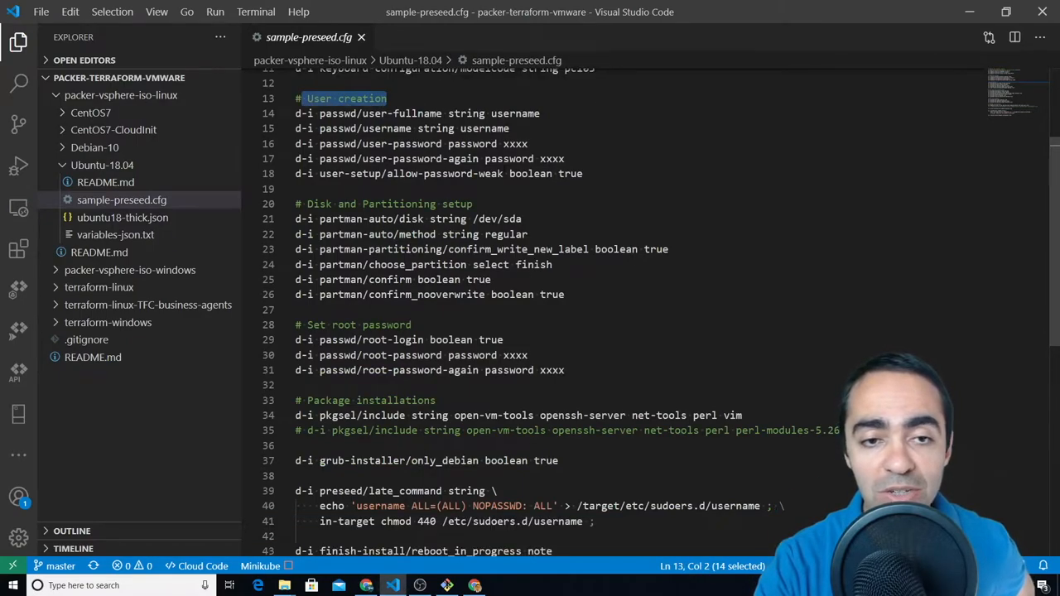
scroll(down, 3)
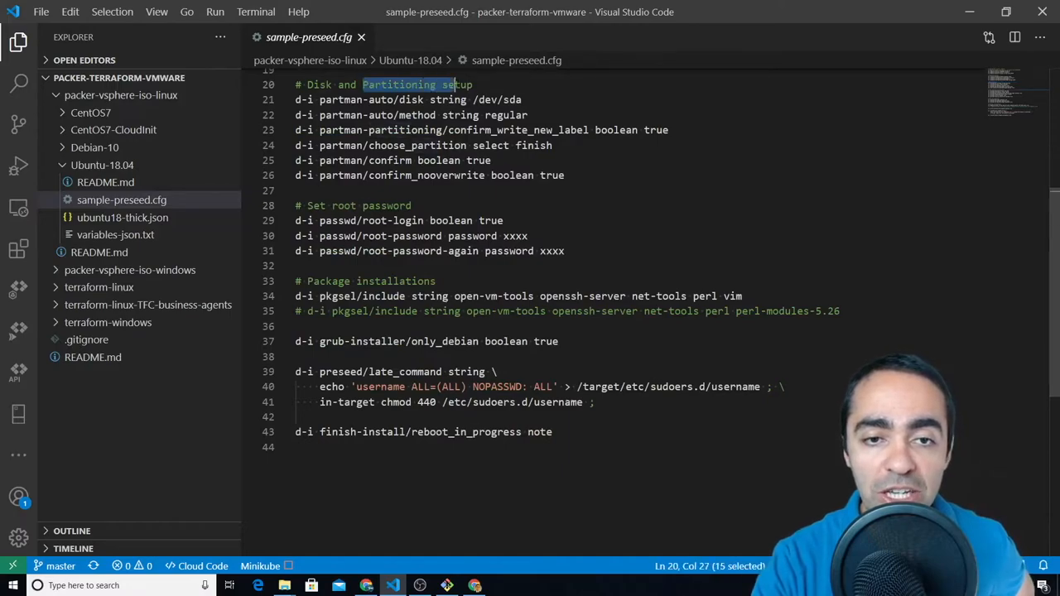
scroll(down, 3)
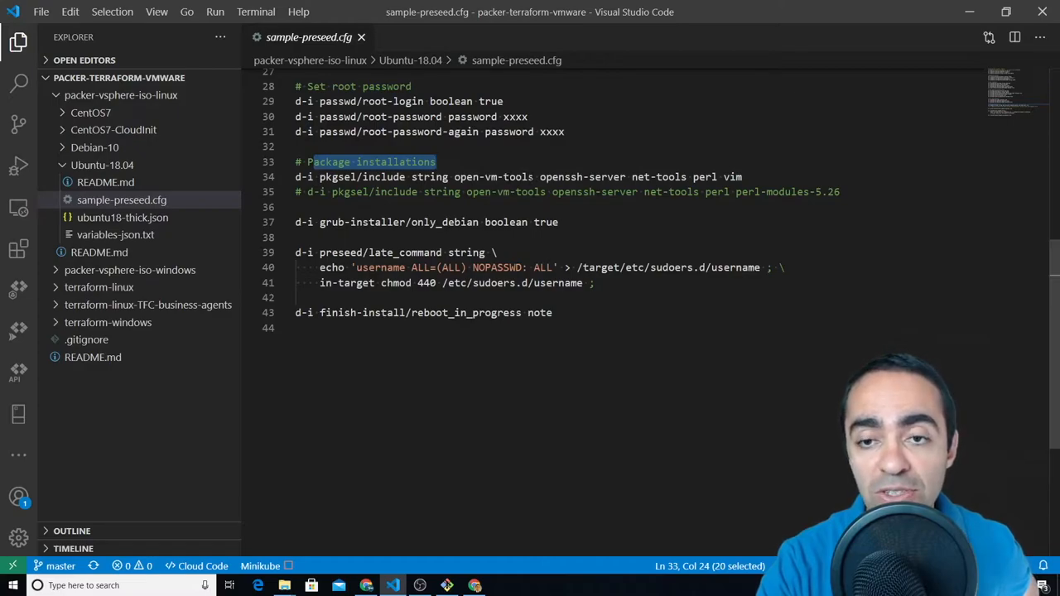
click(694, 177)
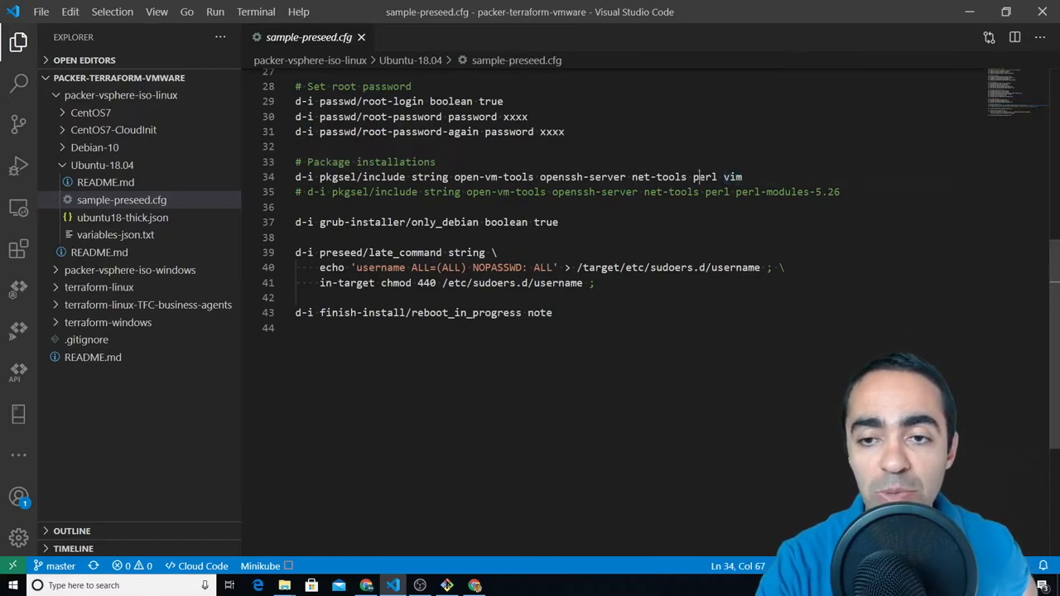
double_click(658, 177)
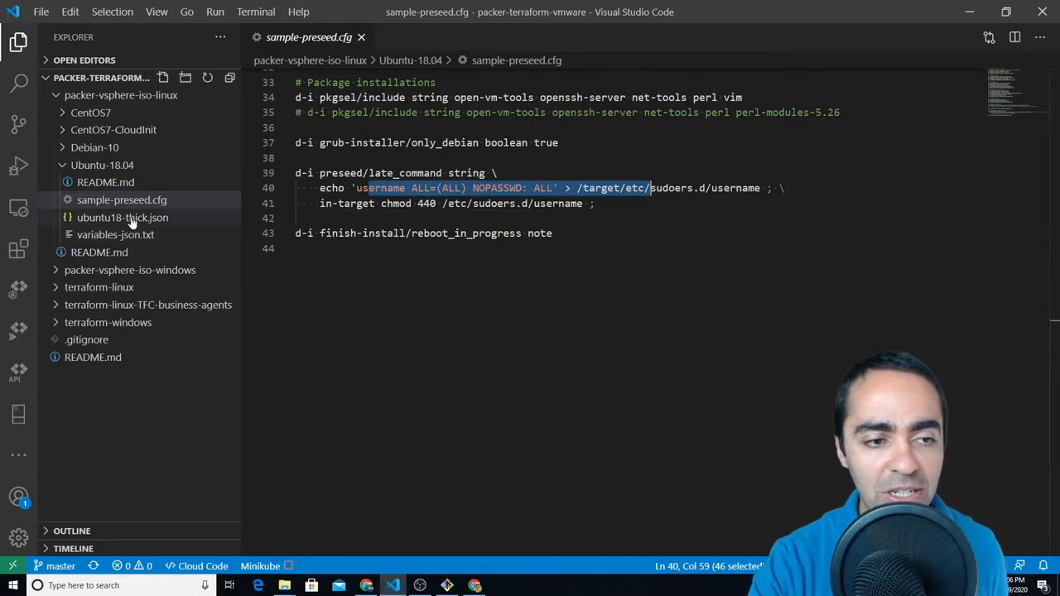
Reopen ubuntu18-thick.json and scroll to its shell provisioners block
click(122, 217)
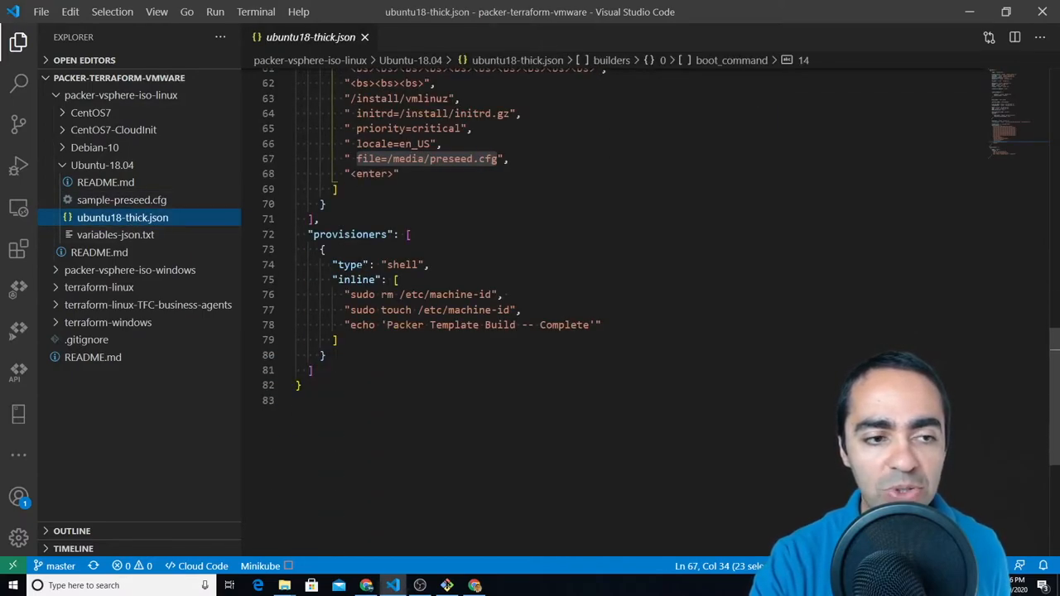
scroll(down, 3)
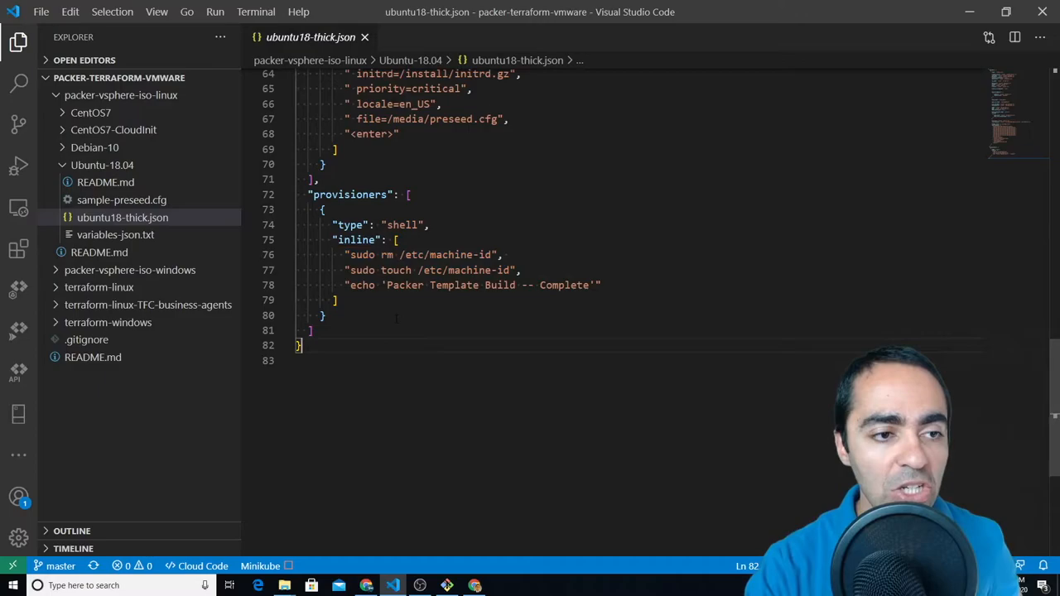
mouse_move(121, 199)
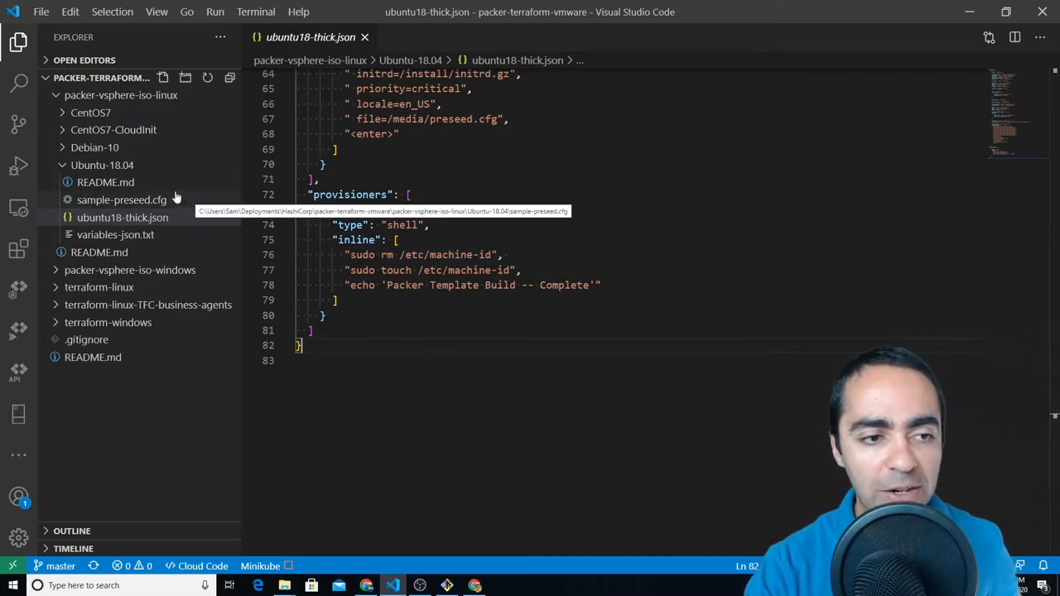
mouse_move(102, 165)
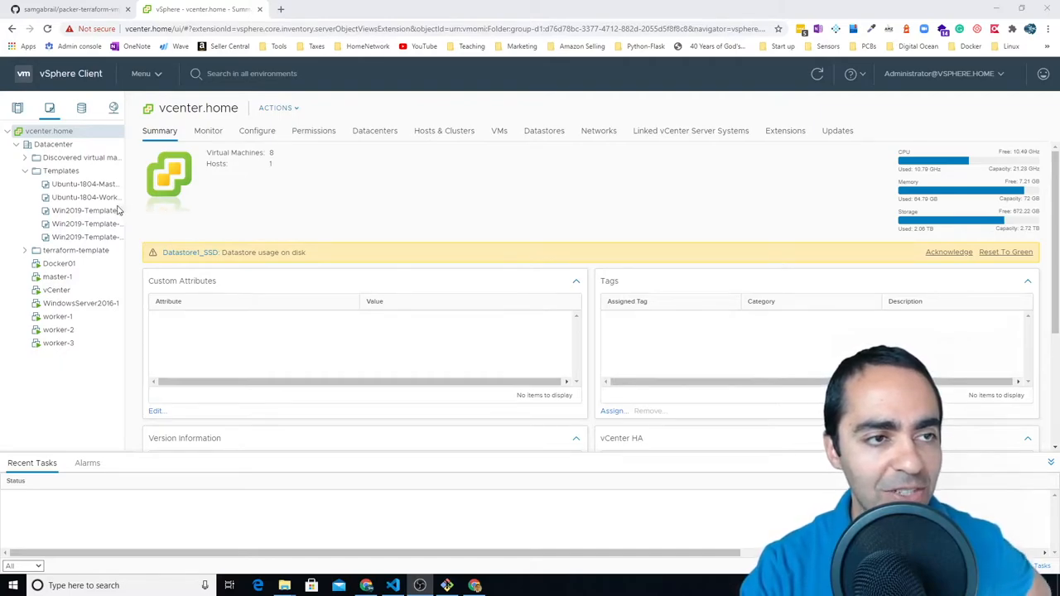
mouse_move(61, 171)
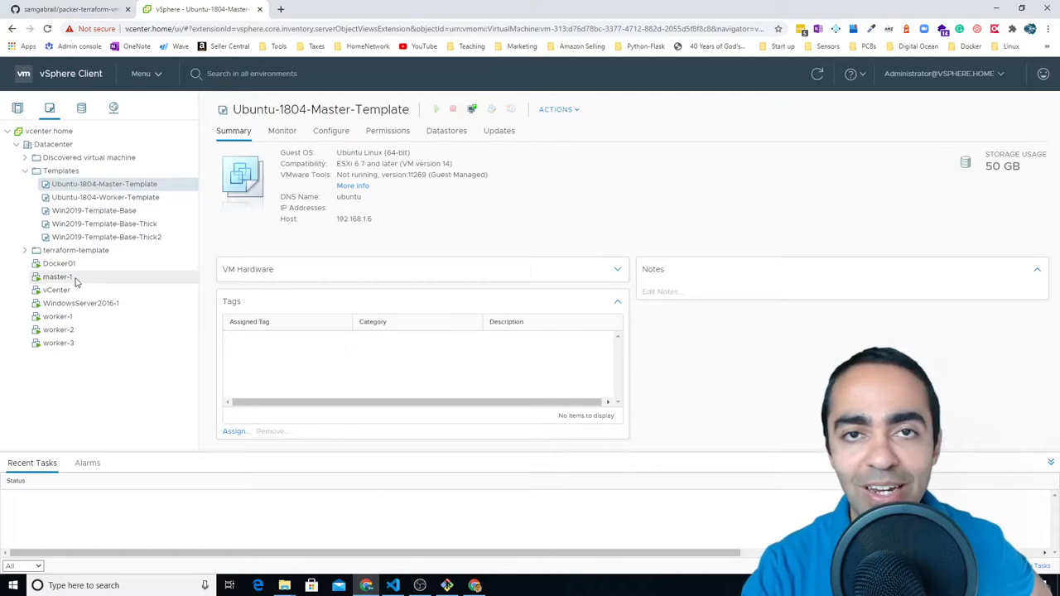
mouse_move(58, 343)
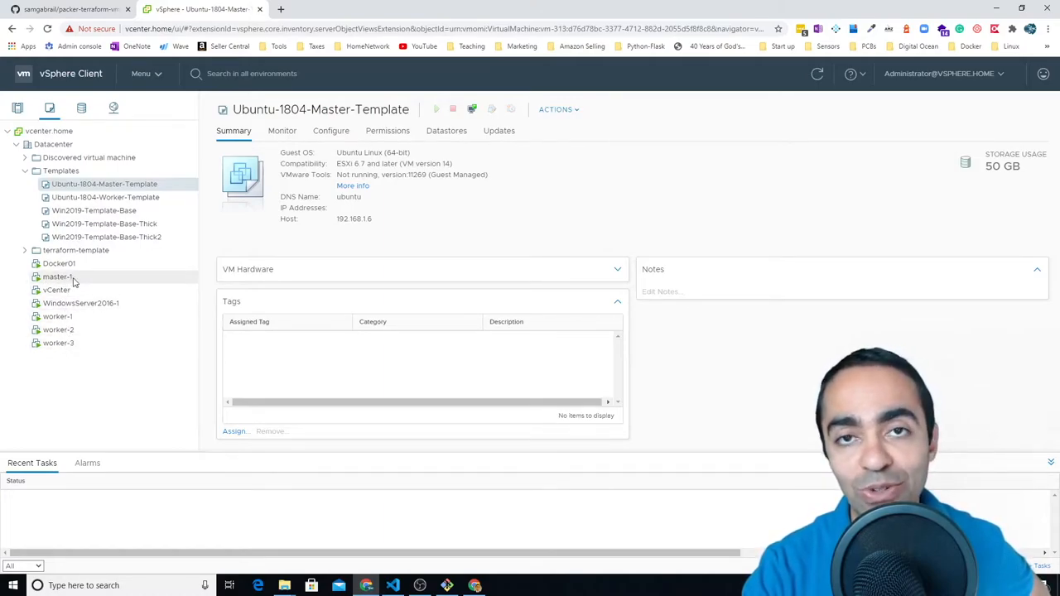
mouse_move(78, 286)
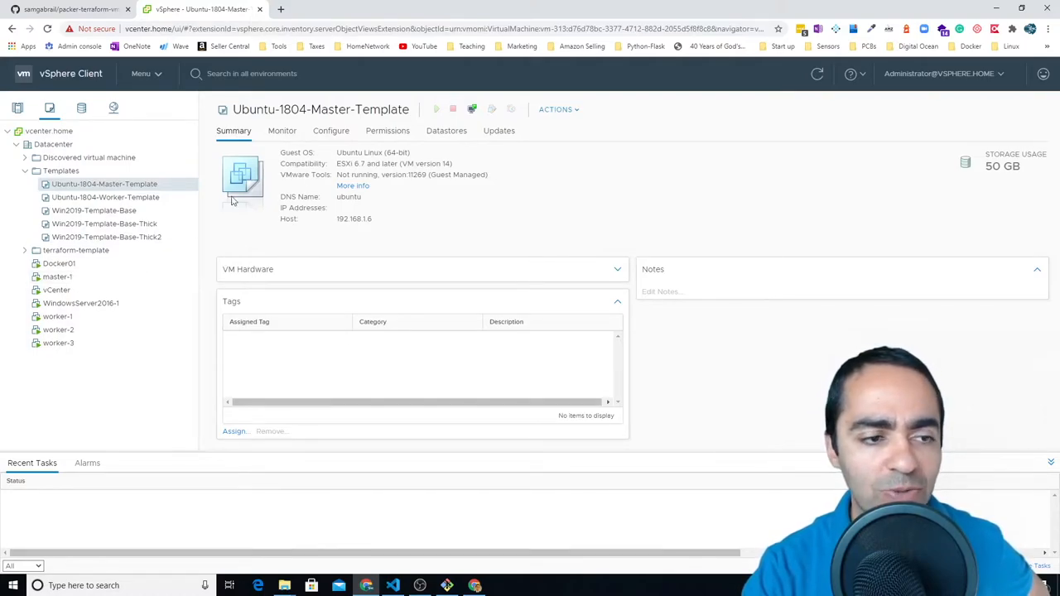
Select master-1 in the vSphere inventory and open Edit Settings to review its hardware
click(58, 277)
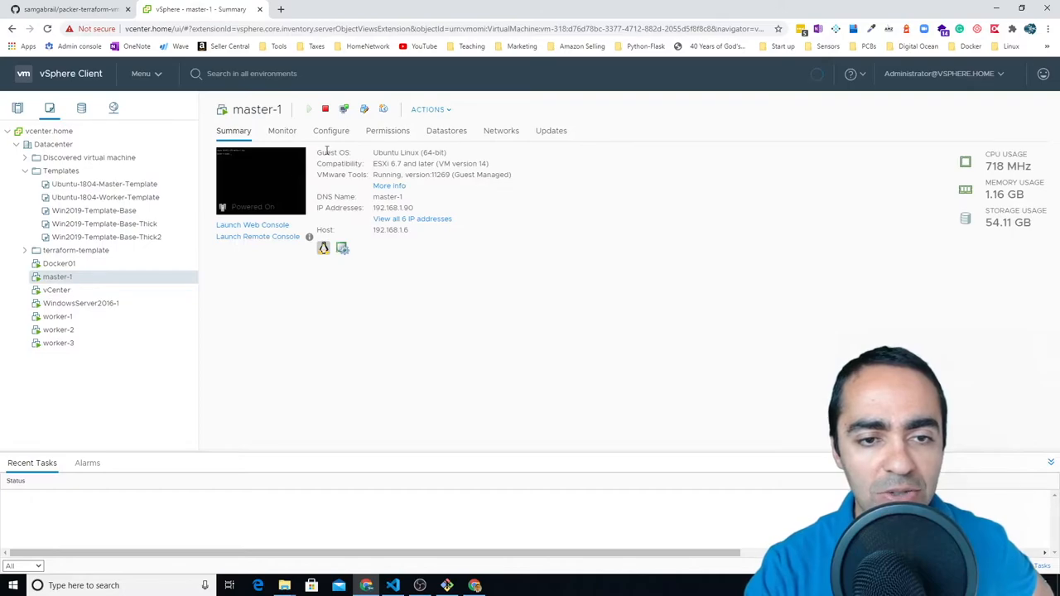
click(331, 130)
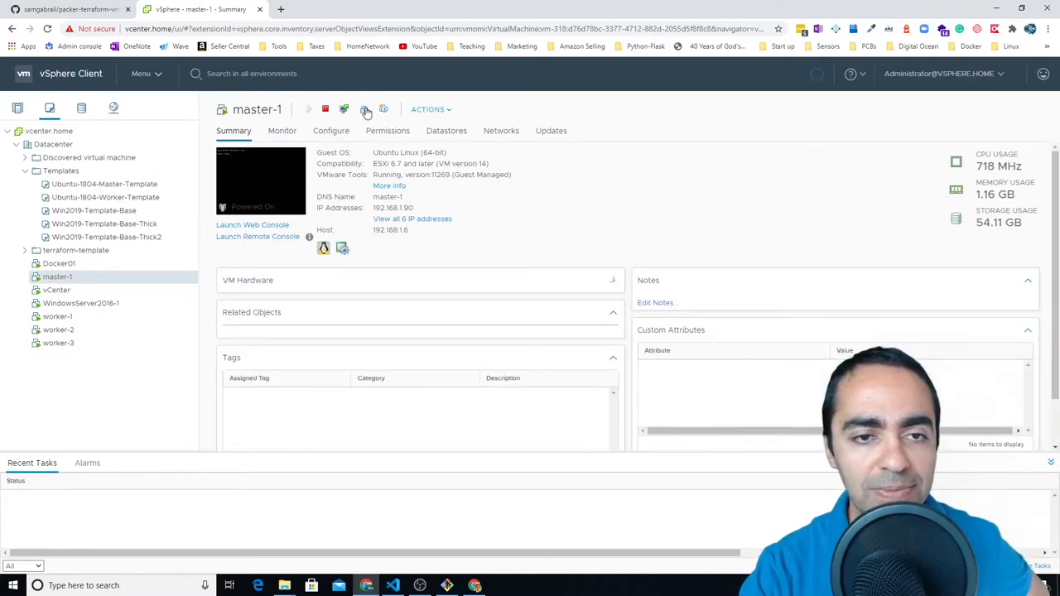
click(367, 108)
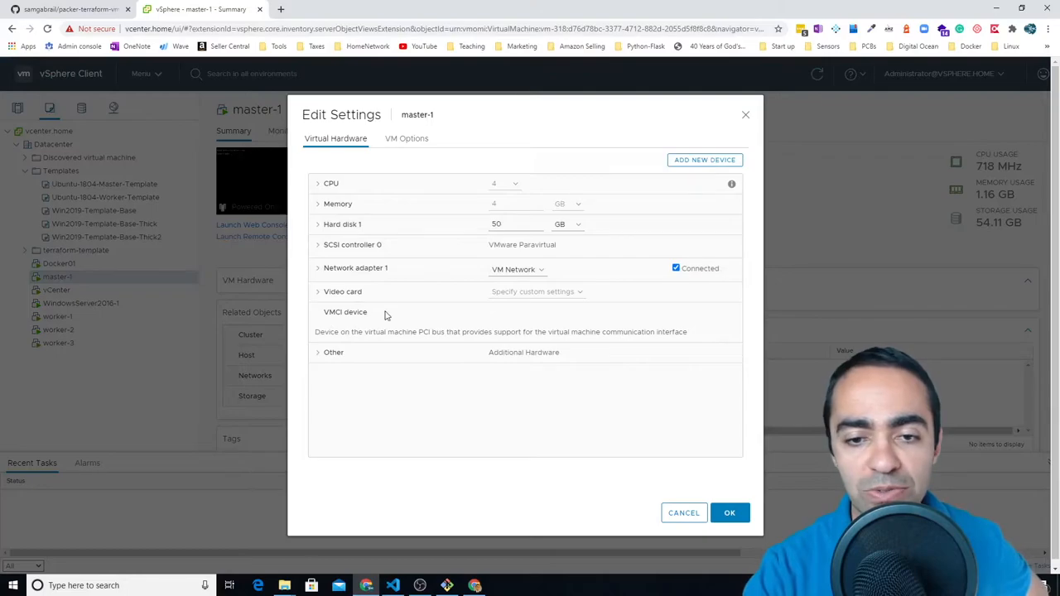
mouse_move(750, 125)
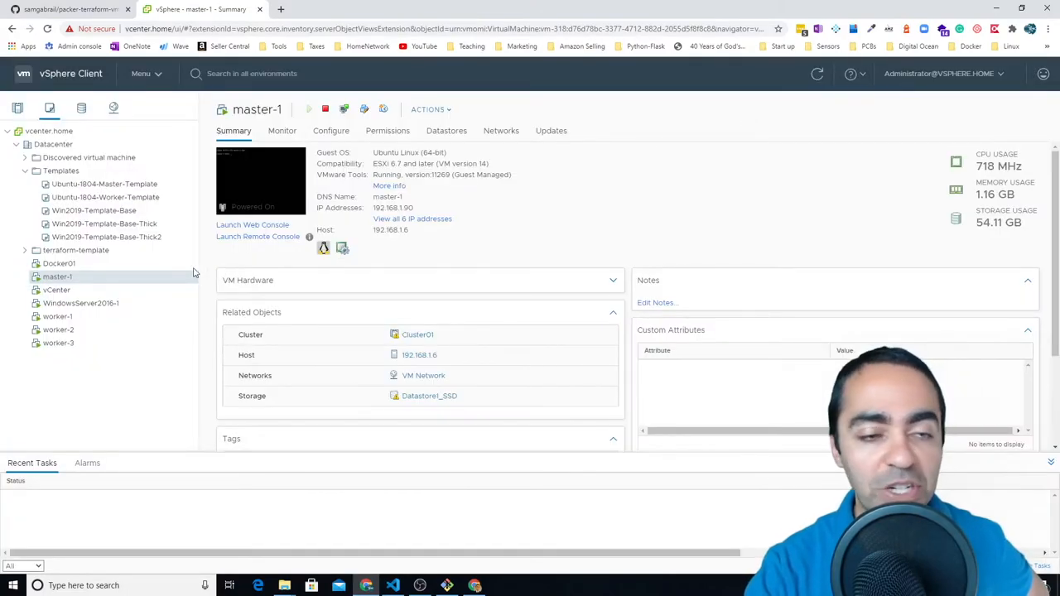
mouse_move(92, 265)
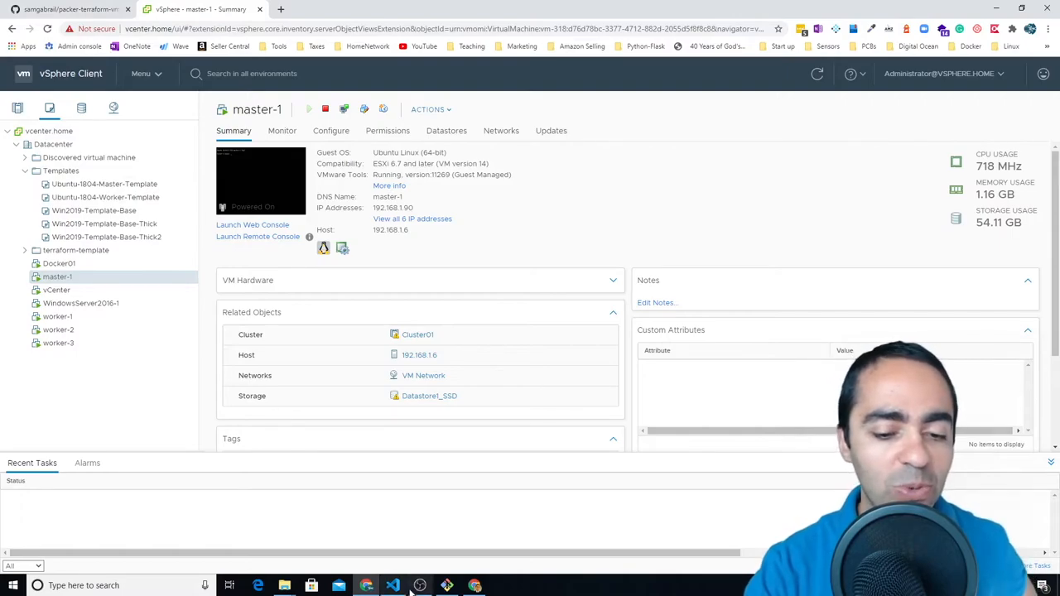
Collapse the Packer Linux folder, expand terraform-linux and open main.tf
click(392, 586)
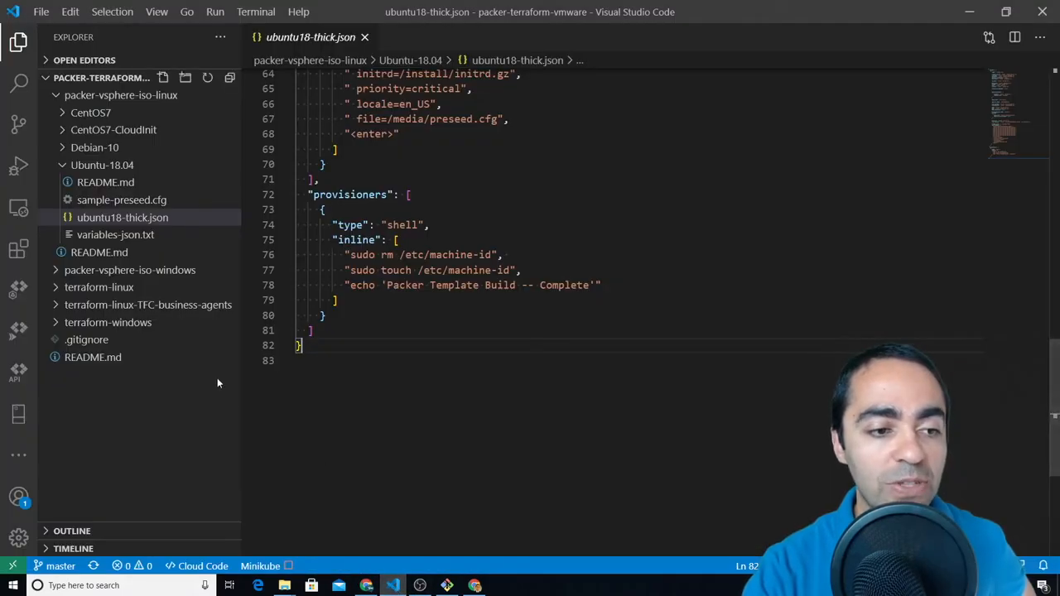
mouse_move(102, 164)
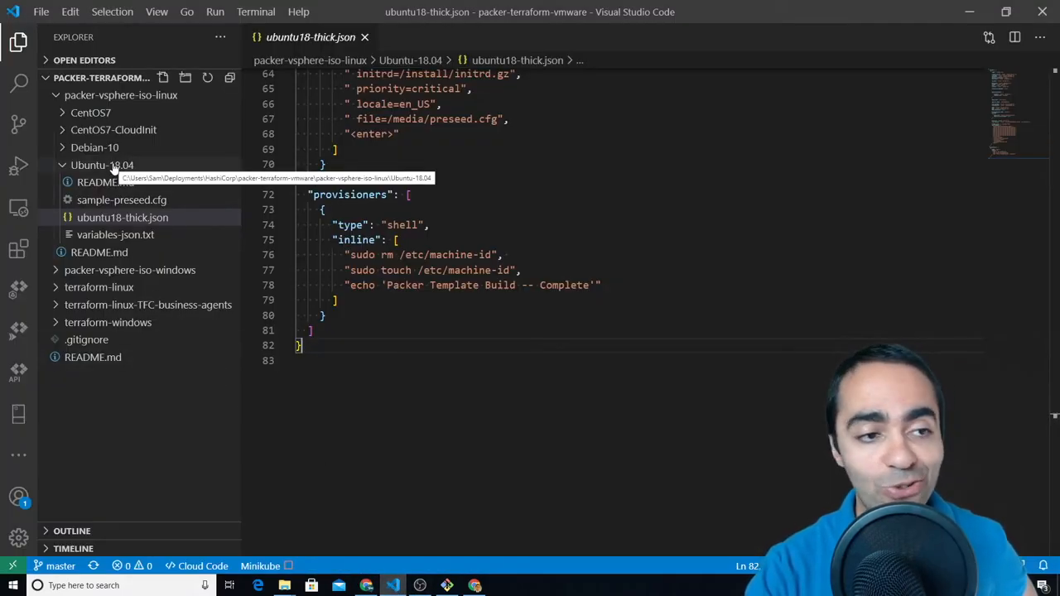
click(121, 95)
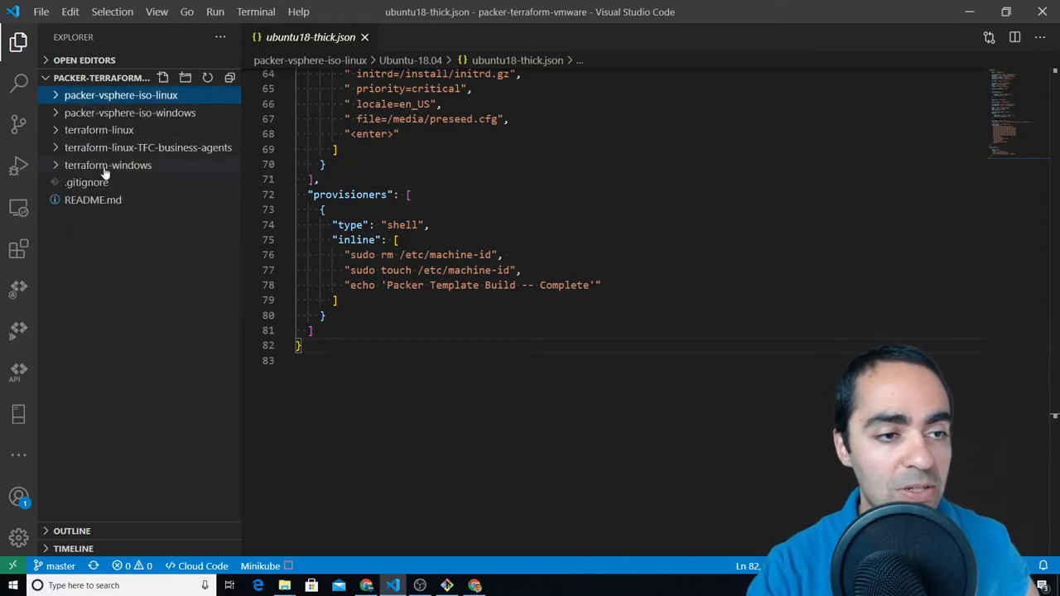
click(99, 130)
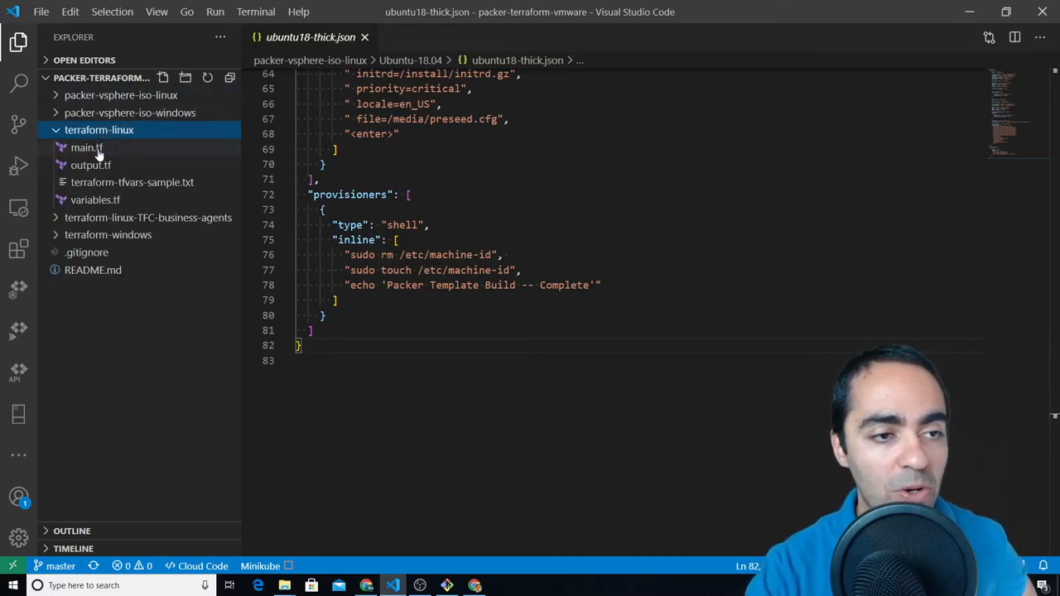
click(86, 147)
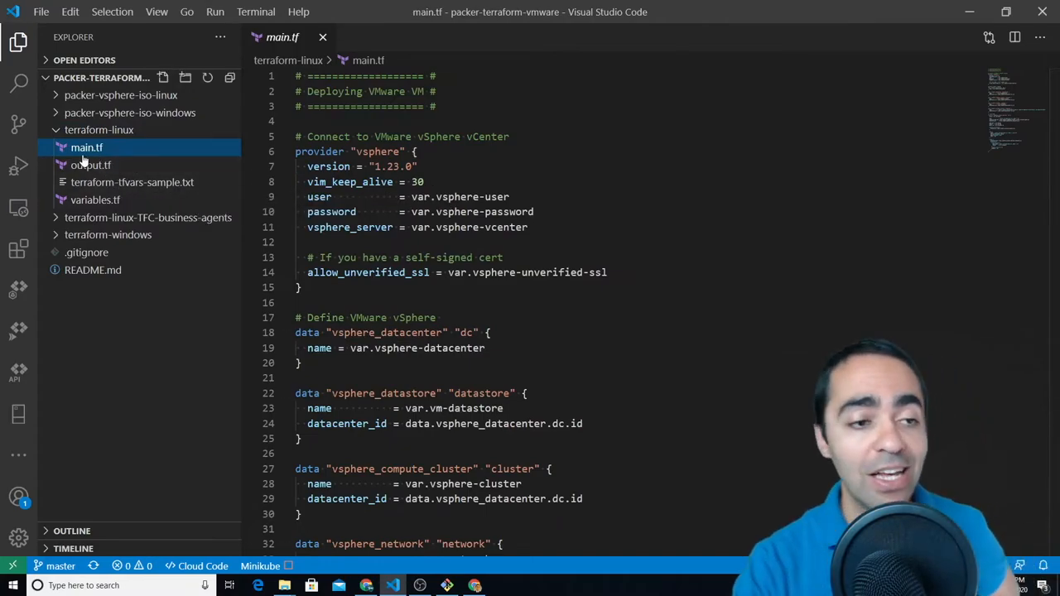
mouse_move(91, 165)
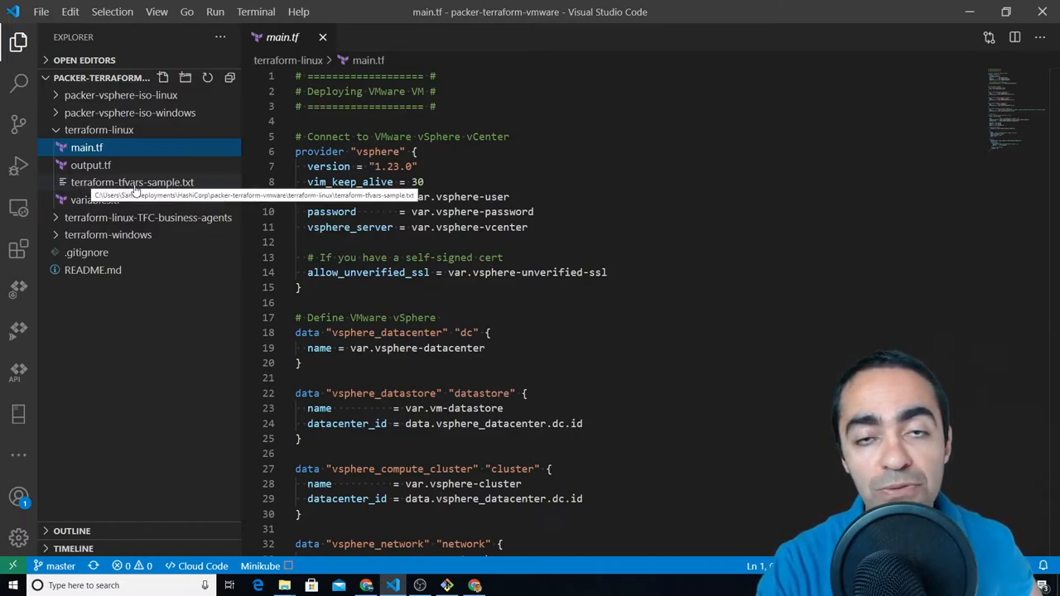
mouse_move(133, 187)
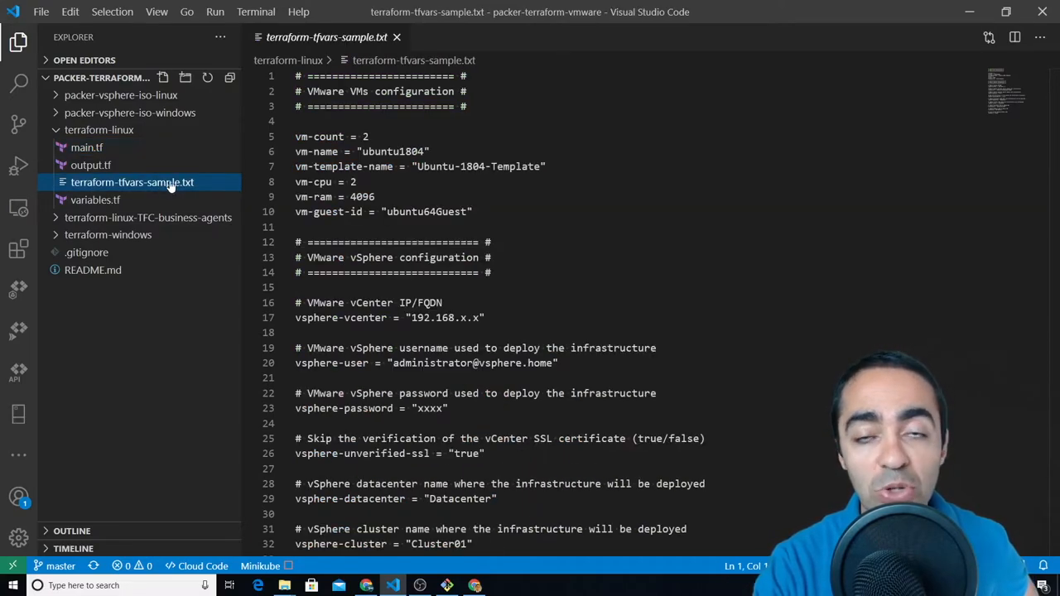
mouse_move(187, 186)
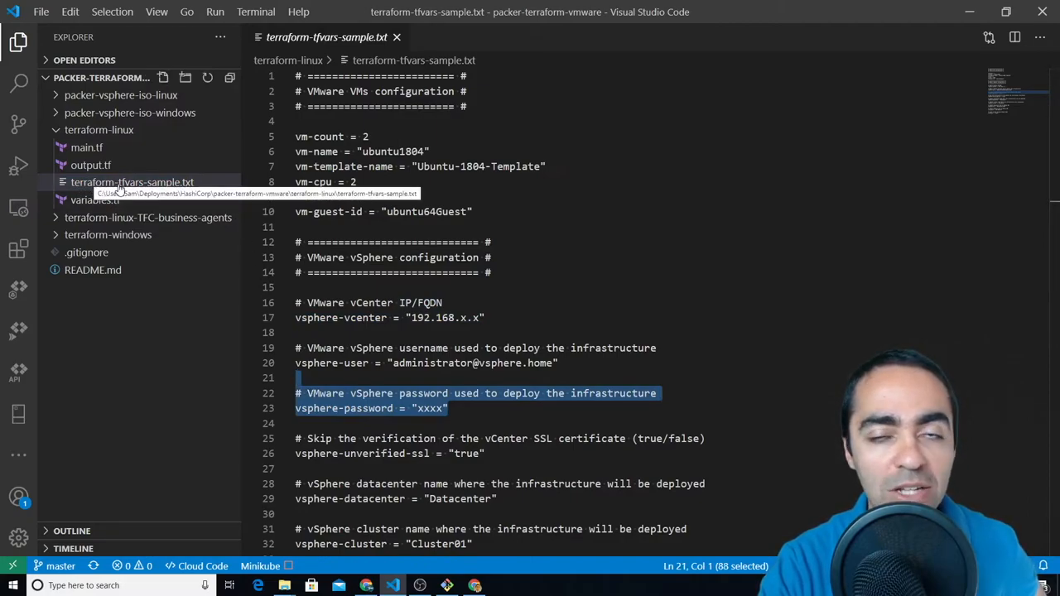
mouse_move(95, 199)
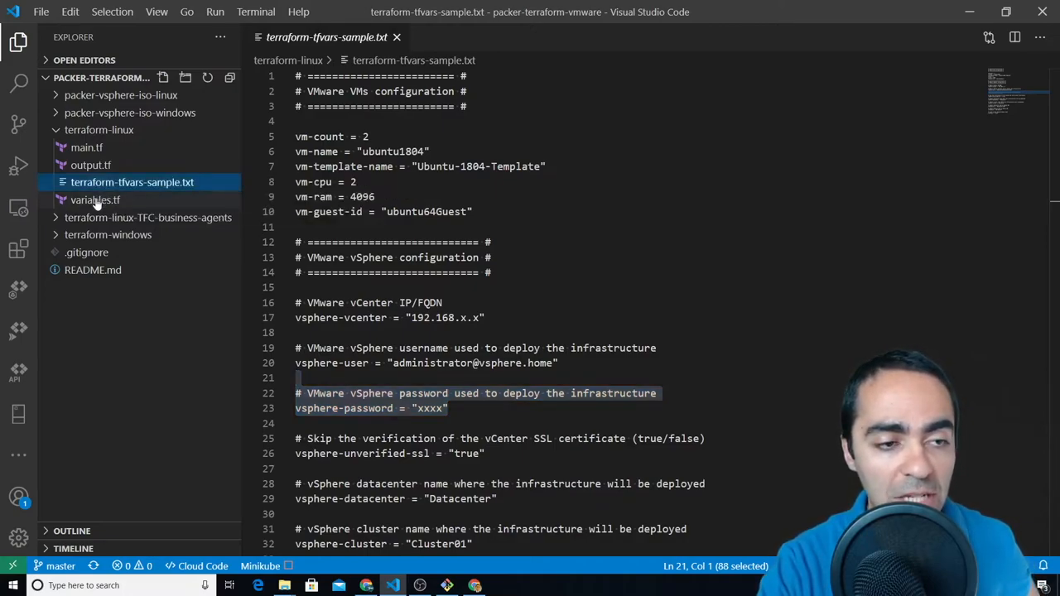
Open variables.tf defining the vSphere user, password, vCenter, datacenter and cluster variables
click(94, 200)
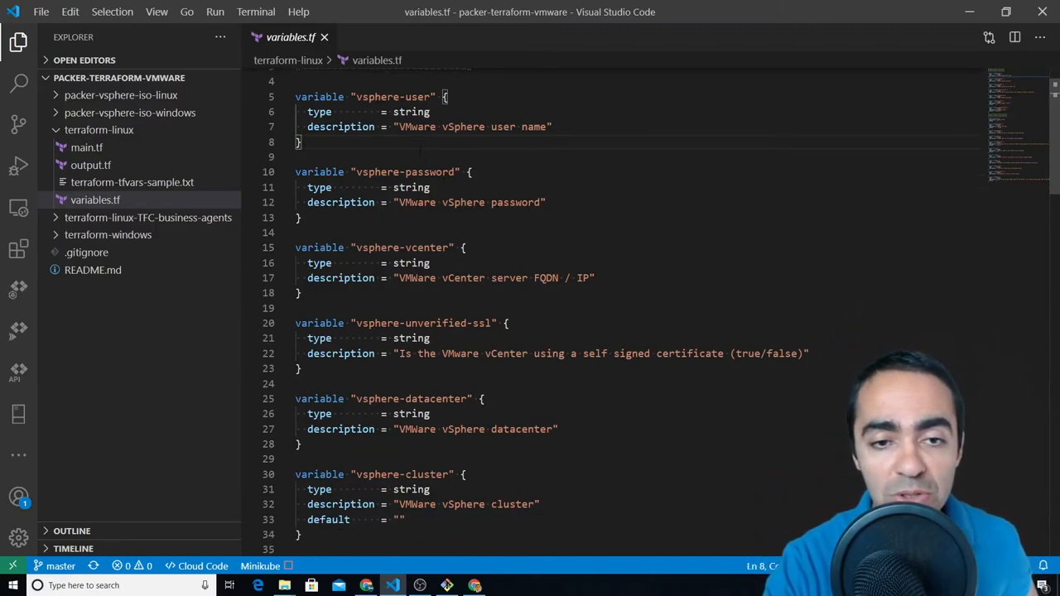
scroll(down, 3)
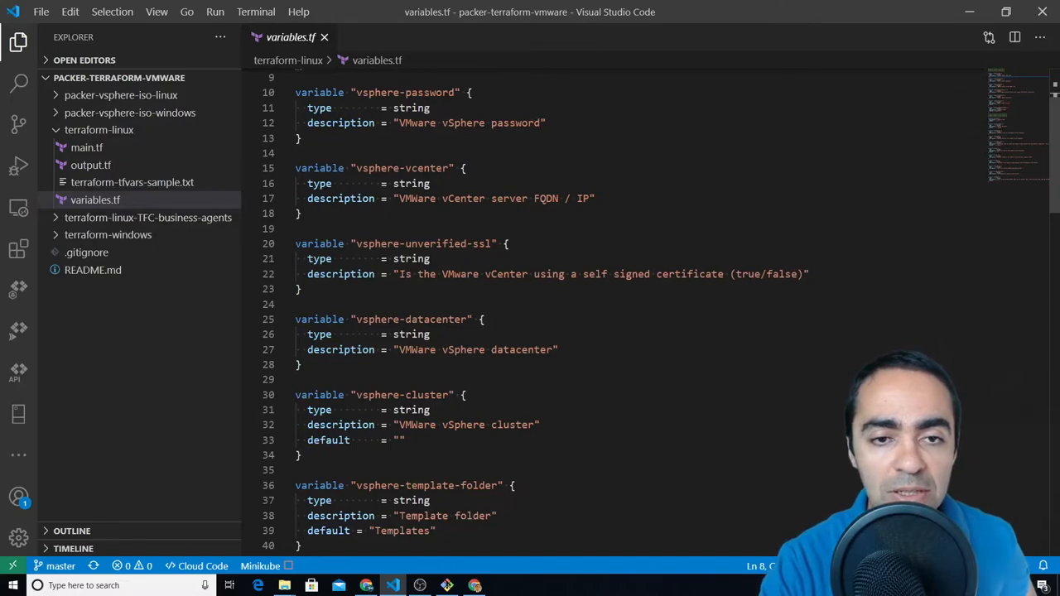
double_click(546, 198)
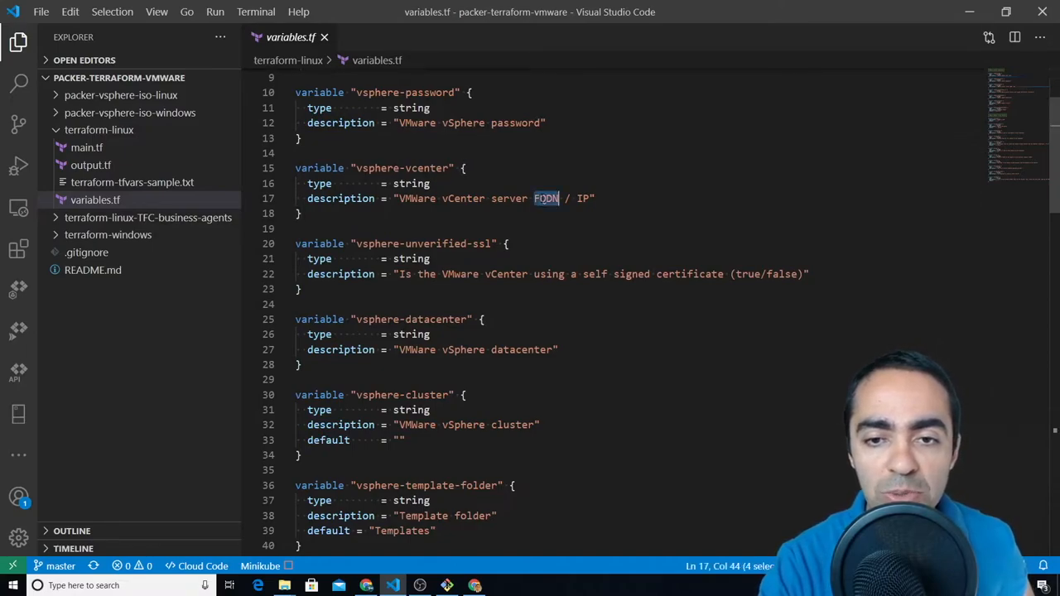
scroll(down, 3)
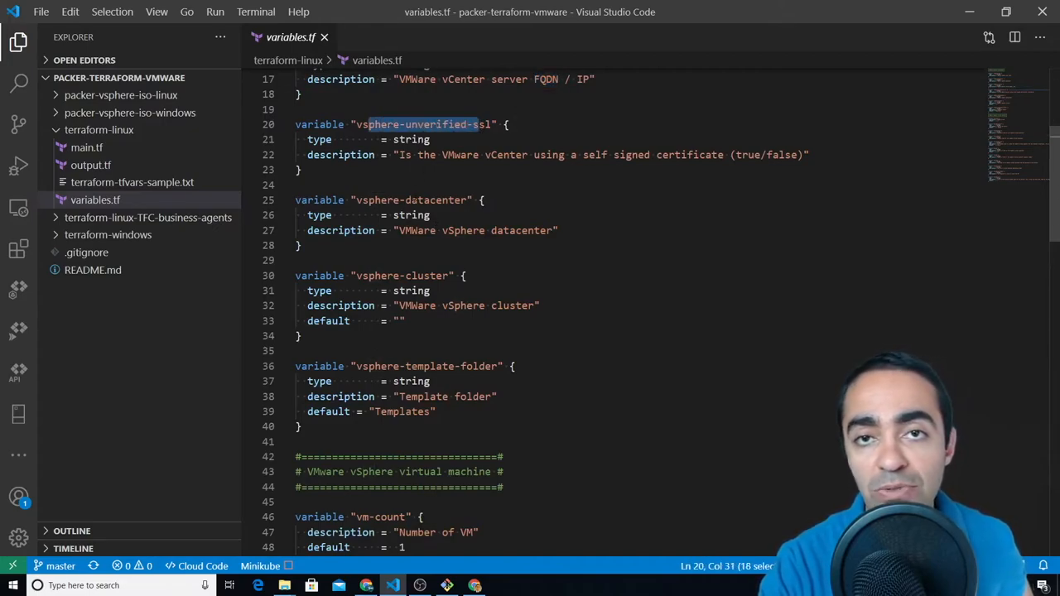
scroll(down, 3)
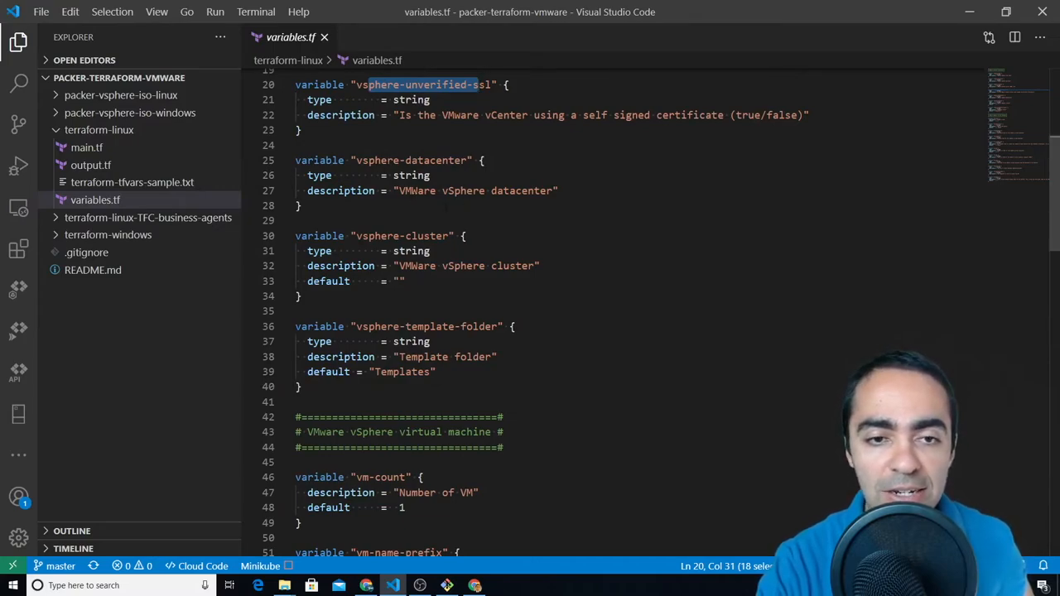
scroll(down, 3)
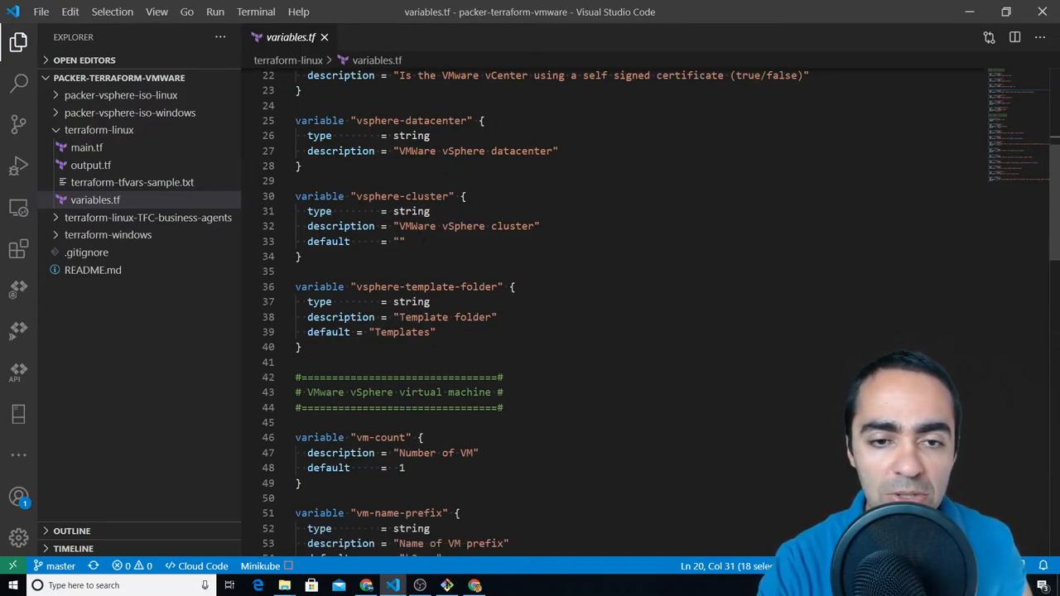
scroll(down, 3)
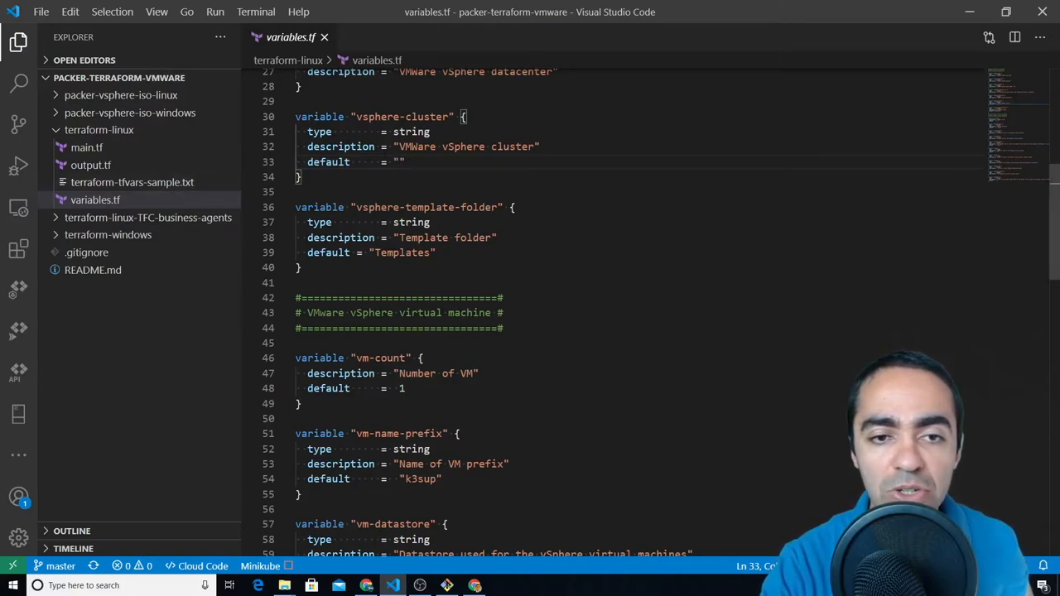
scroll(down, 3)
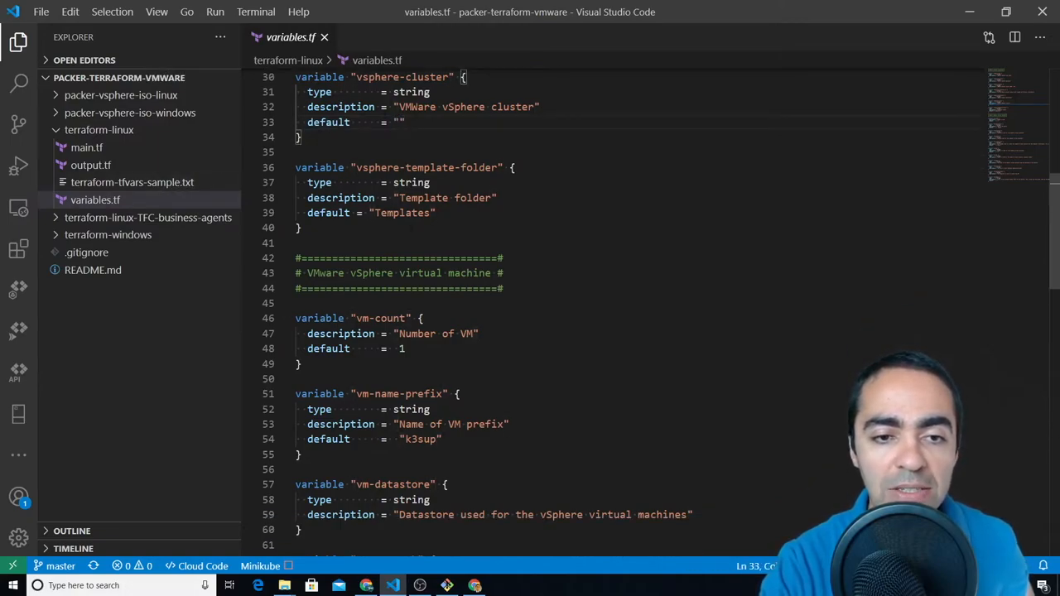
double_click(375, 167)
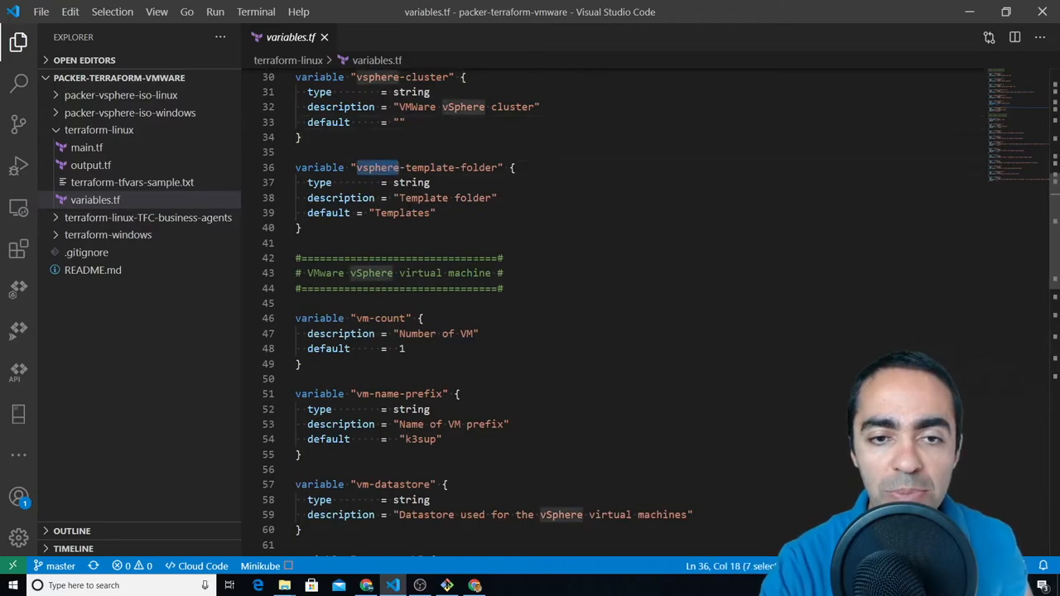
click(436, 213)
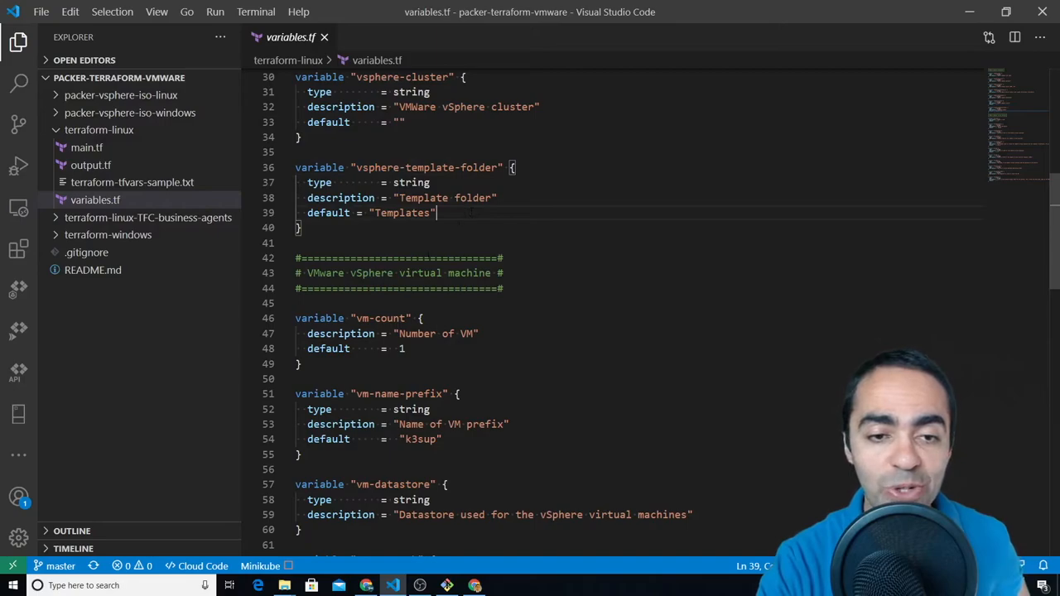
scroll(down, 3)
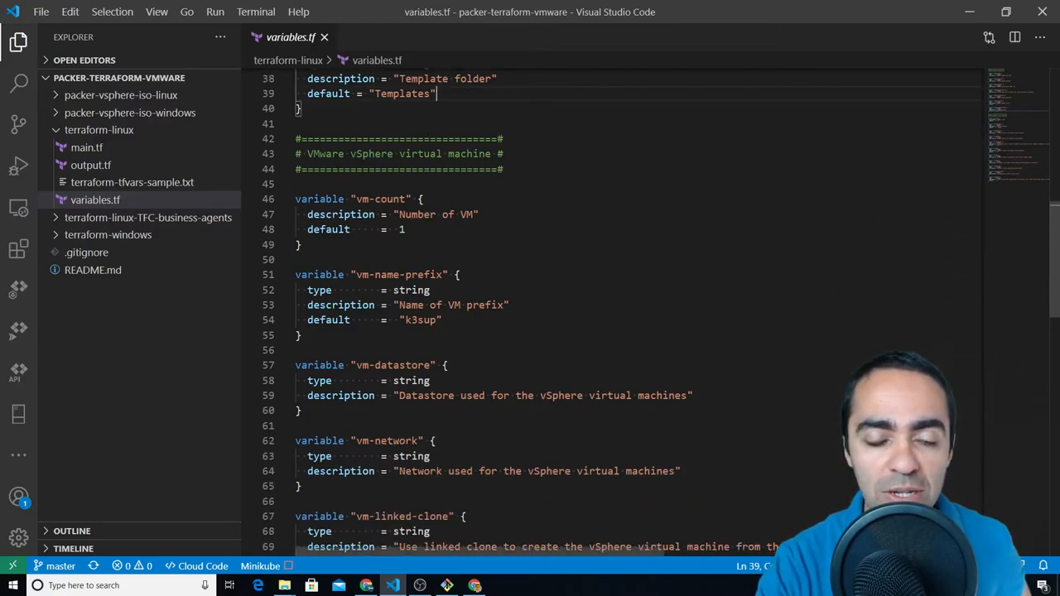
scroll(down, 3)
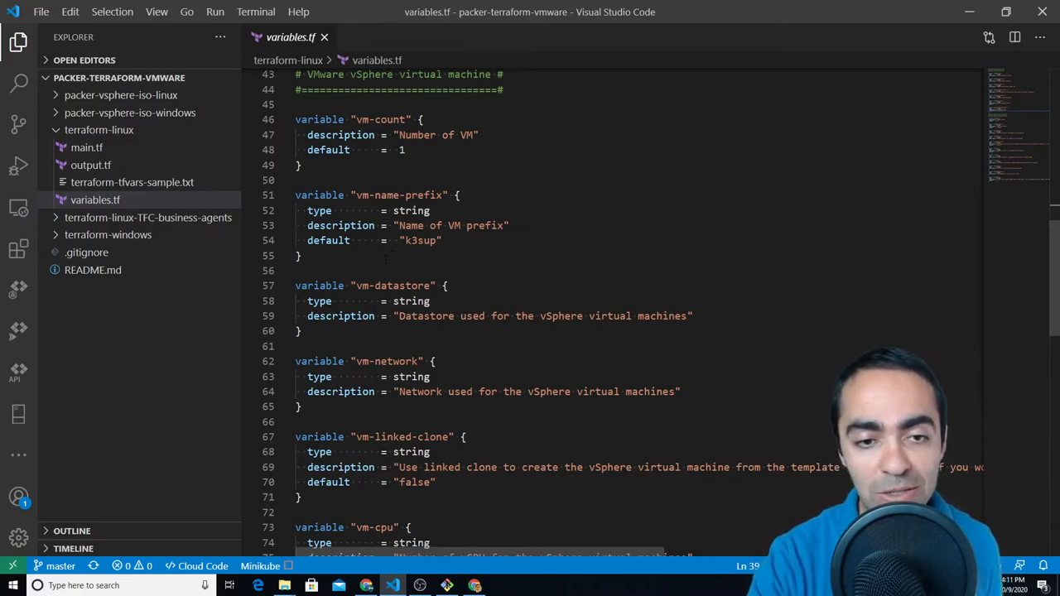
scroll(down, 3)
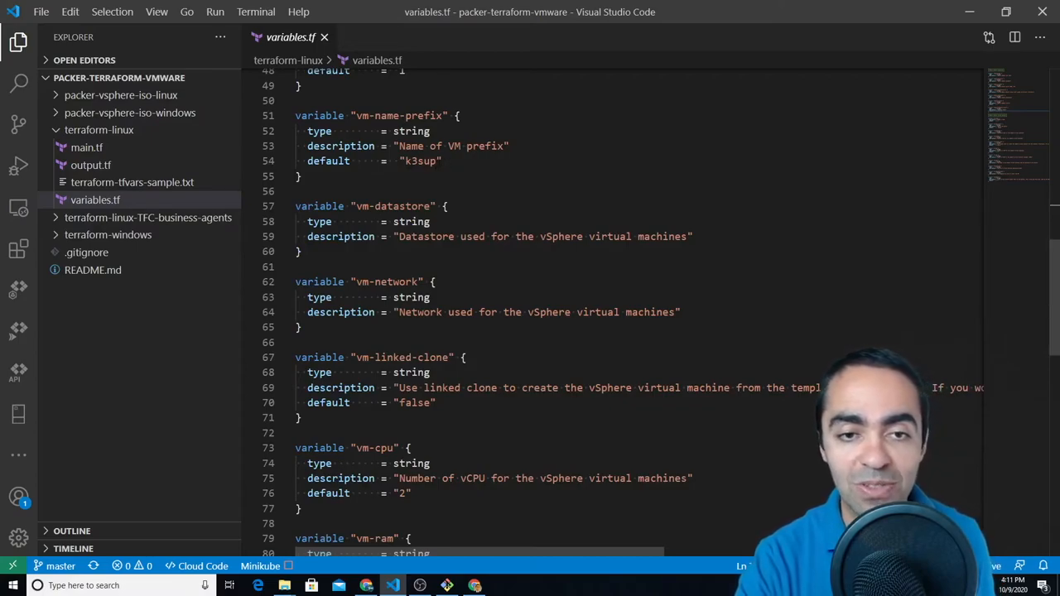
double_click(421, 161)
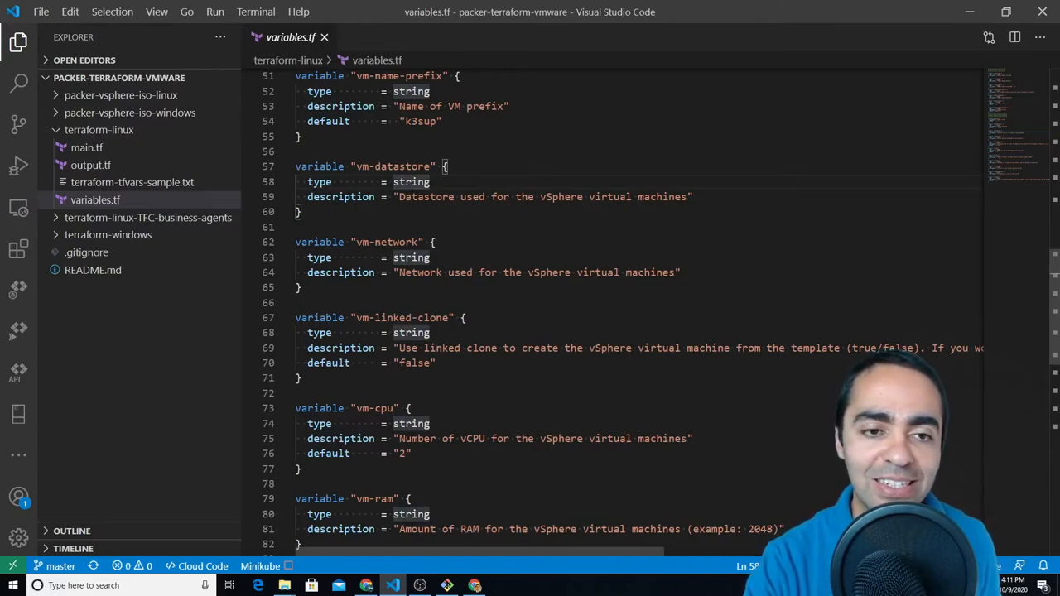
scroll(down, 3)
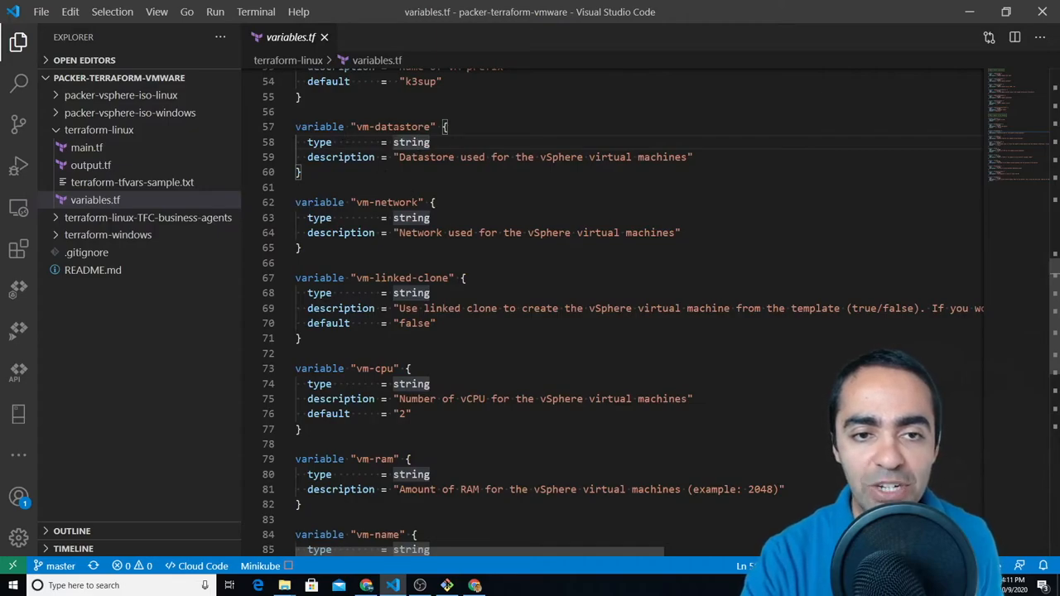
scroll(up, 3)
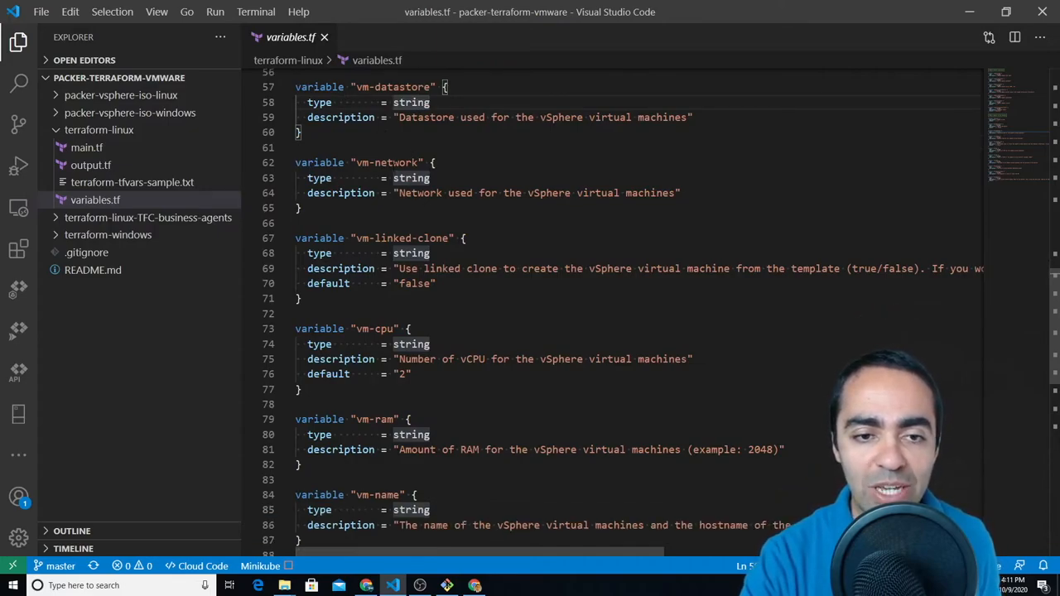
scroll(down, 3)
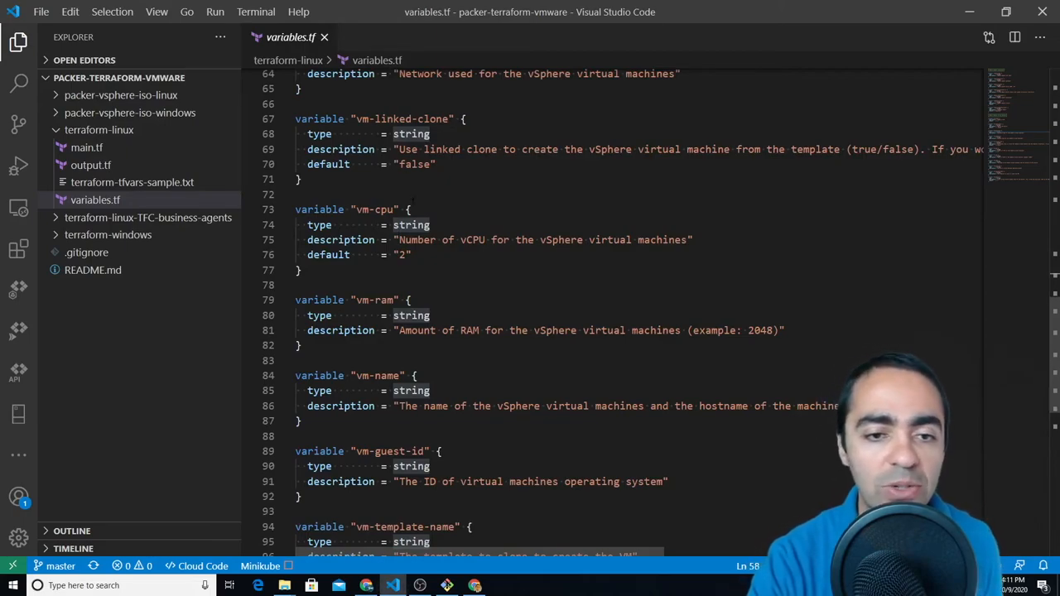
scroll(down, 3)
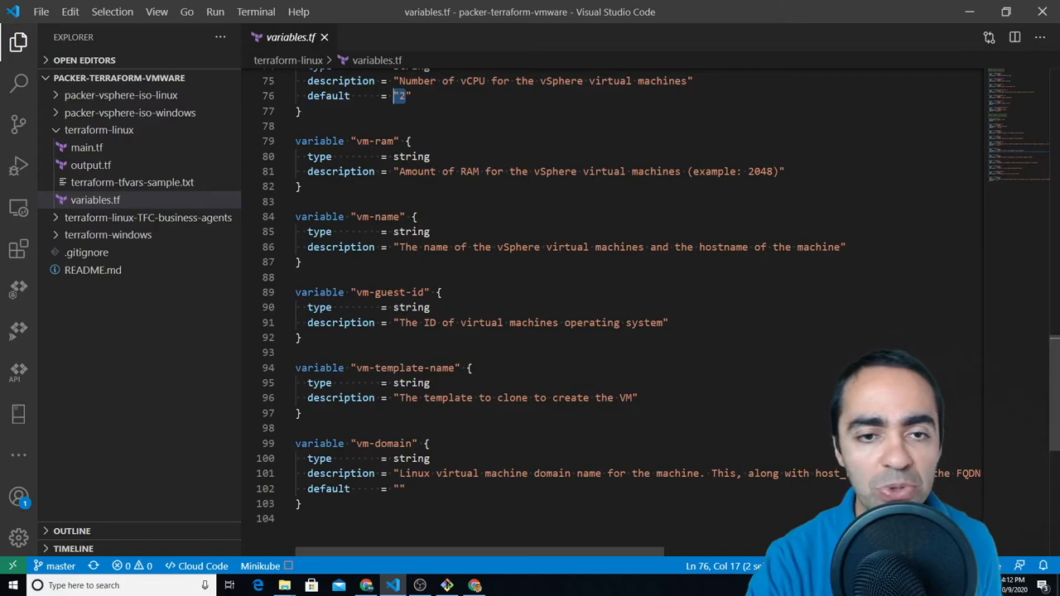
scroll(down, 3)
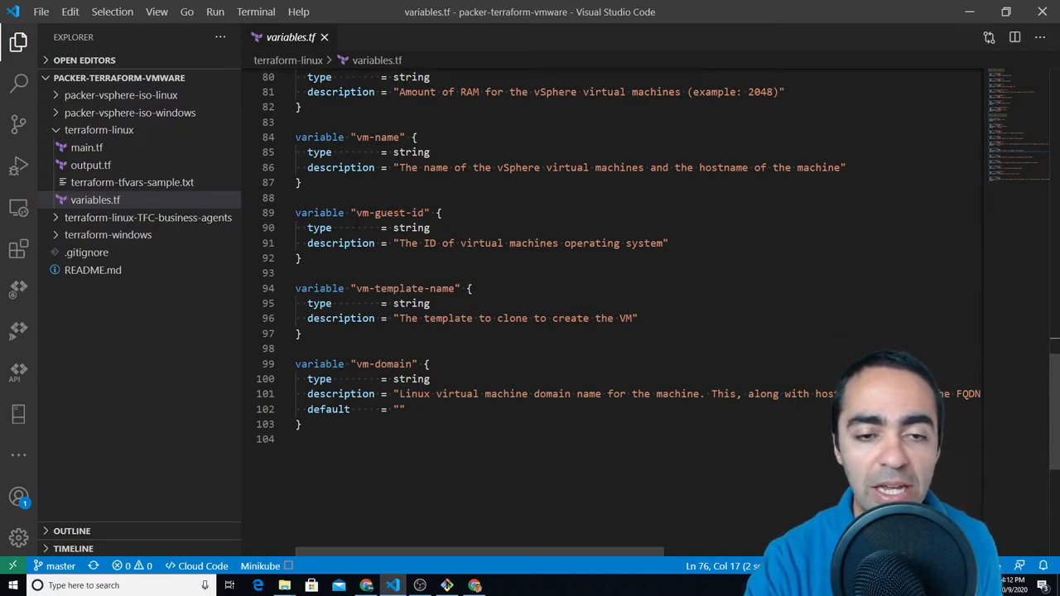
scroll(down, 3)
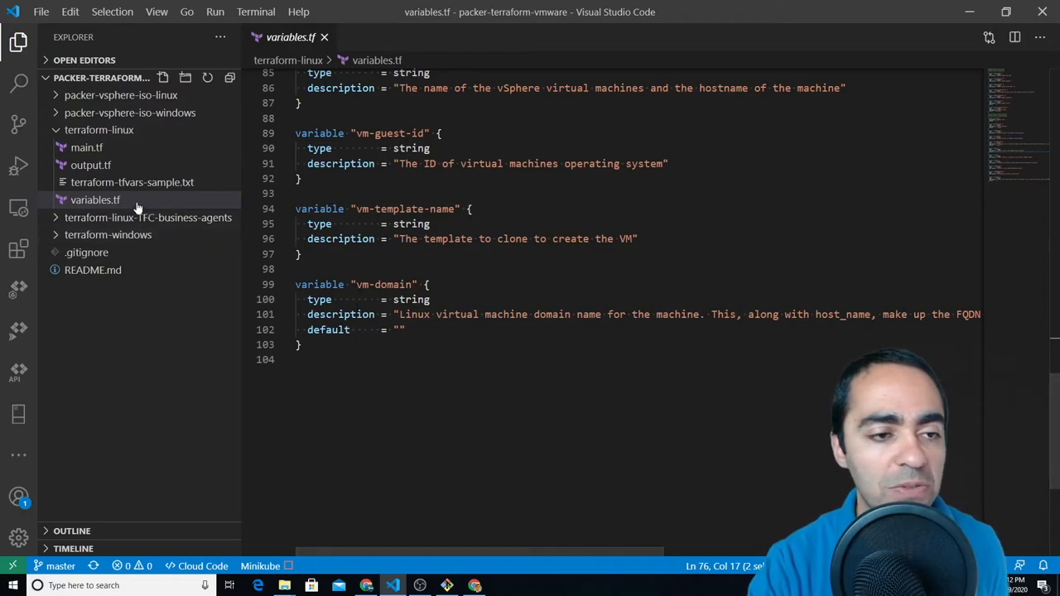
mouse_move(95, 200)
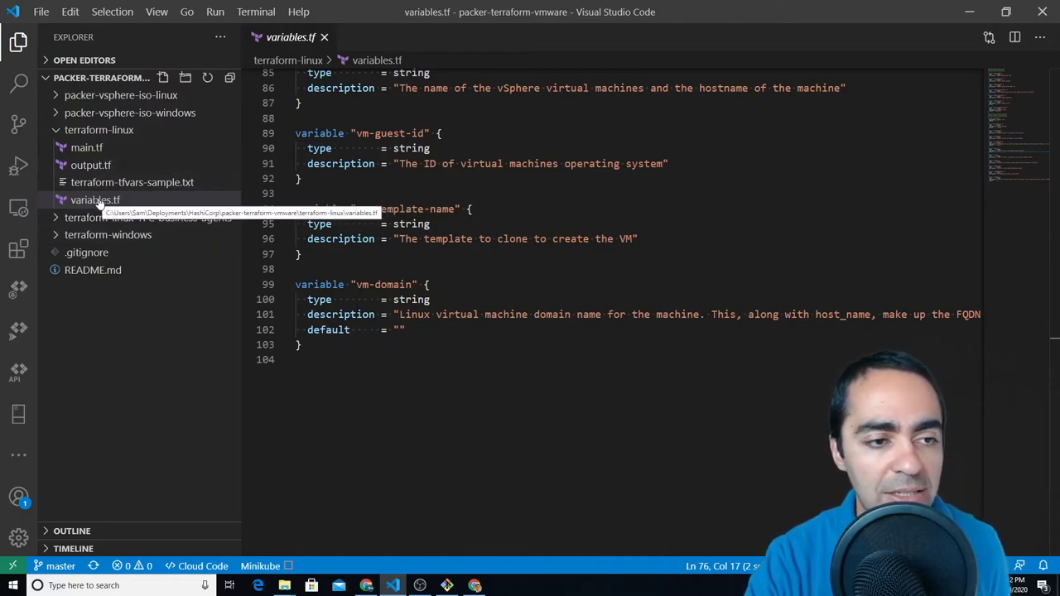
Reopen the sample tfvars file, scroll through its VM and vSphere values, then open main.tf
click(132, 182)
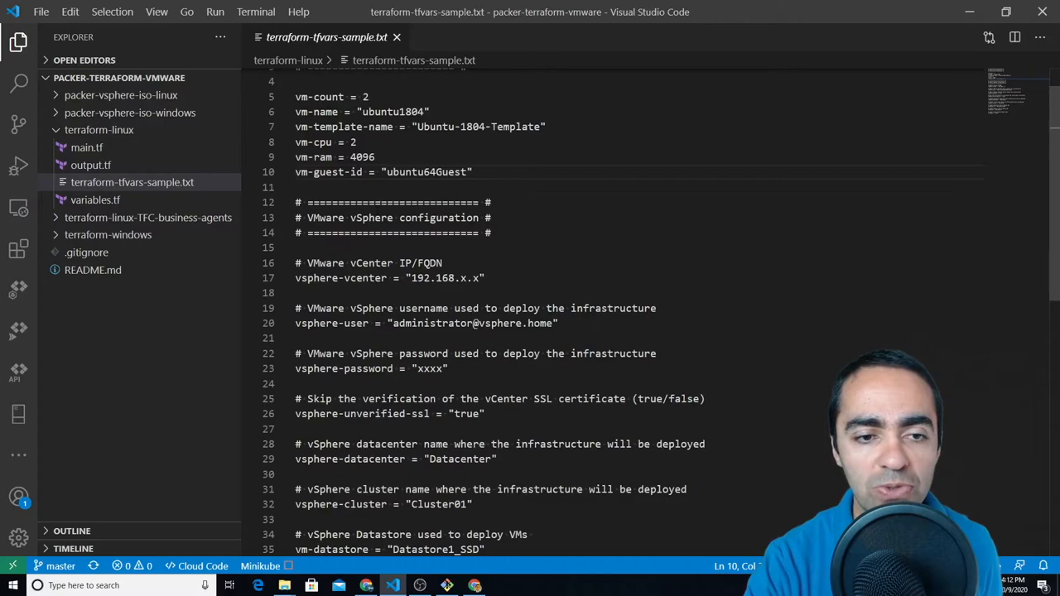
scroll(down, 3)
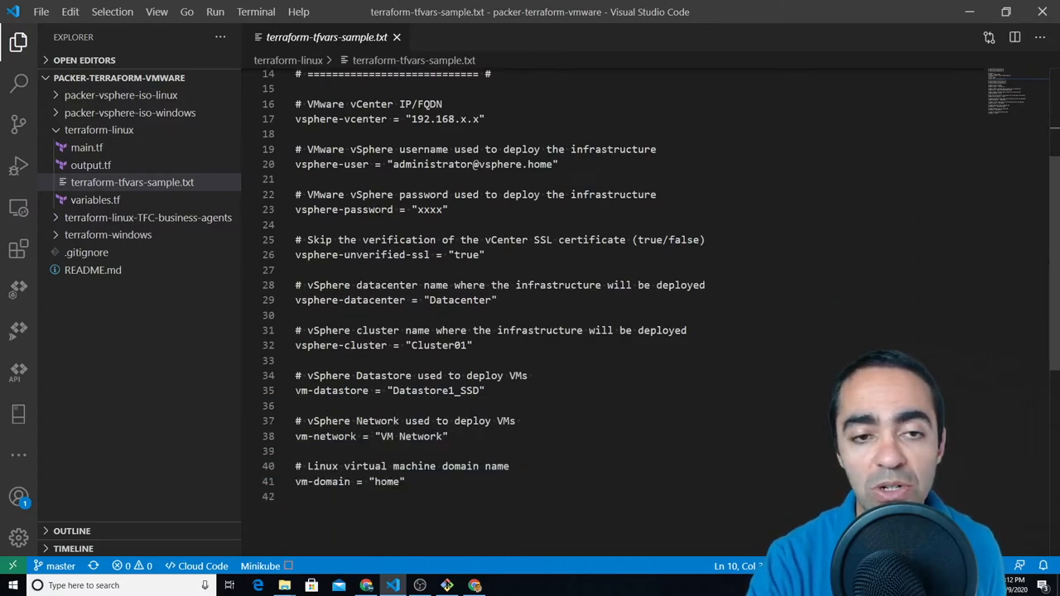
scroll(down, 3)
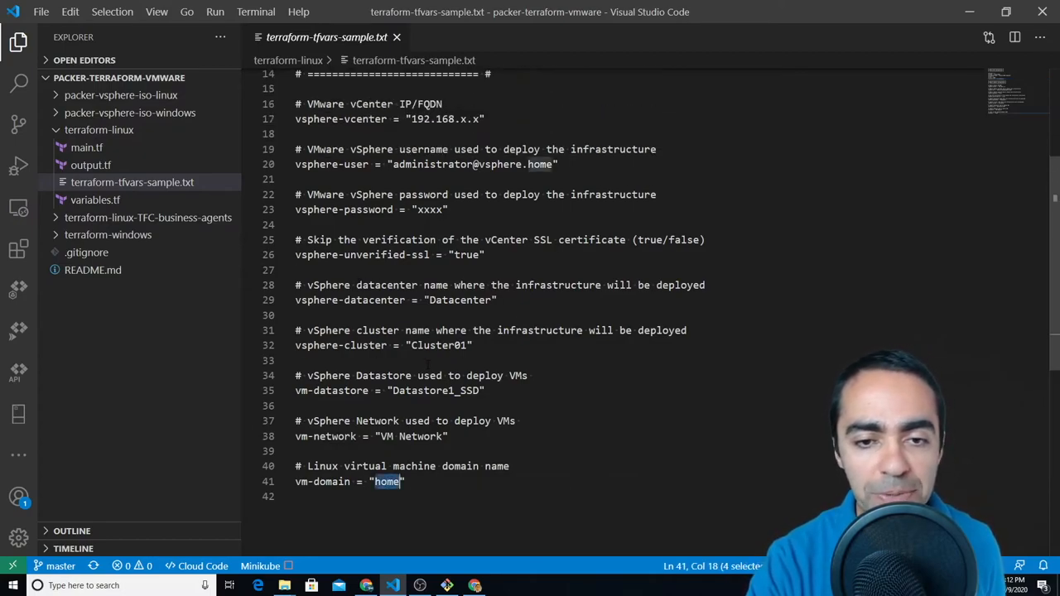
scroll(up, 3)
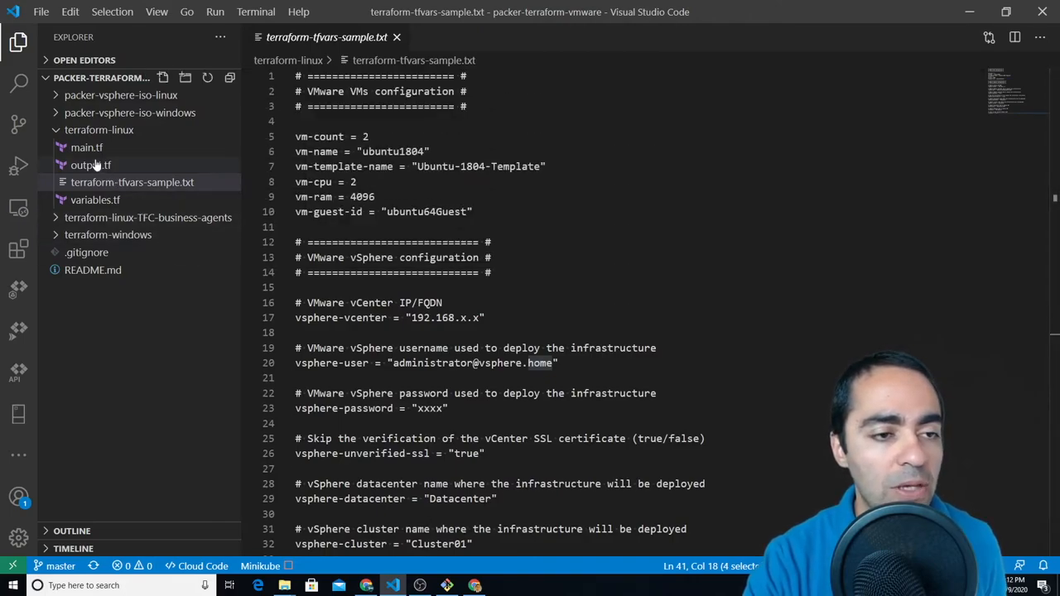
click(86, 148)
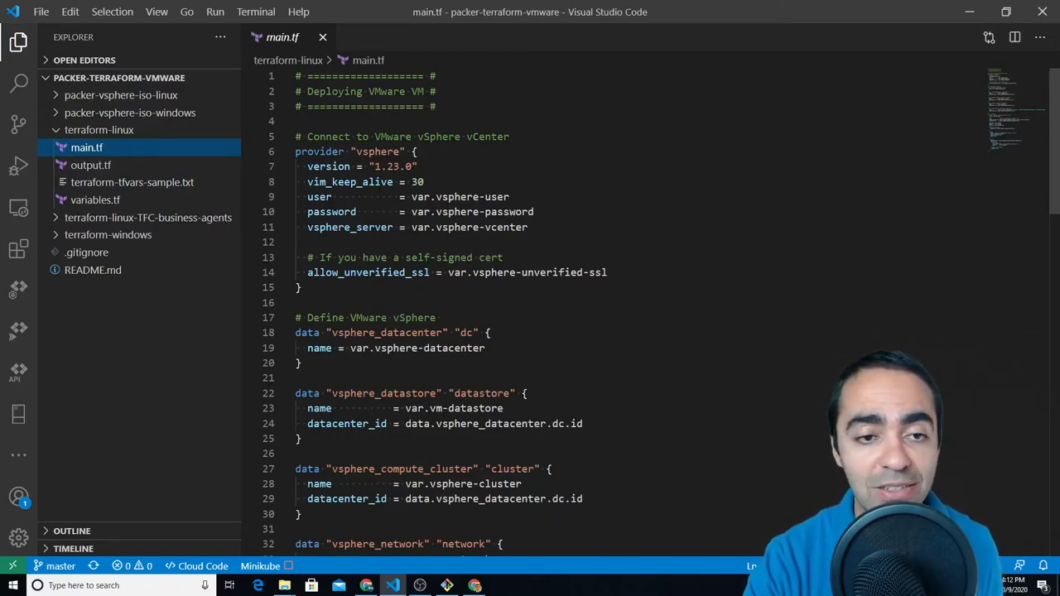
Highlight the pinned vSphere provider version and scroll through the data blocks to the template lookup
double_click(376, 151)
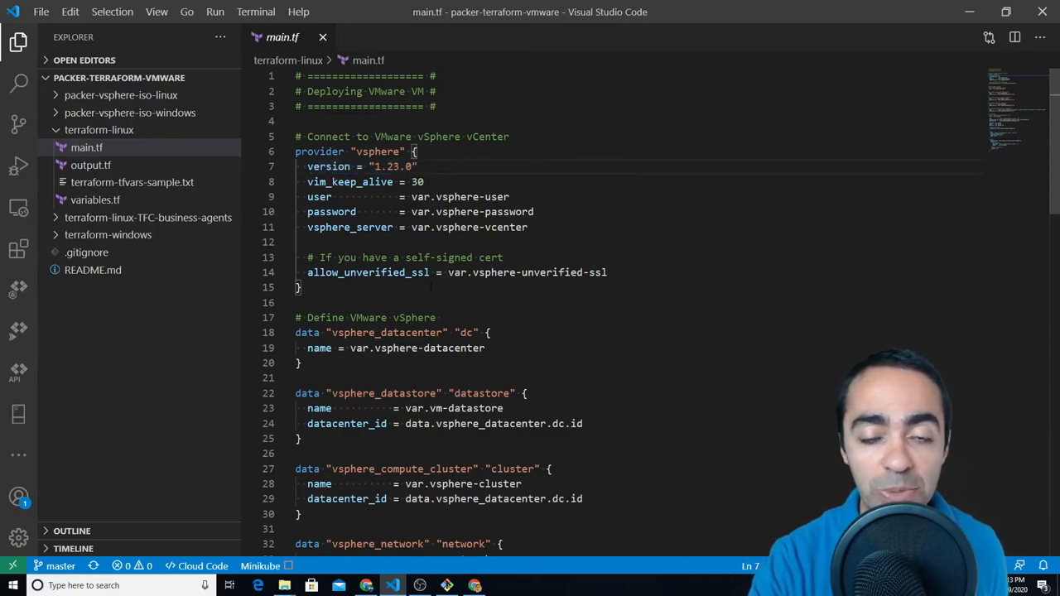
scroll(down, 3)
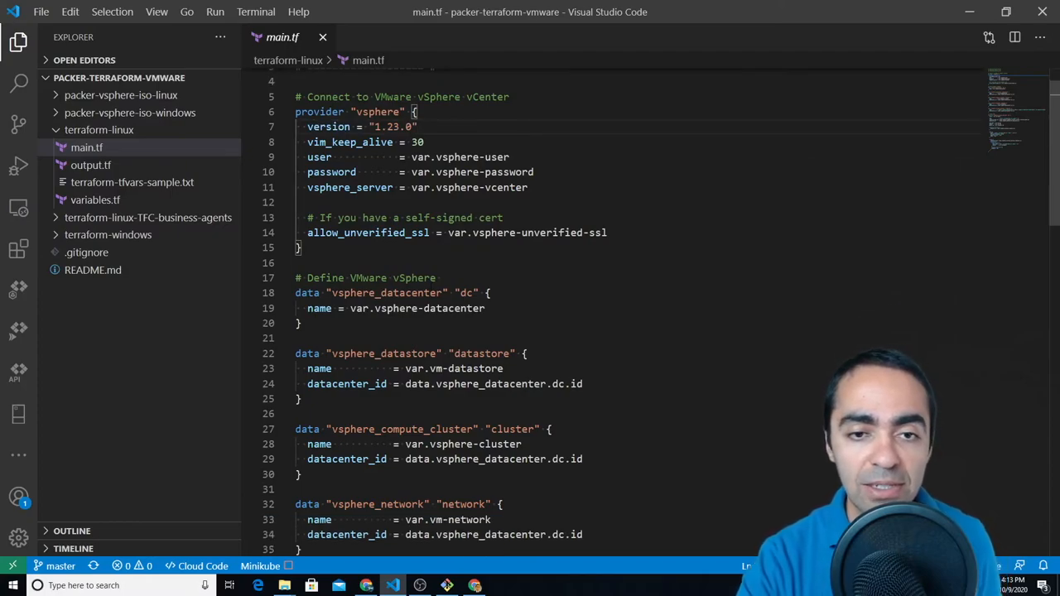
scroll(down, 3)
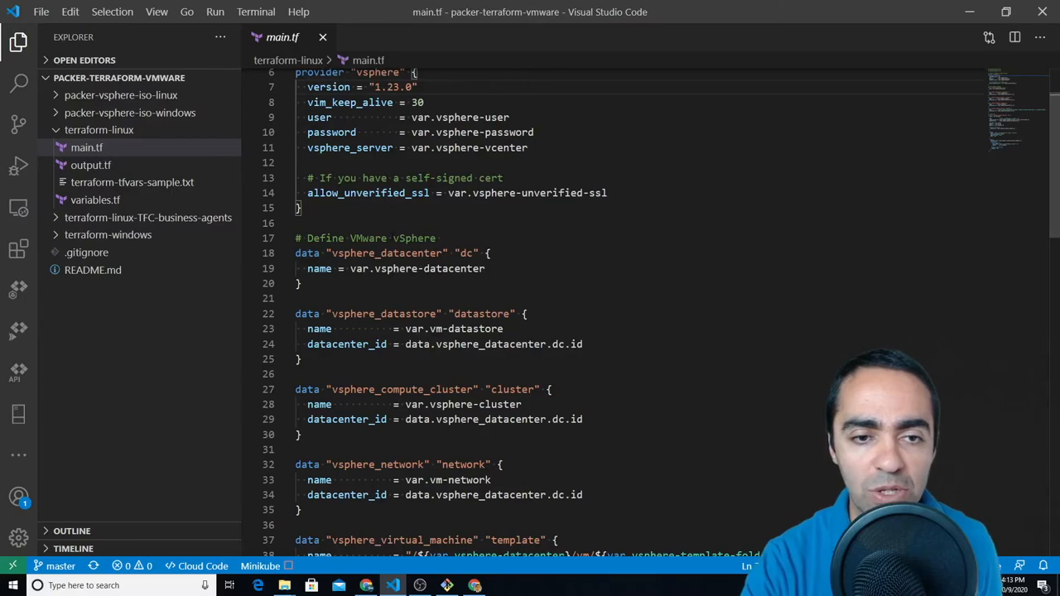
scroll(down, 3)
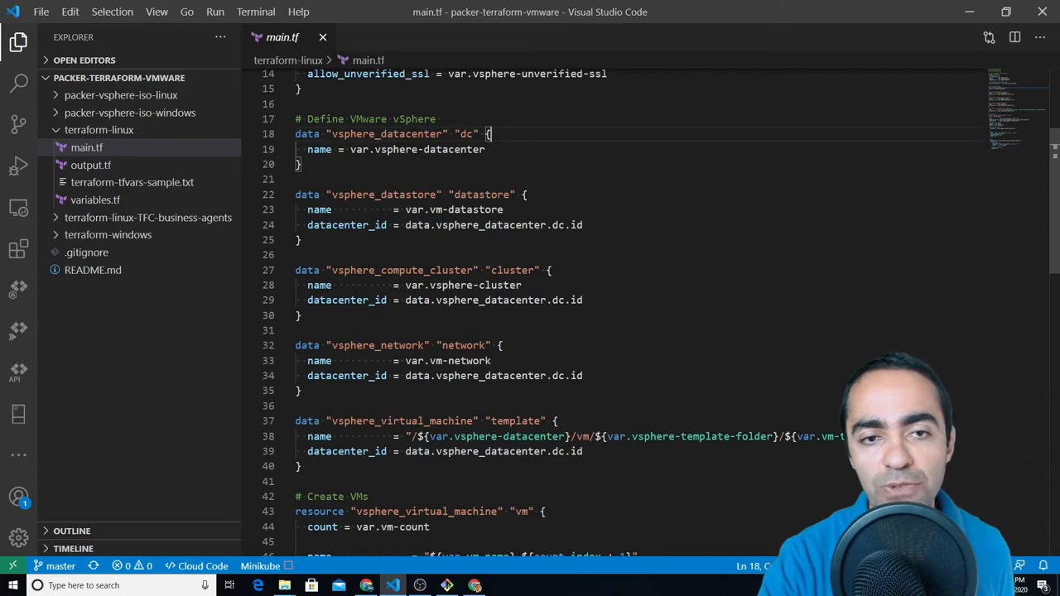
Scroll main.tf down to the vsphere_virtual_machine "vm" resource's count, CPU, memory, disk and clone settings
scroll(down, 3)
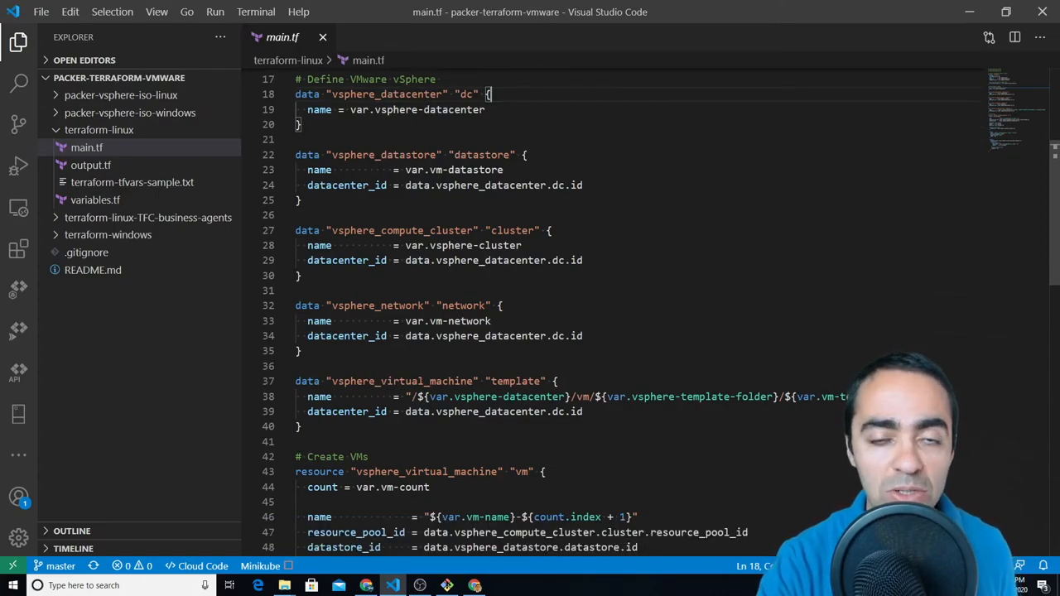
scroll(up, 3)
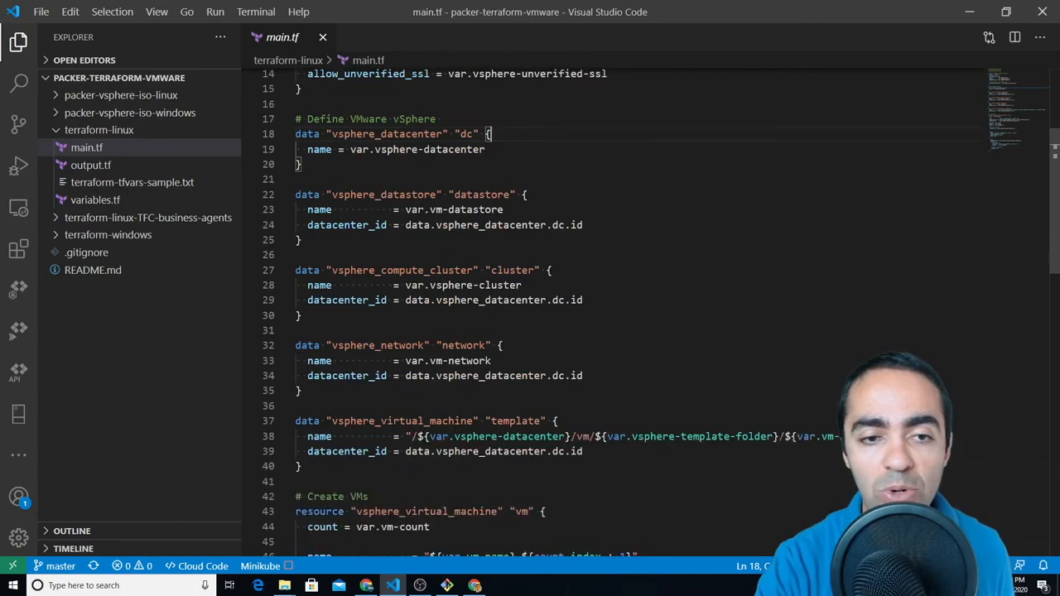
scroll(down, 3)
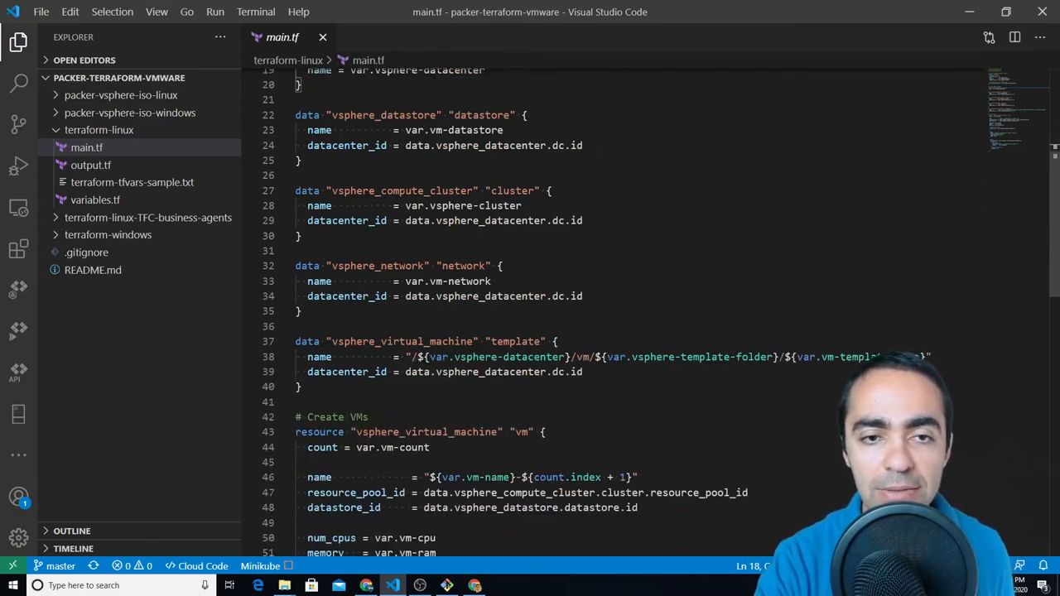
scroll(down, 3)
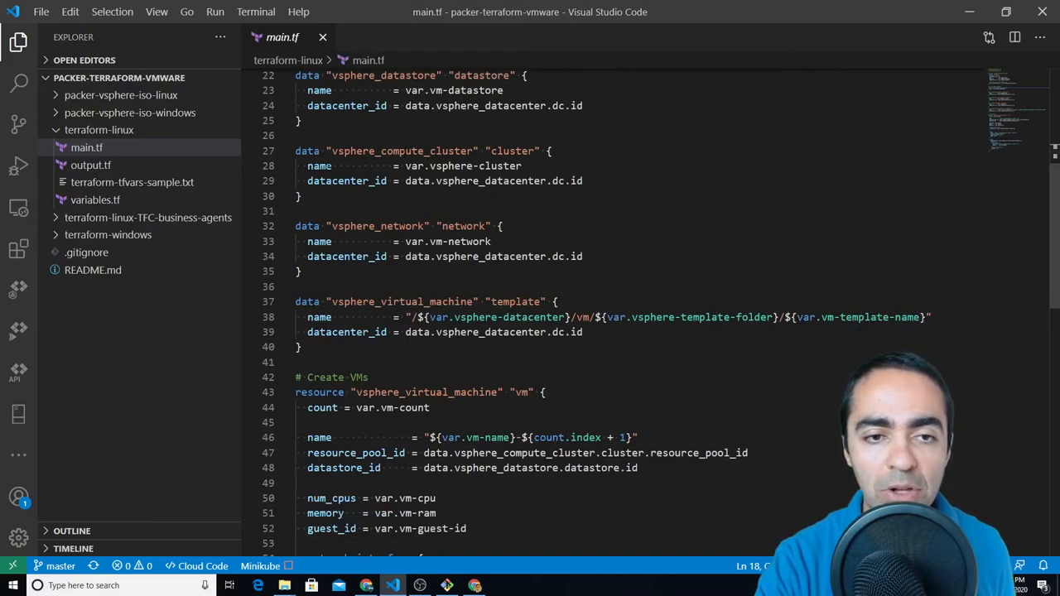
scroll(down, 3)
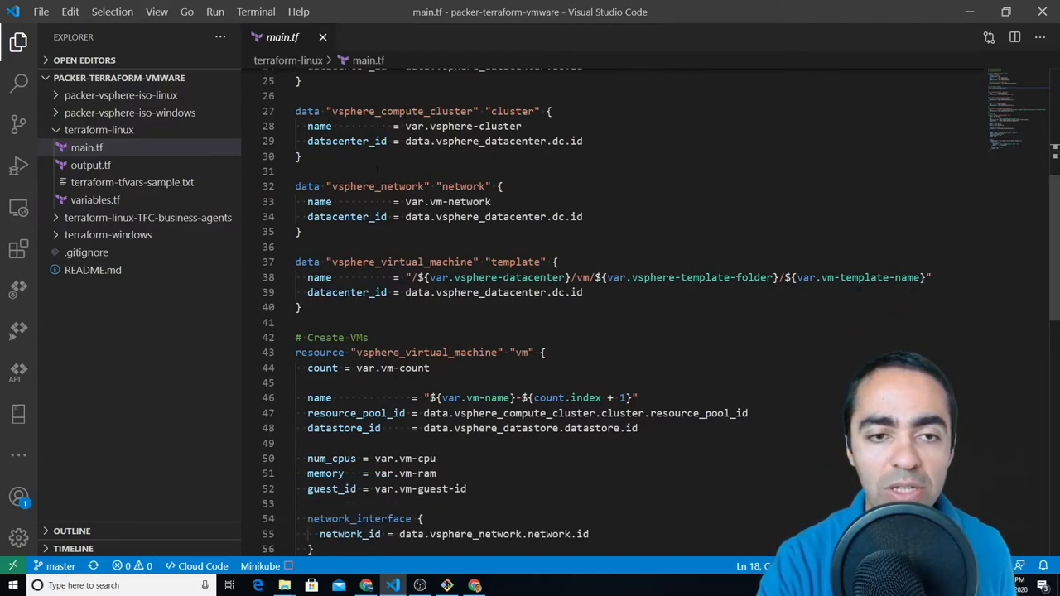
scroll(down, 3)
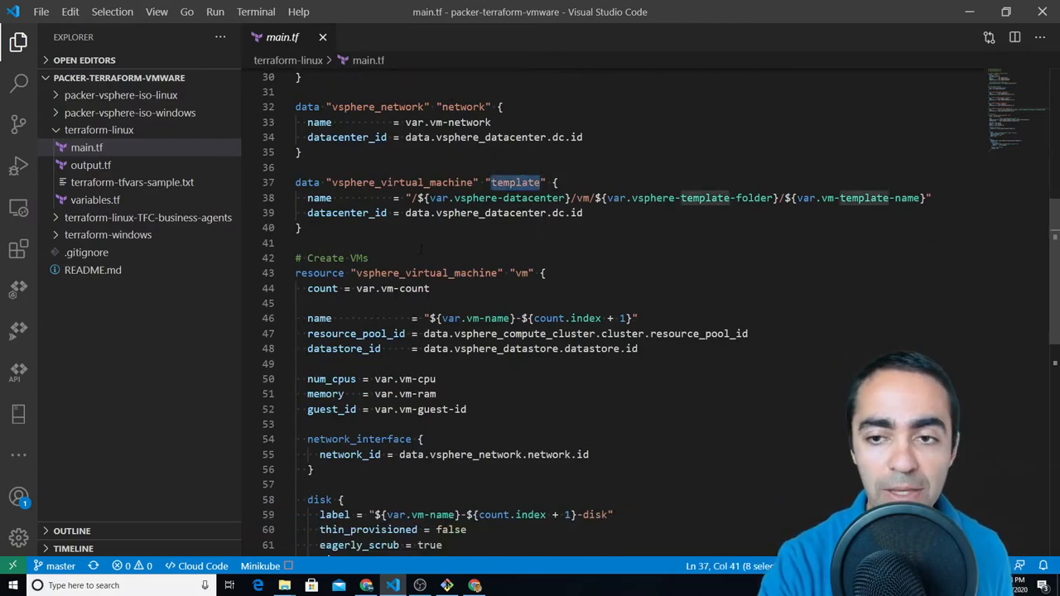
scroll(down, 3)
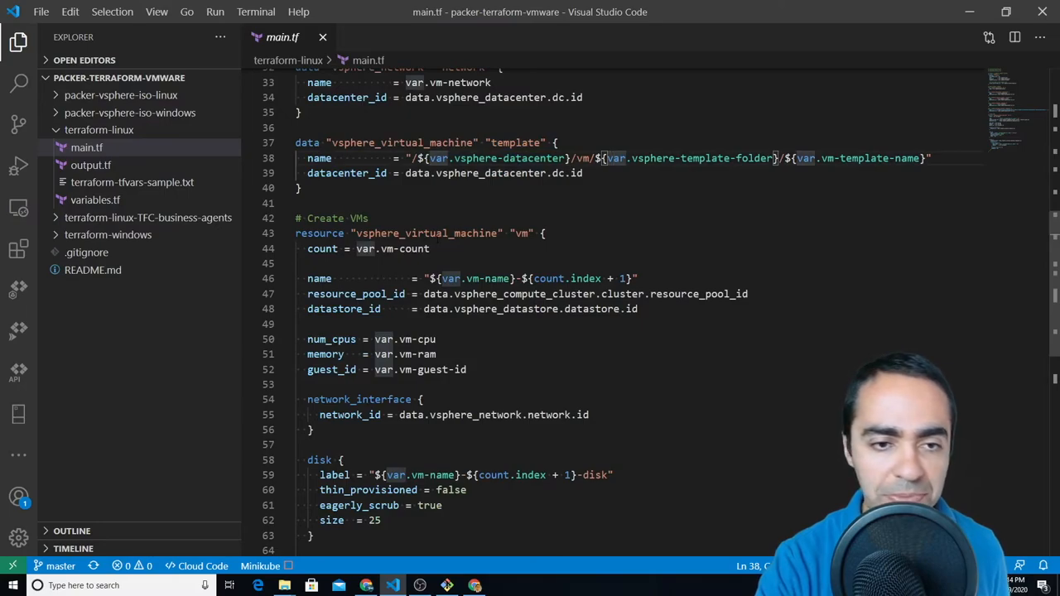
scroll(down, 3)
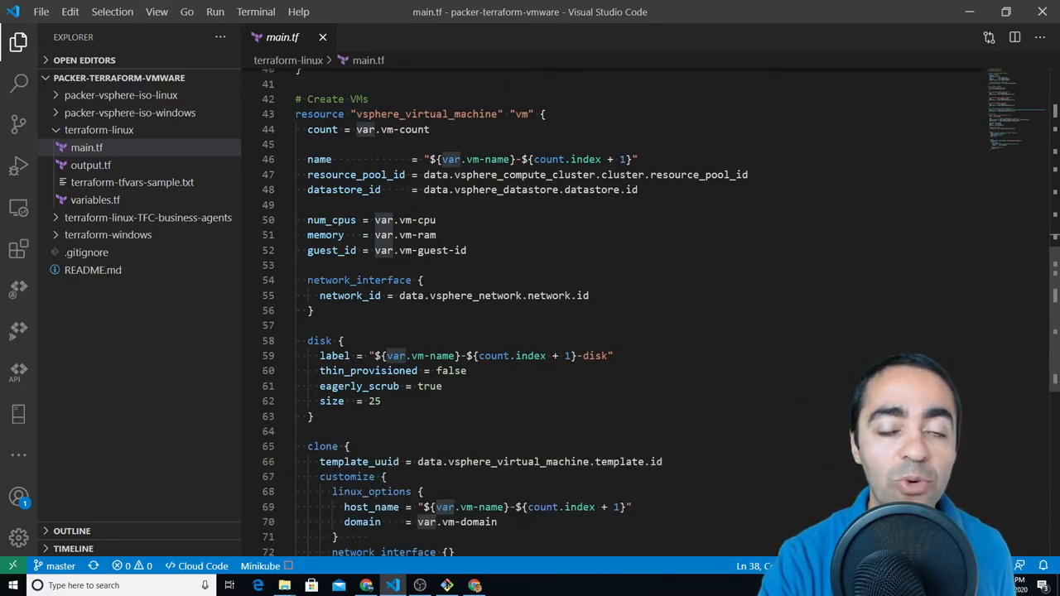
Highlight the vsphere_compute_cluster resource pool reference and count.index in the VM name
double_click(319, 113)
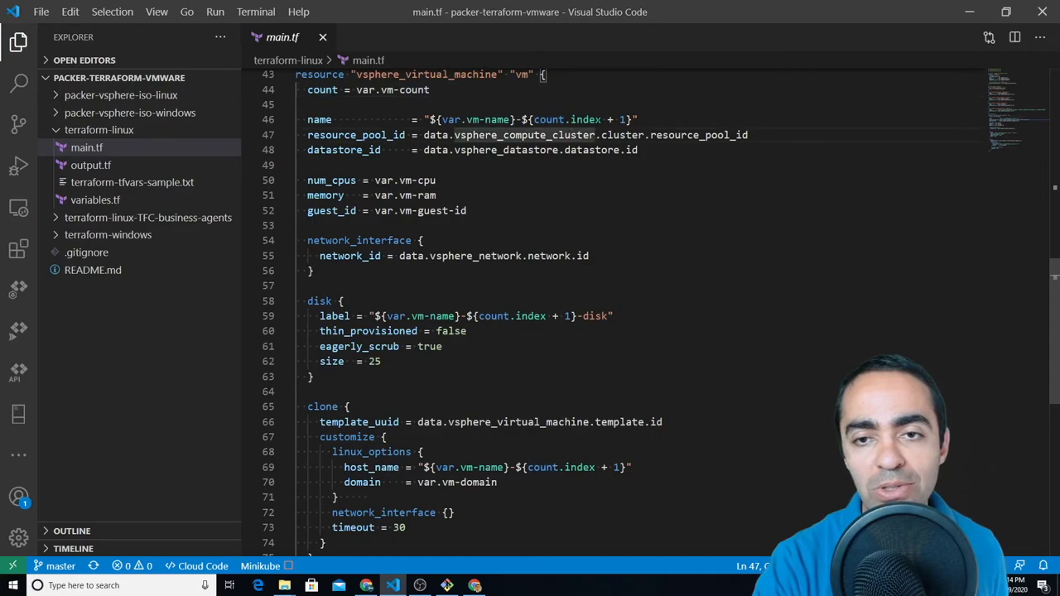
double_click(566, 119)
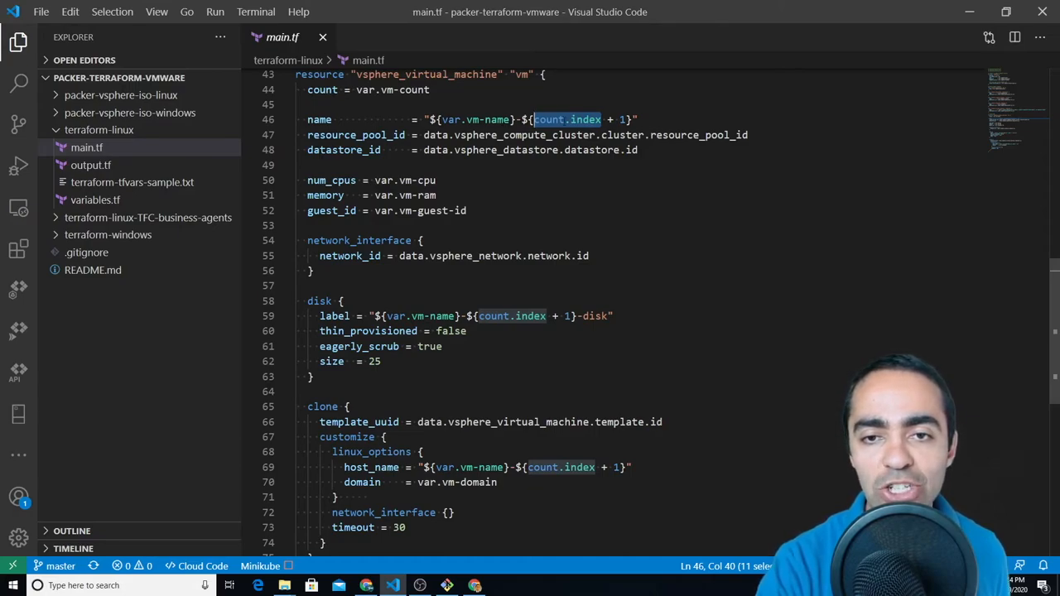
click(588, 135)
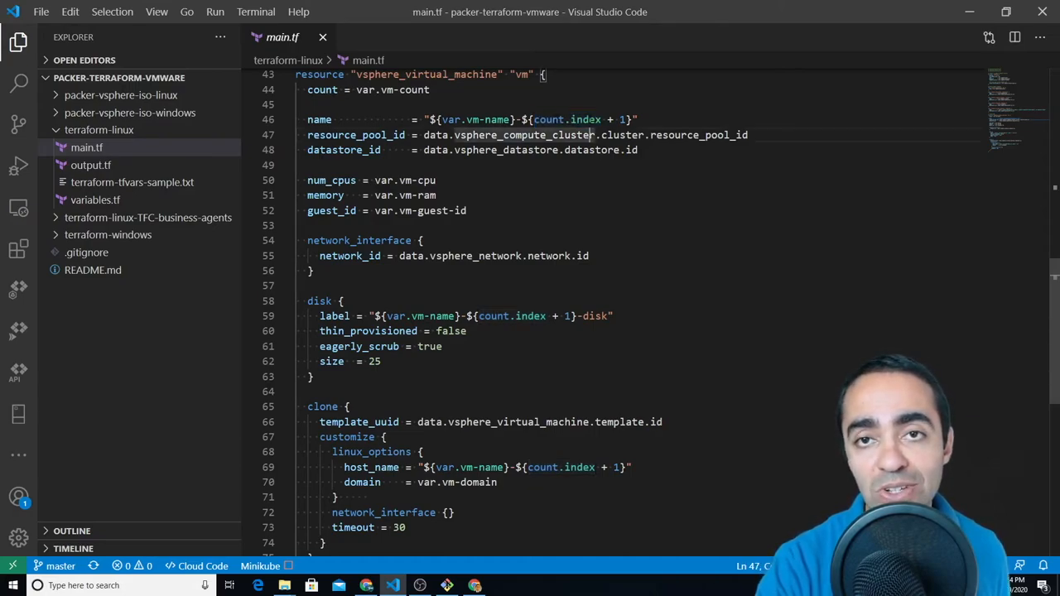
click(629, 119)
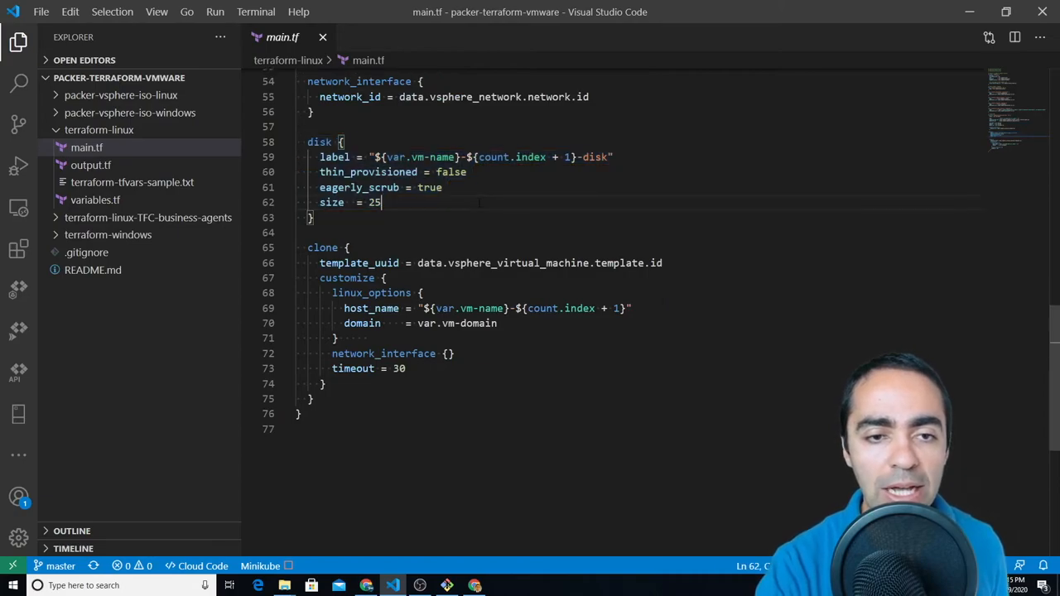
Highlight the disk's thin_provisioned = false setting and the clone block's empty network_interface block
double_click(367, 171)
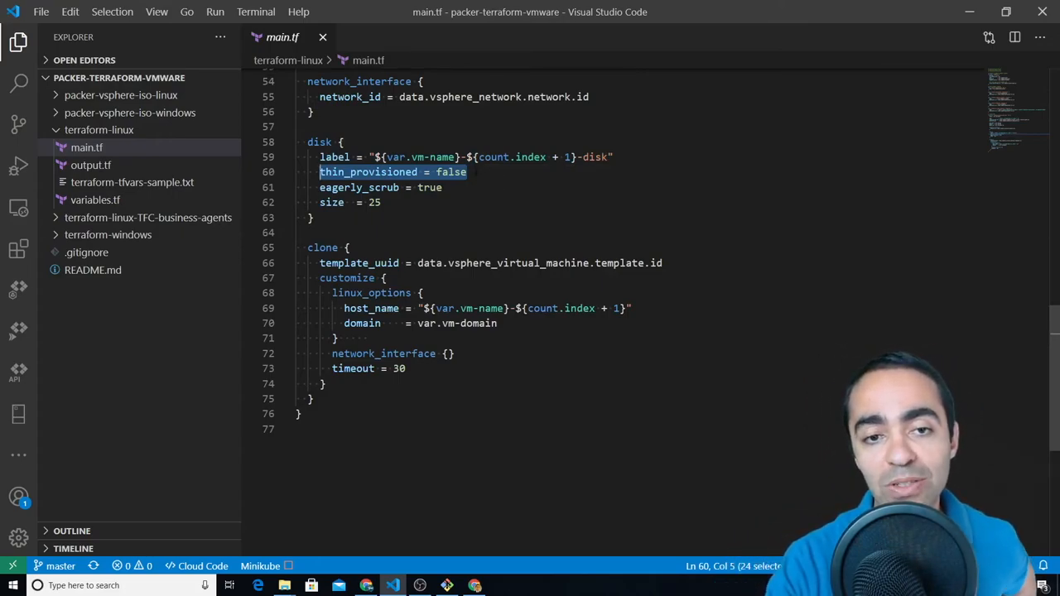
click(312, 173)
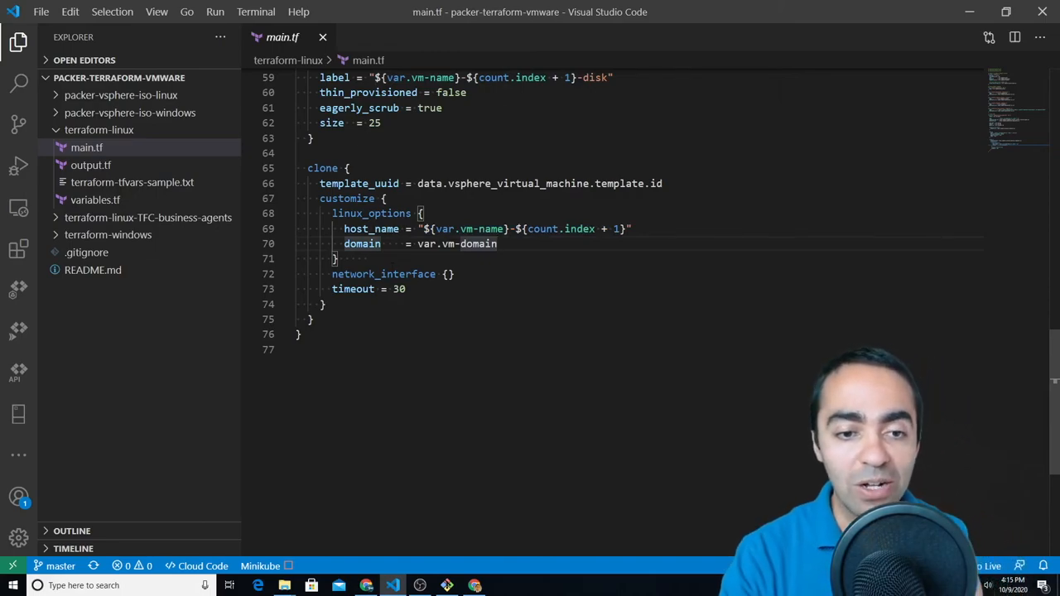
double_click(383, 274)
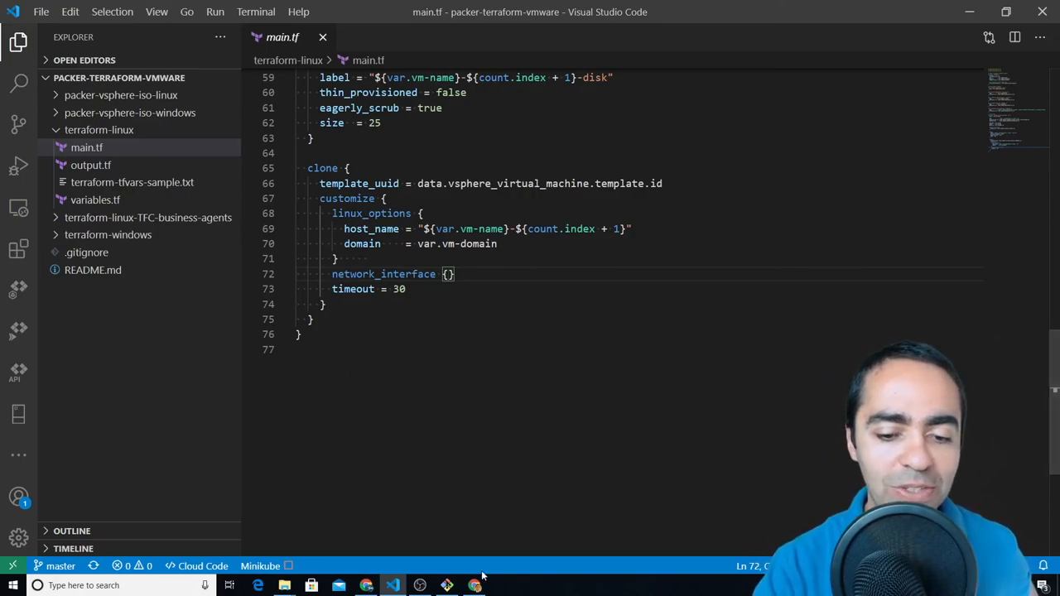
mouse_move(366, 585)
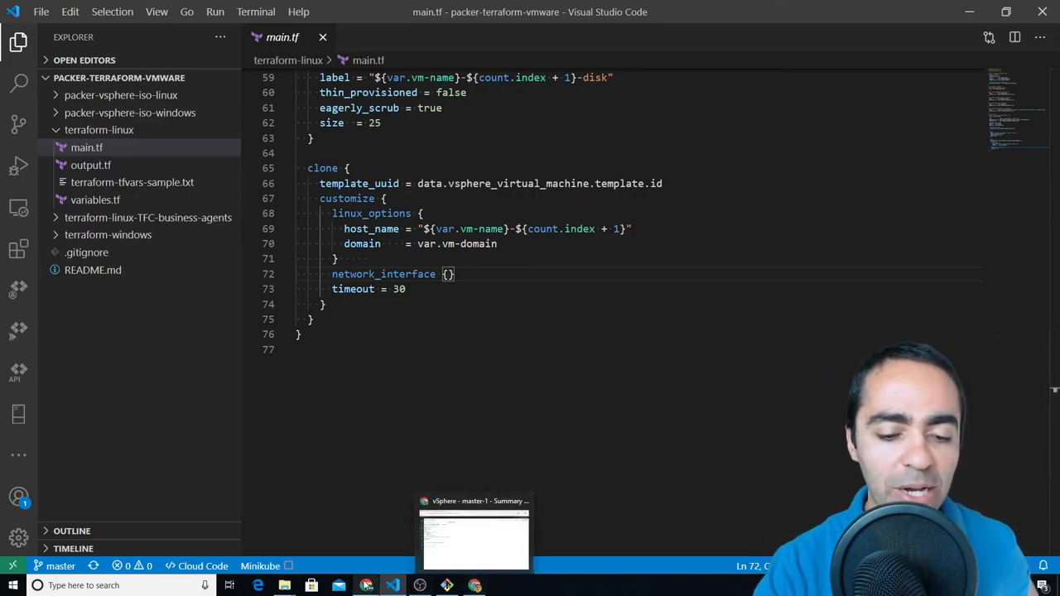
Switch to vSphere Client and view the worker-3 summary, then the master-1 summary
click(476, 538)
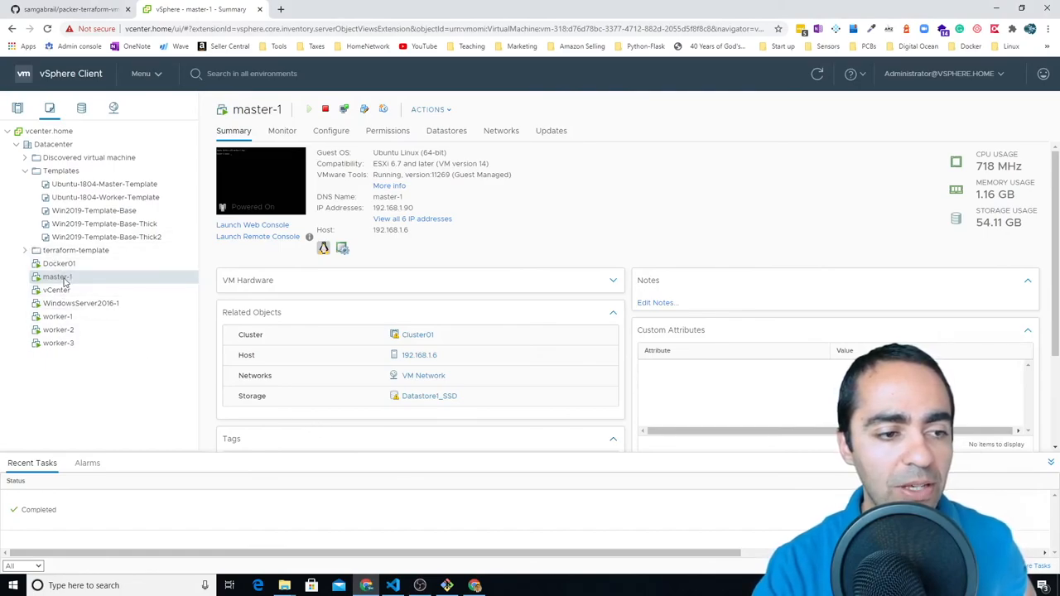
click(58, 316)
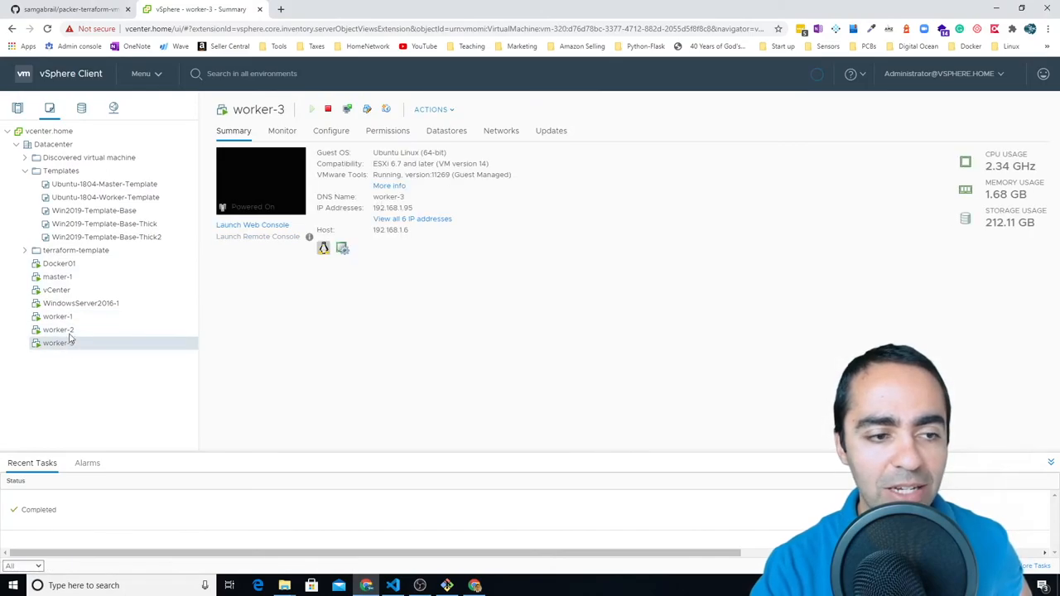
click(57, 277)
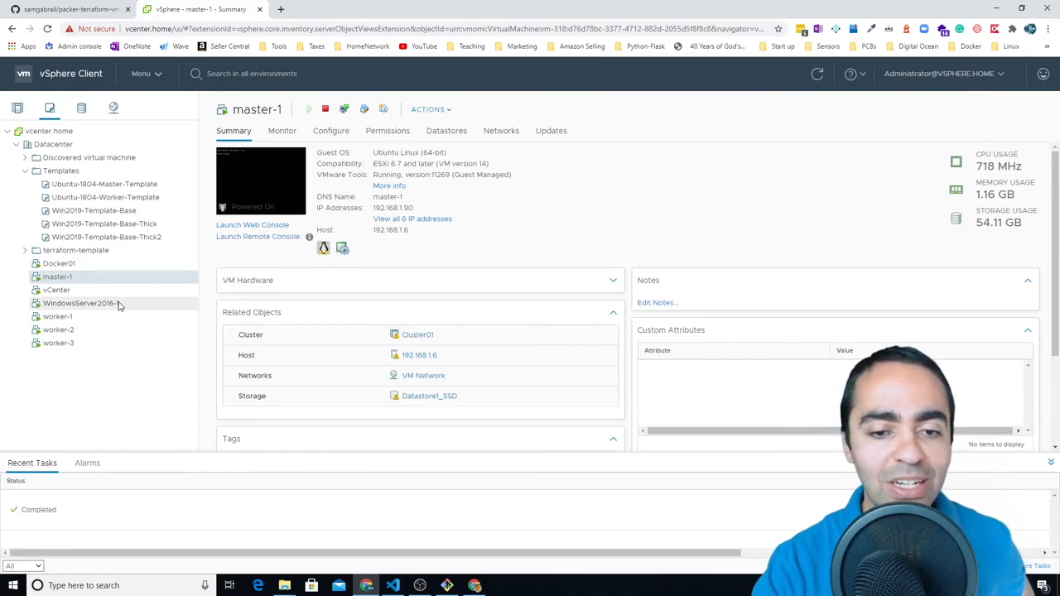
mouse_move(129, 356)
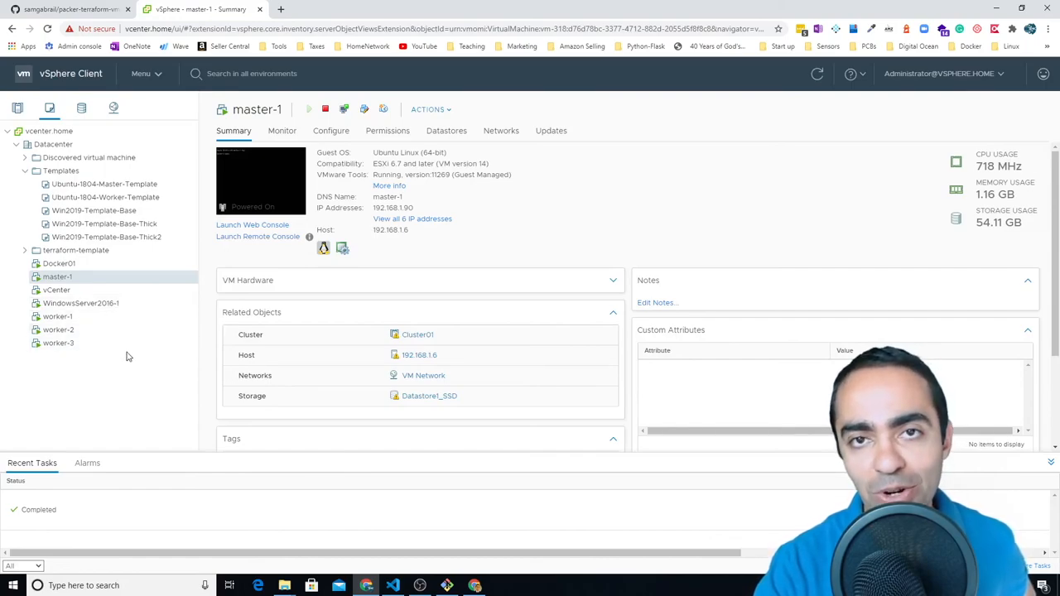
mouse_move(128, 282)
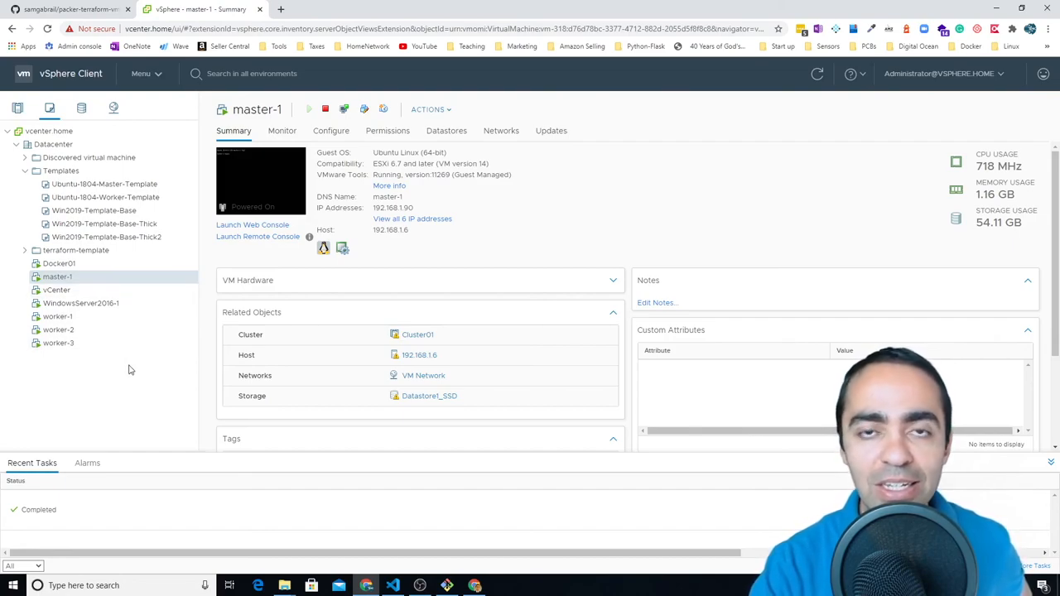
mouse_move(197, 339)
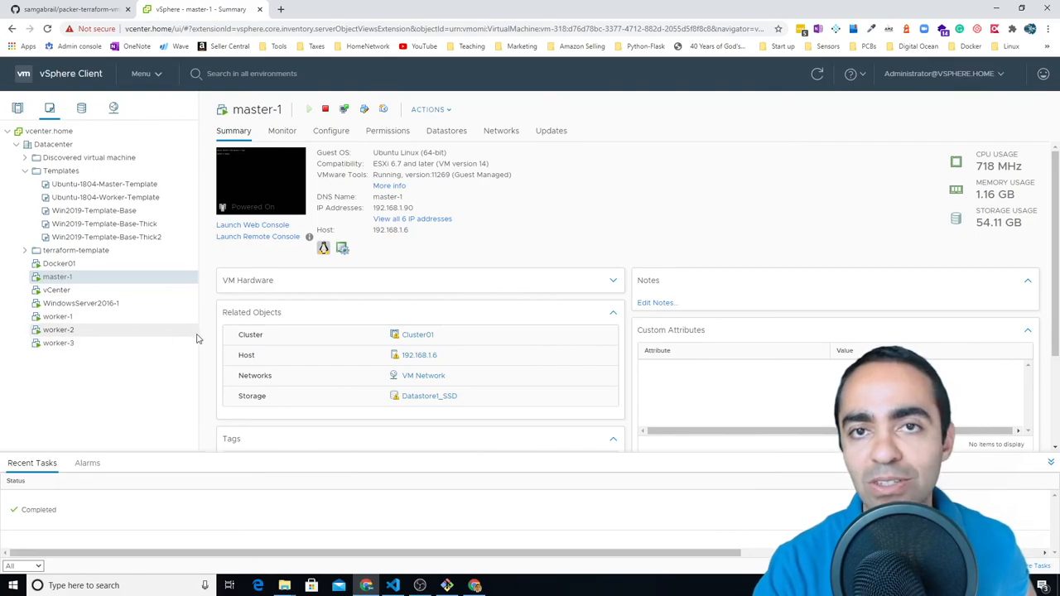
mouse_move(144, 380)
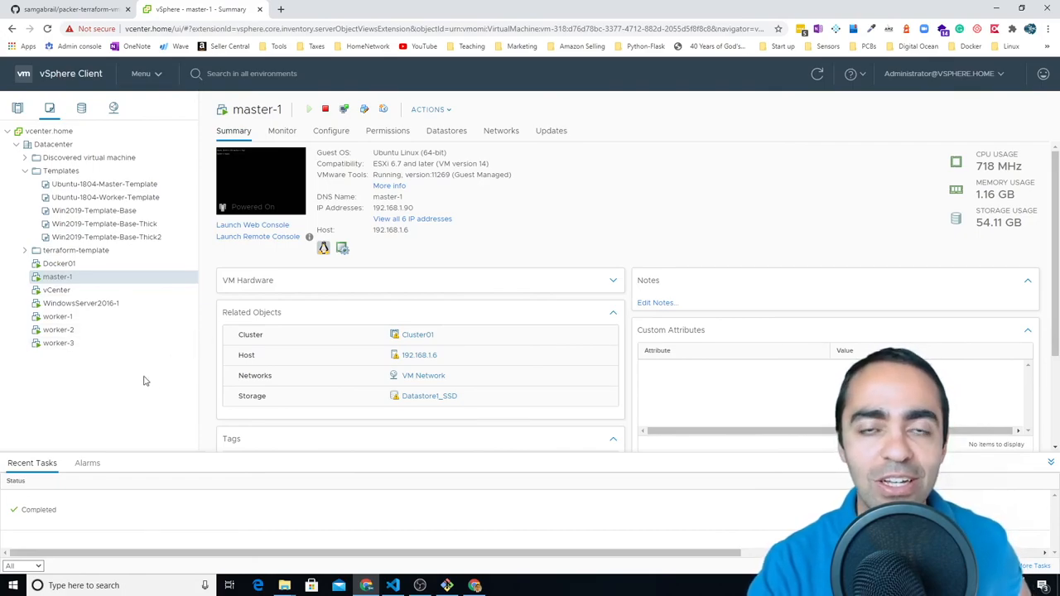
mouse_move(190, 365)
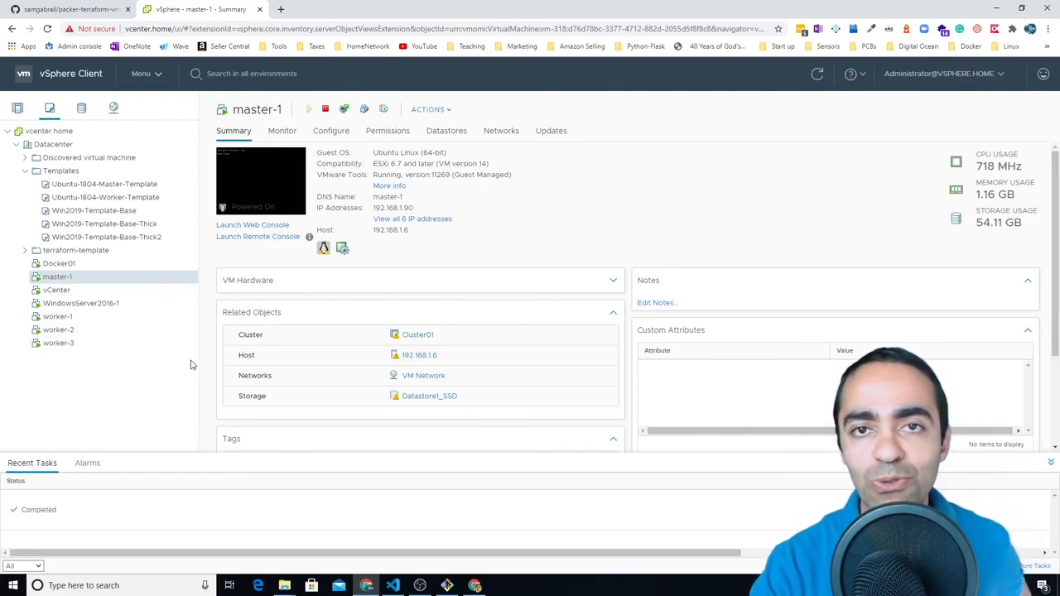
mouse_move(745, 320)
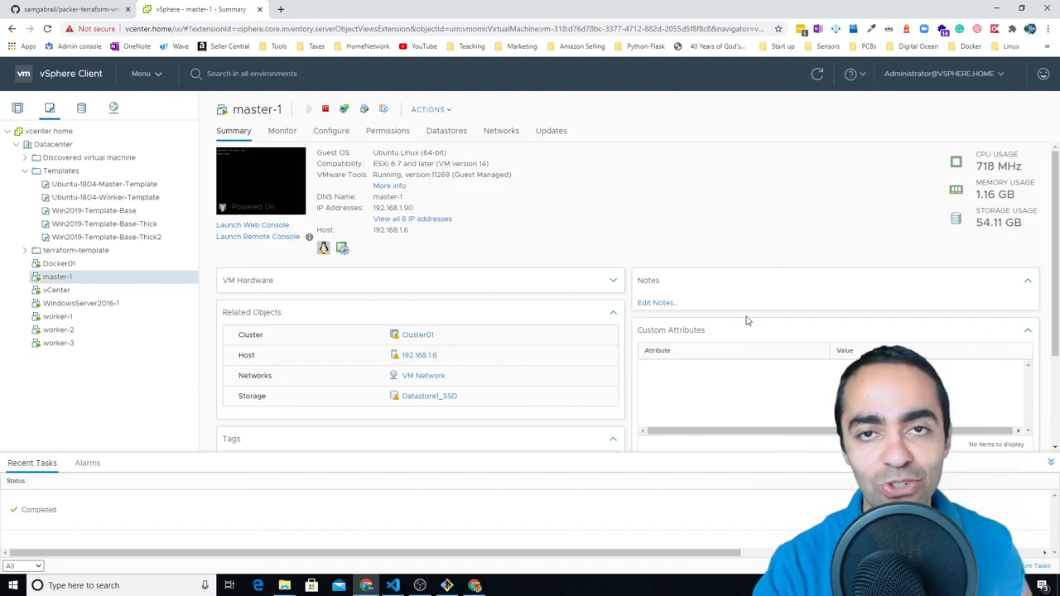